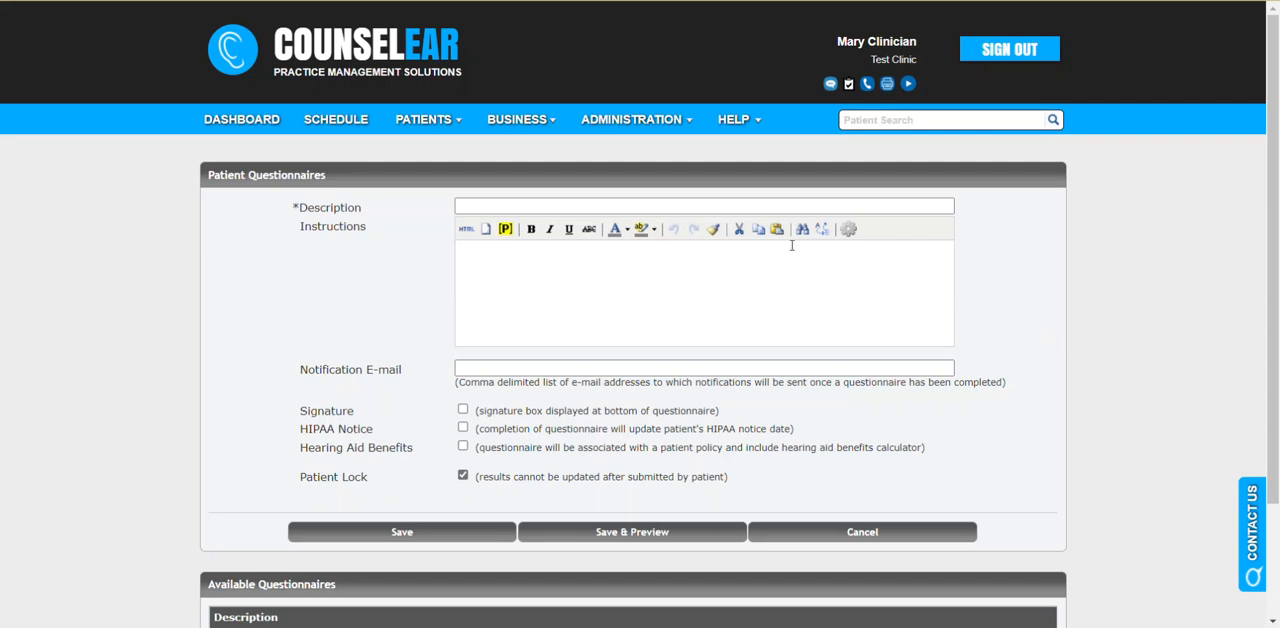
- Go to the Patient Questionnaires admin page and scroll to the five available questionnaires
left_click(637, 119)
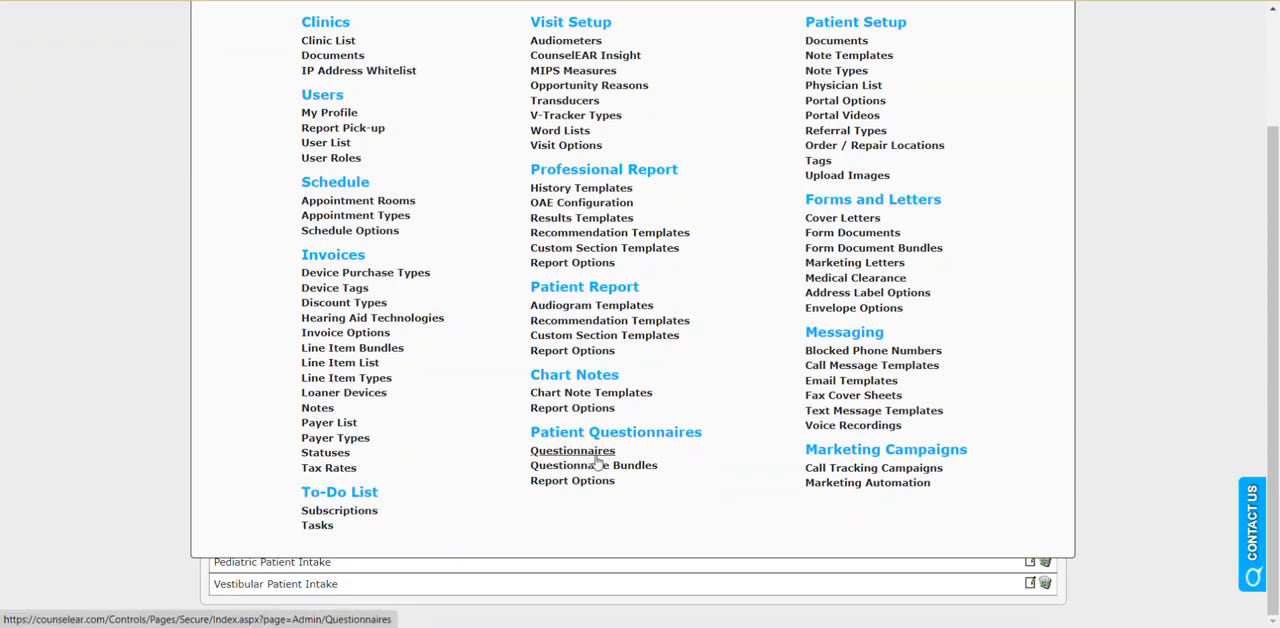
left_click(572, 449)
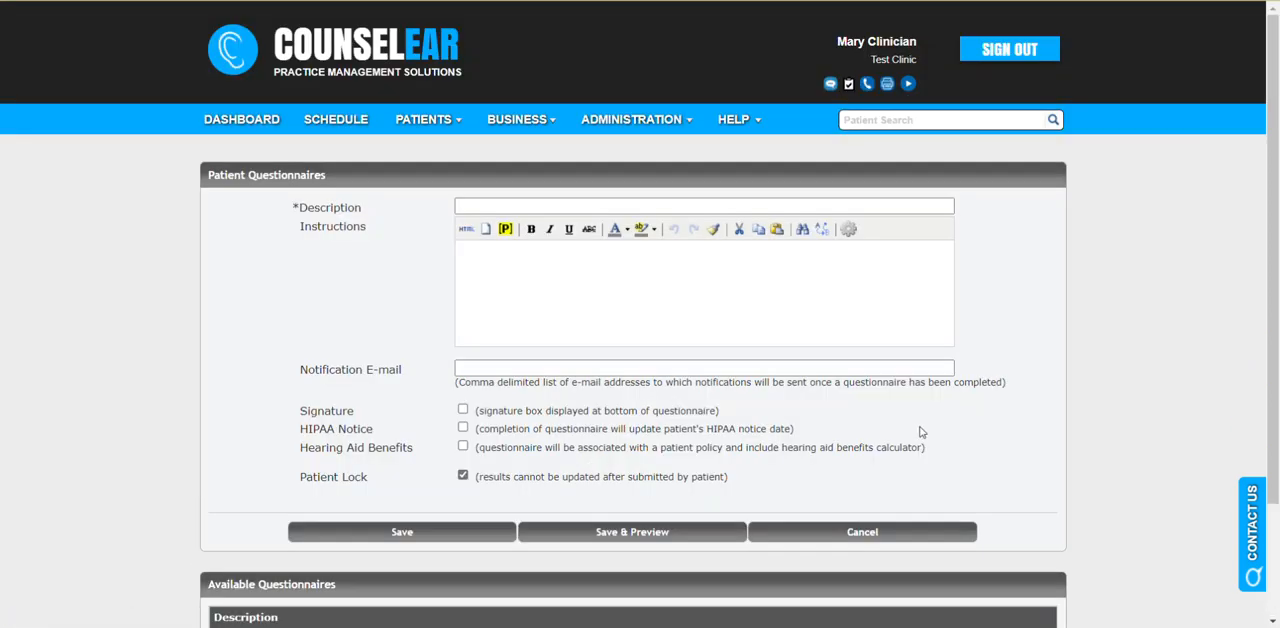
scroll("down", 3)
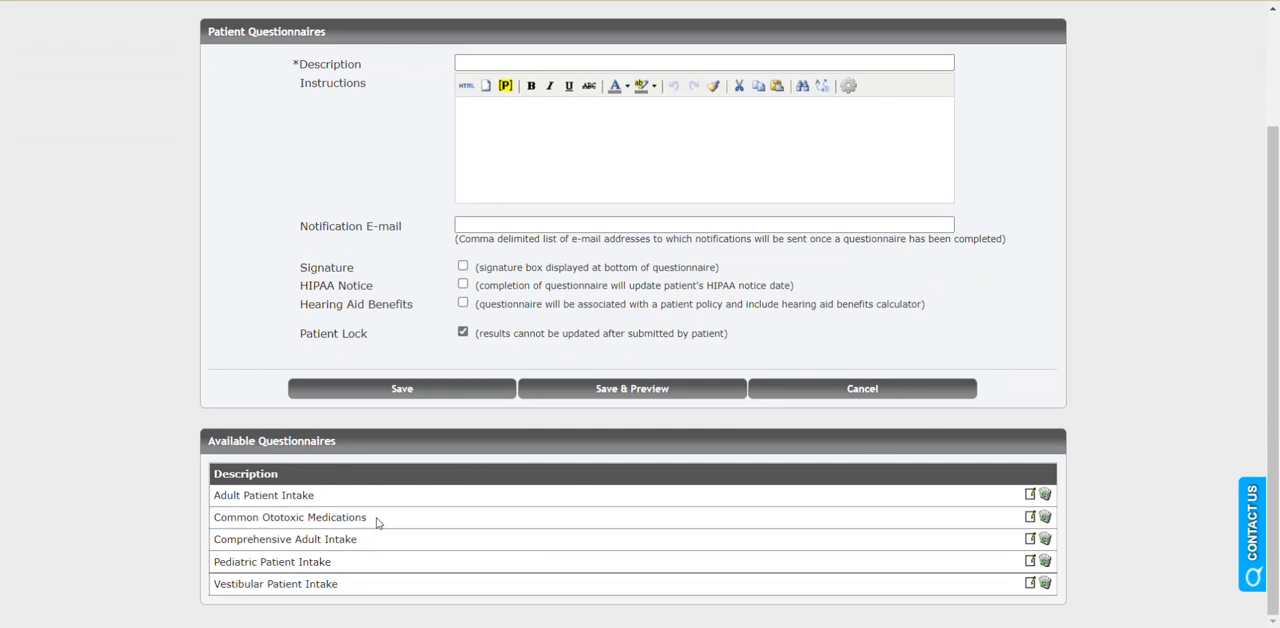
mouse_move(379, 520)
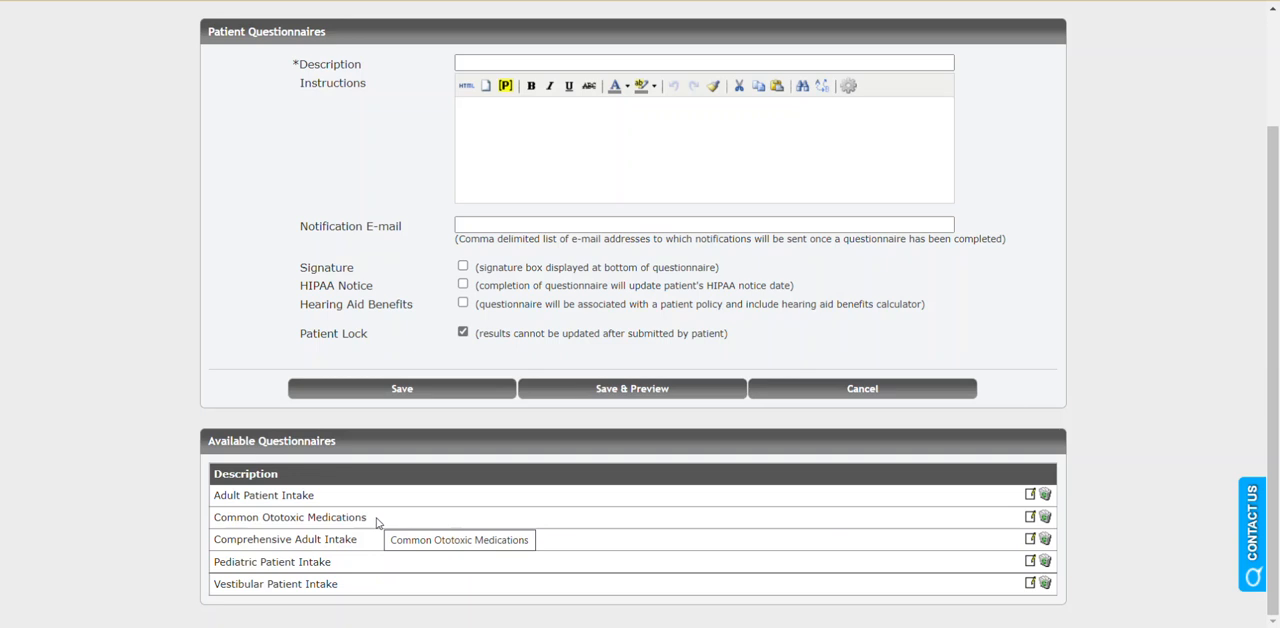
mouse_move(436, 420)
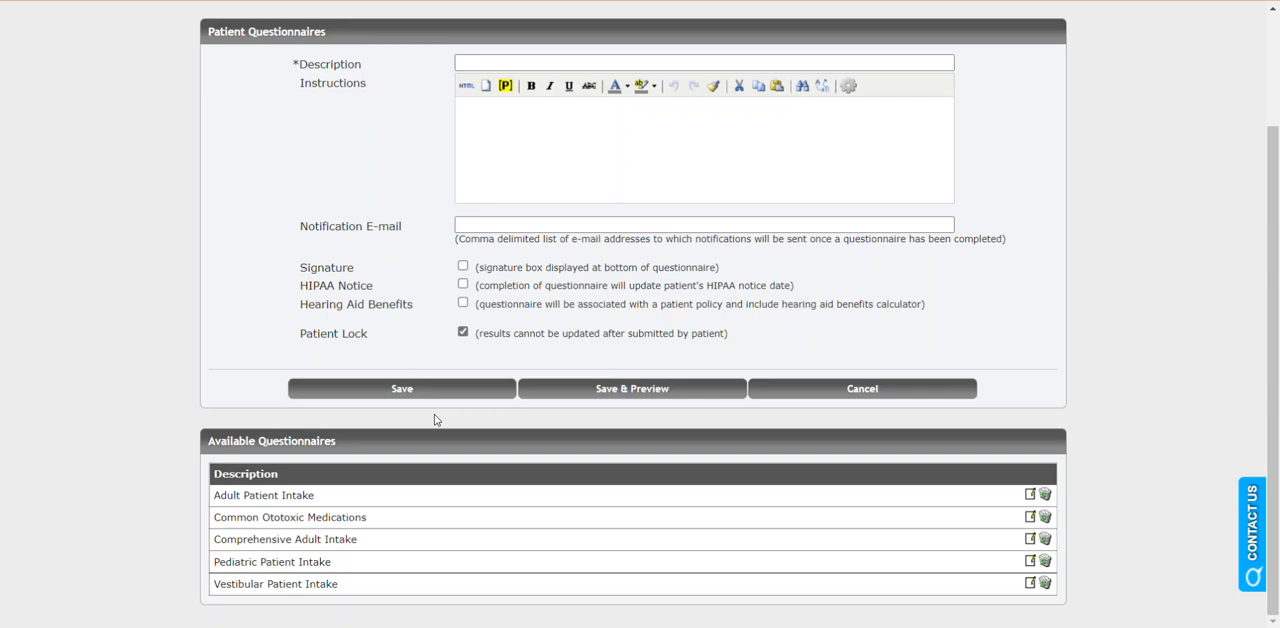
mouse_move(402, 316)
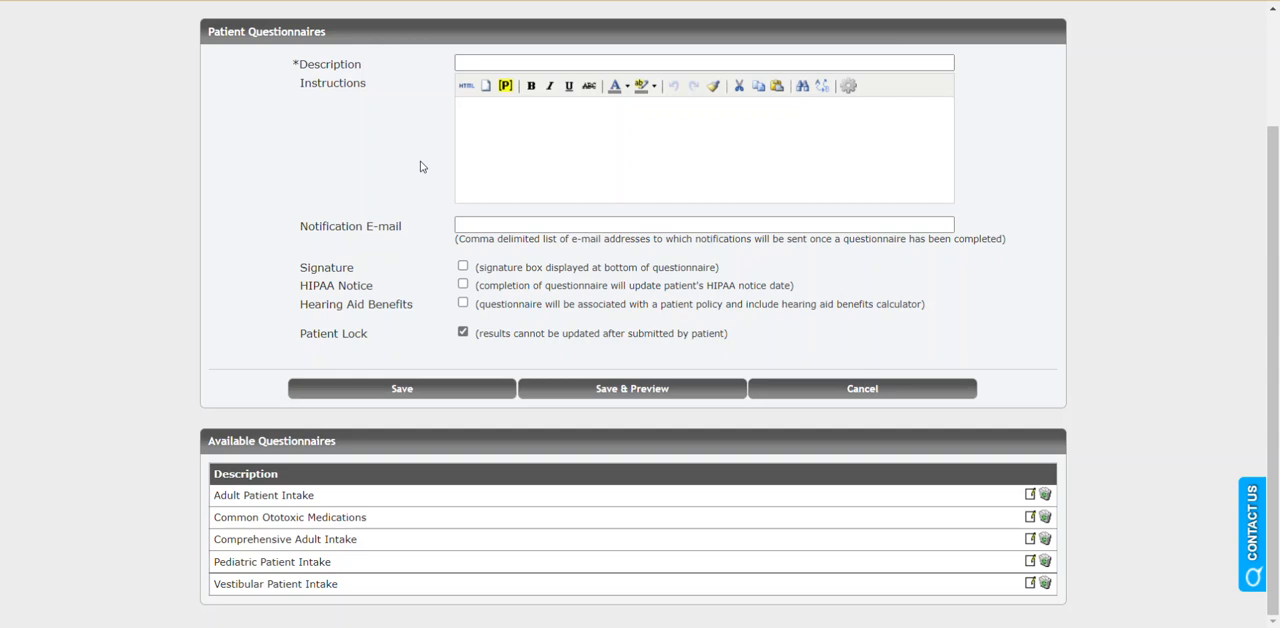
mouse_move(412, 167)
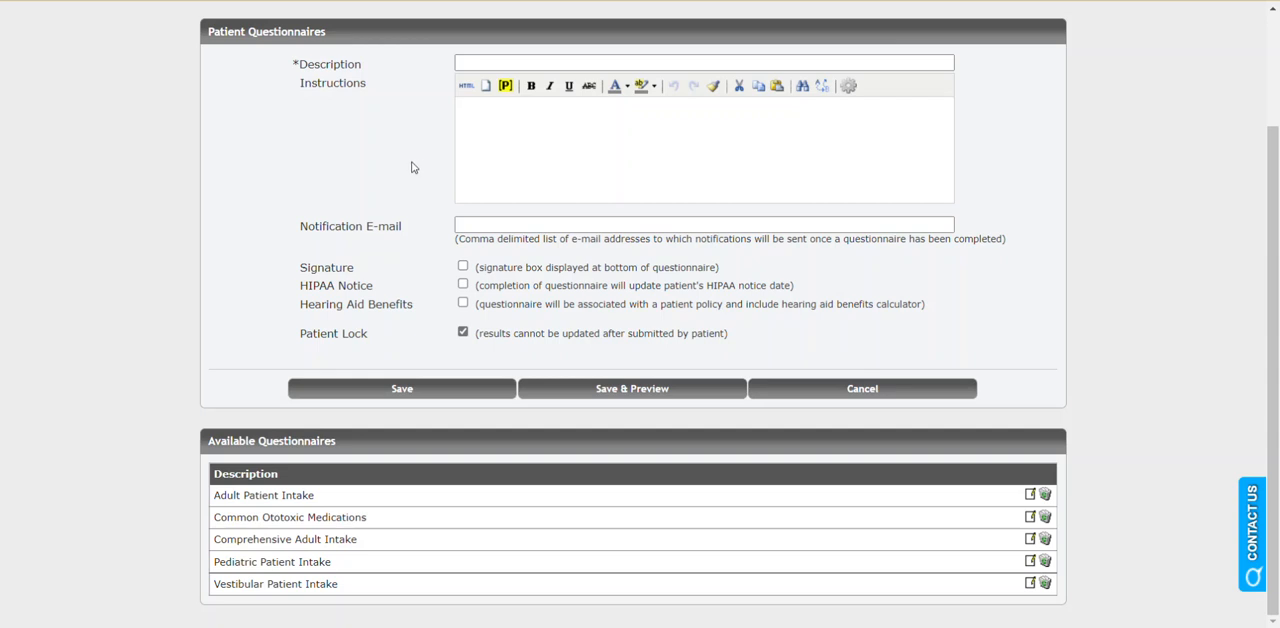
mouse_move(430, 197)
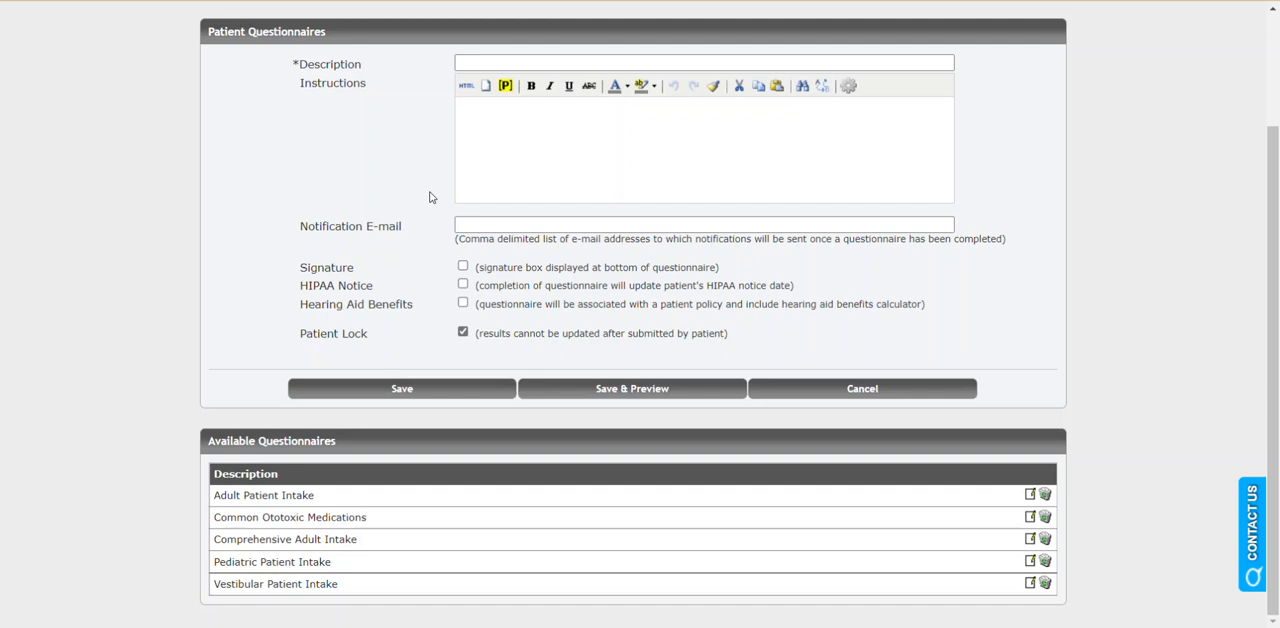
mouse_move(950, 314)
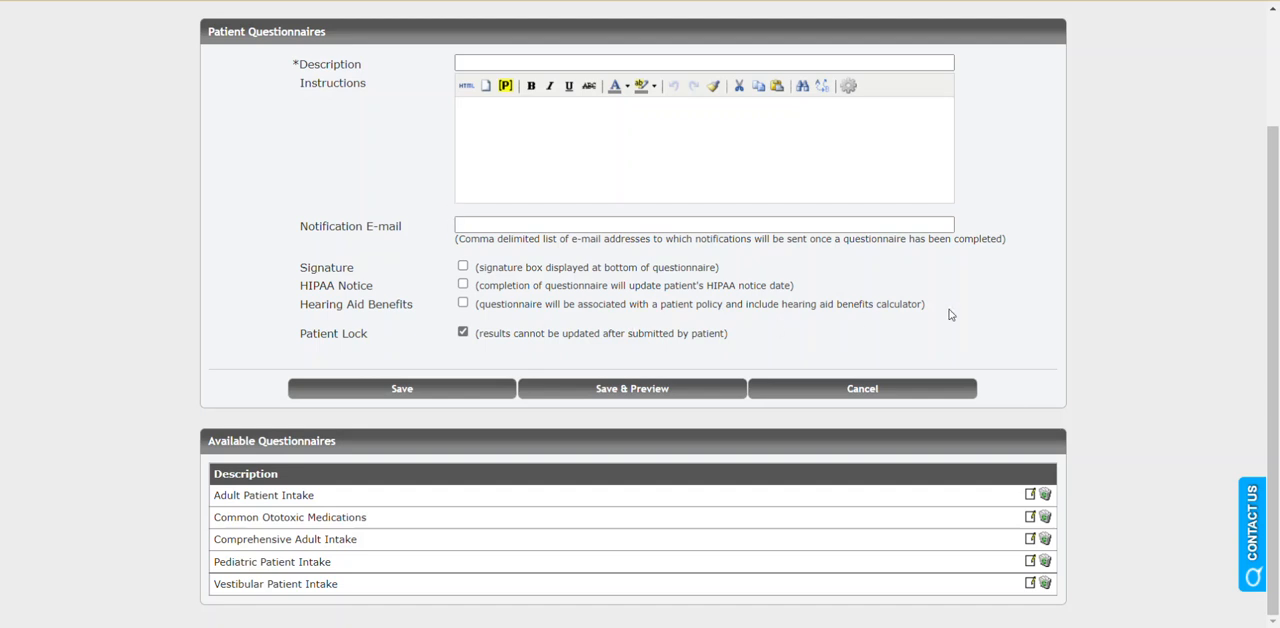
mouse_move(972, 316)
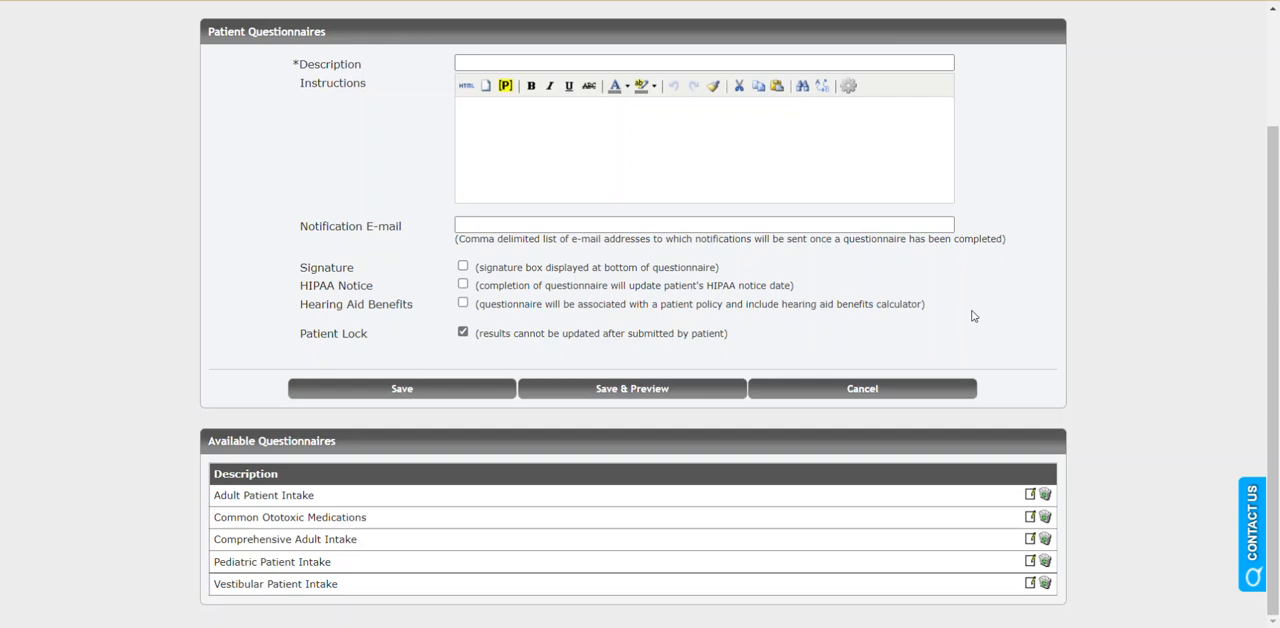
mouse_move(1031, 418)
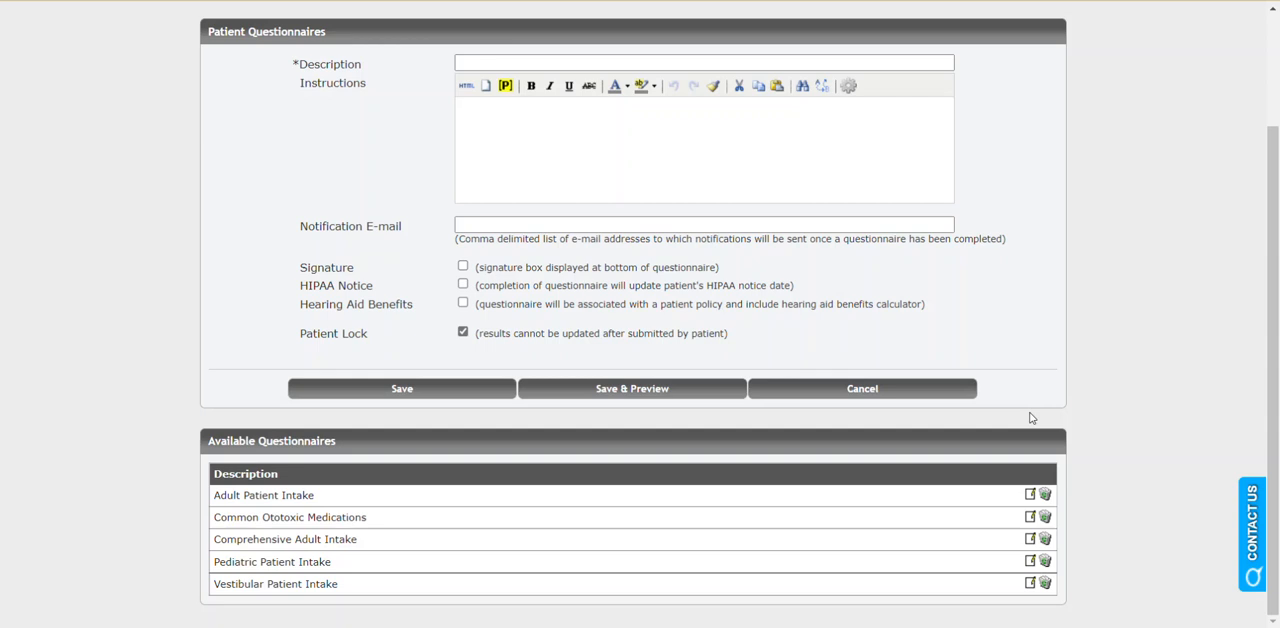
mouse_move(1027, 496)
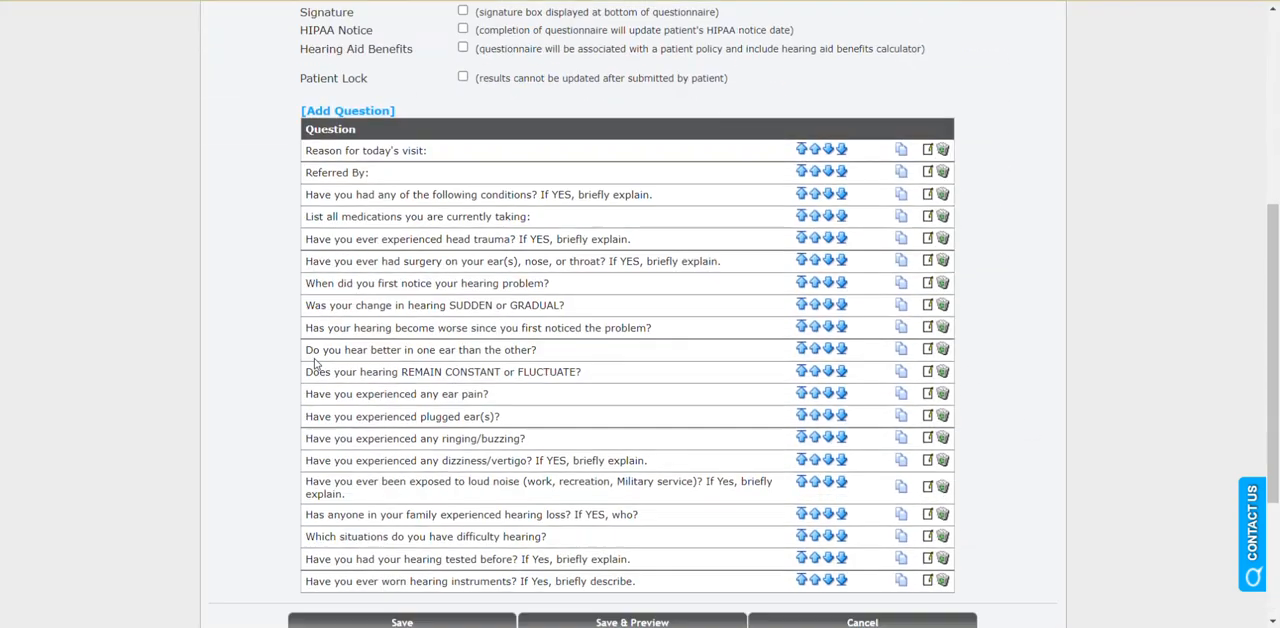
- Edit the Adult Patient Intake question 'When did you first notice your hearing problem?'
scroll("down", 3)
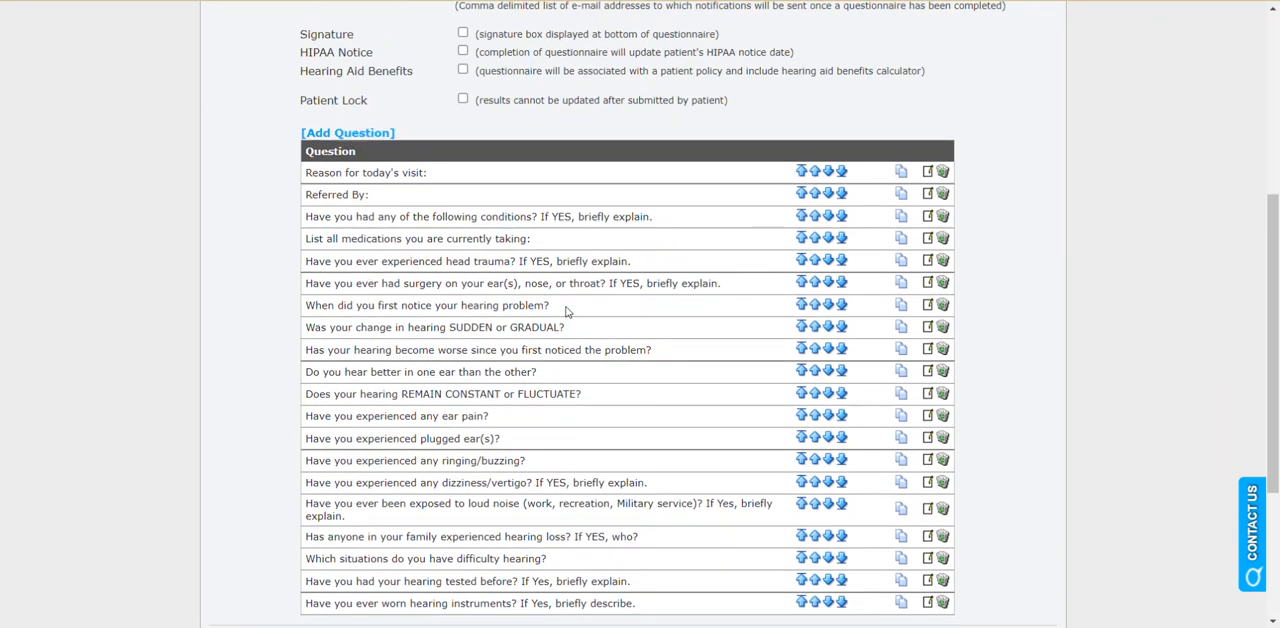
mouse_move(927, 305)
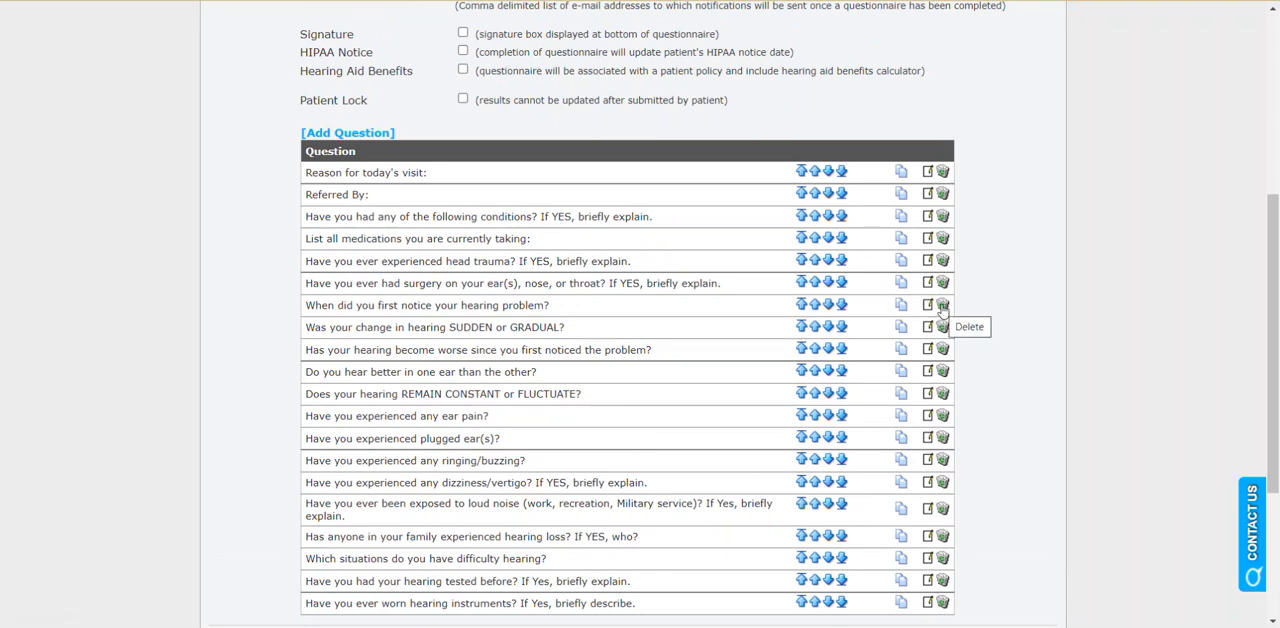
mouse_move(902, 305)
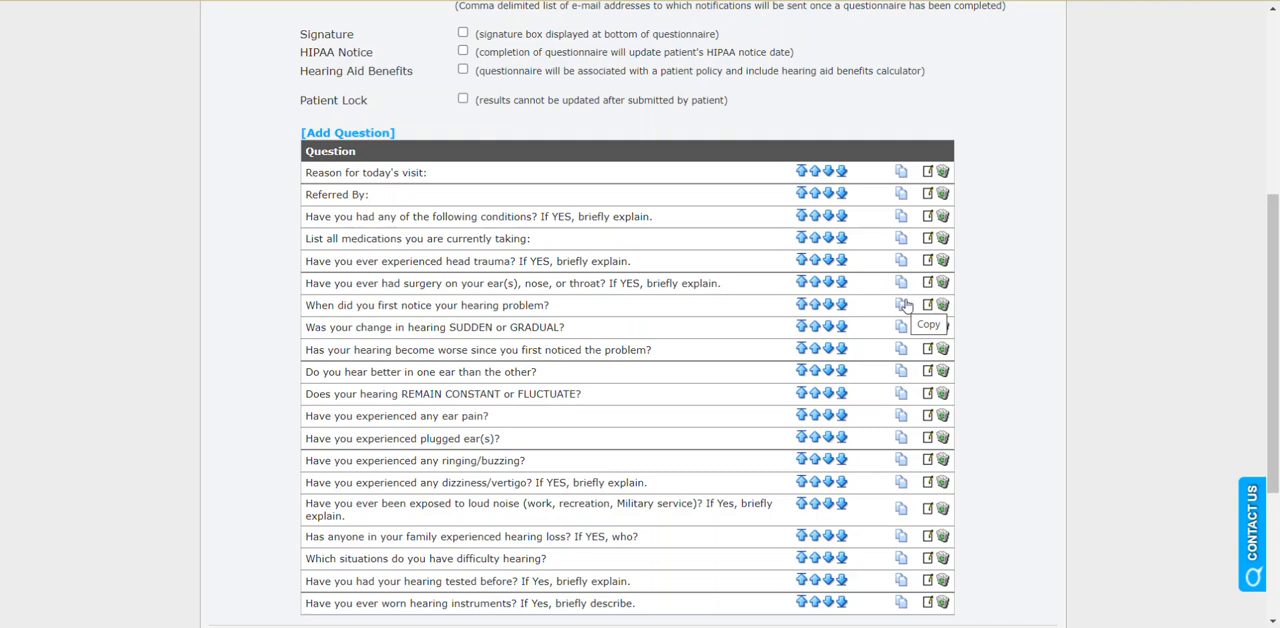
mouse_move(902, 305)
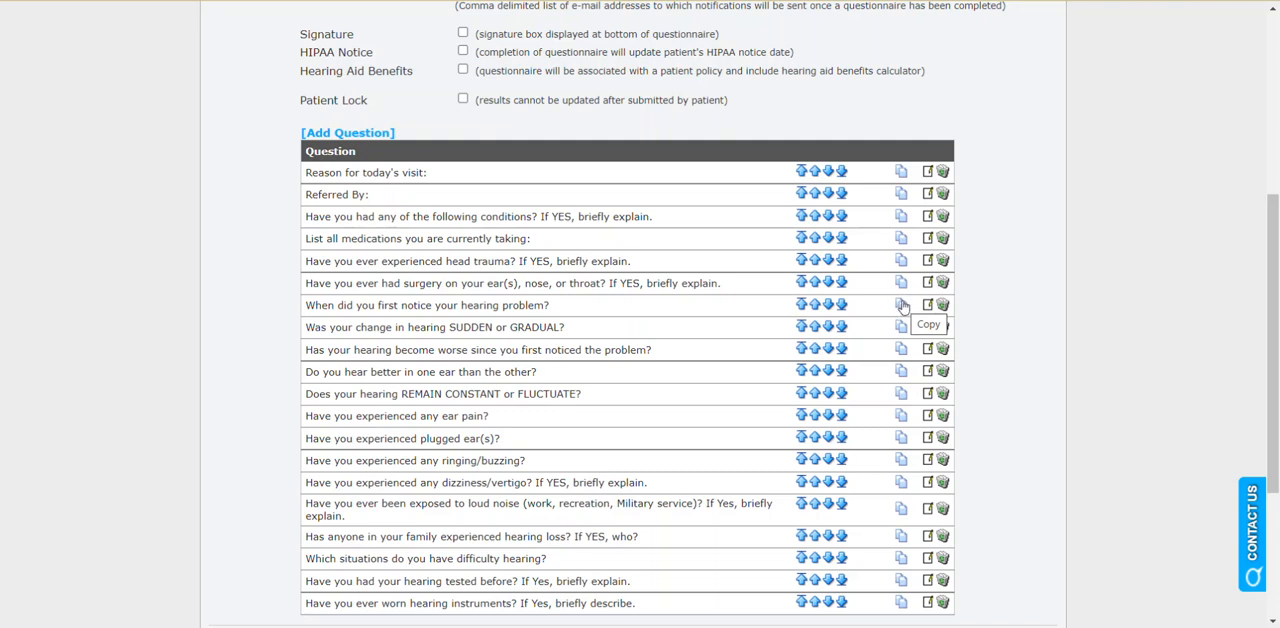
mouse_move(925, 305)
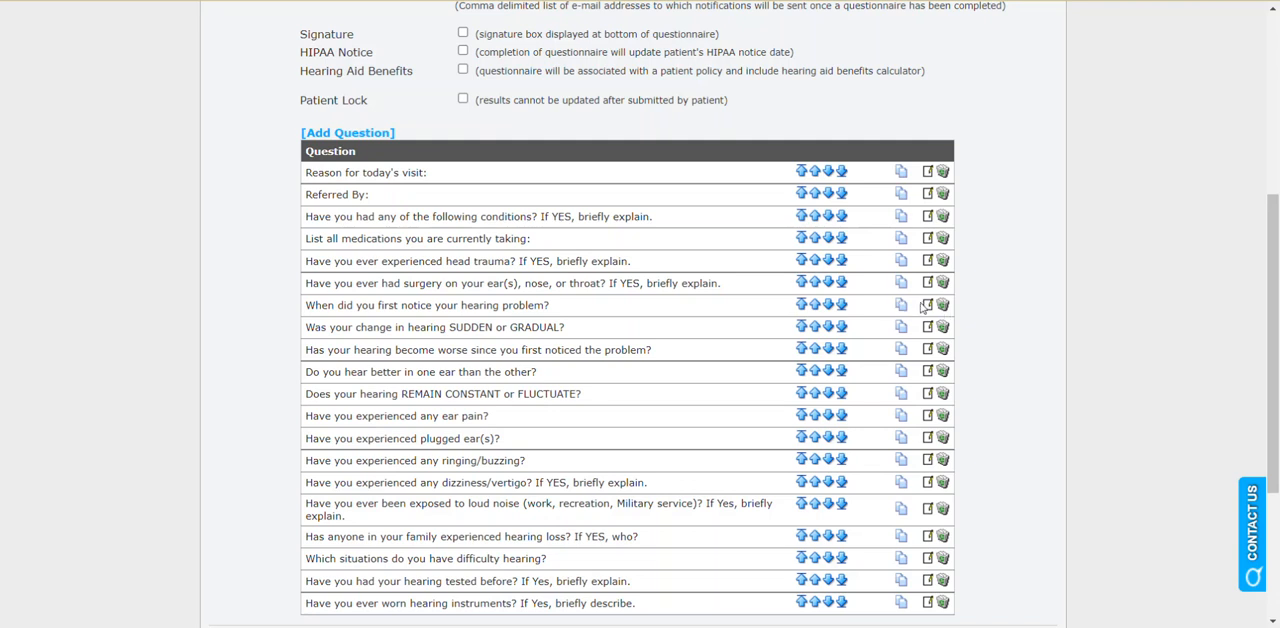
left_click(926, 305)
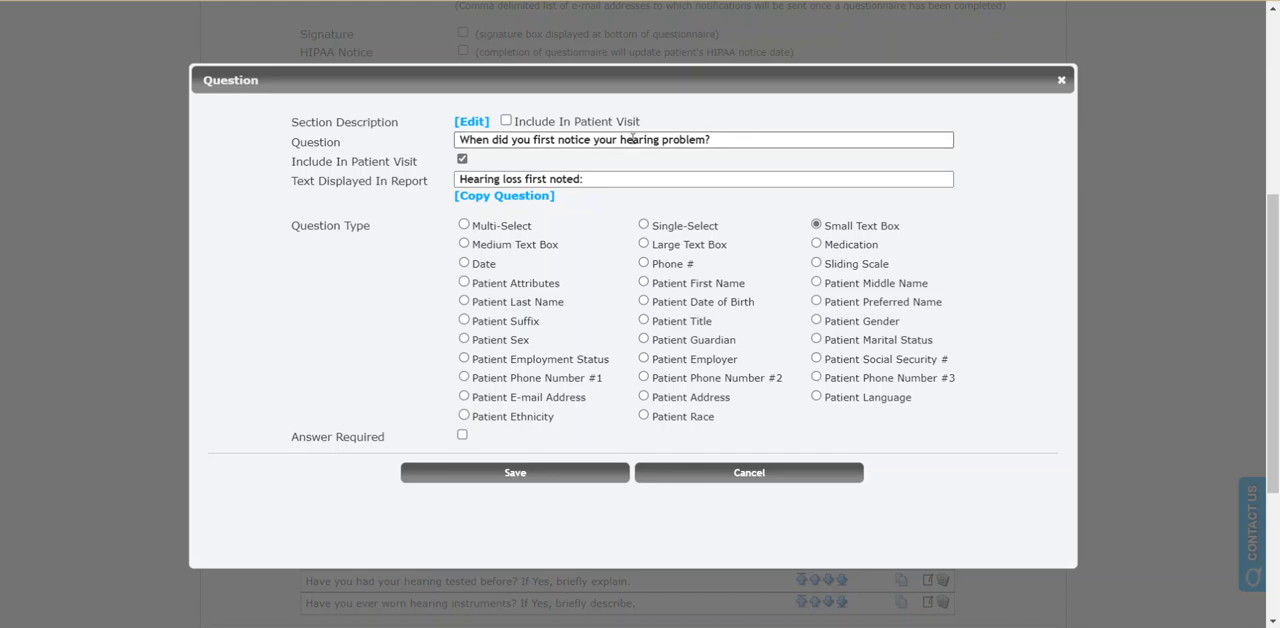
double_click(688, 139)
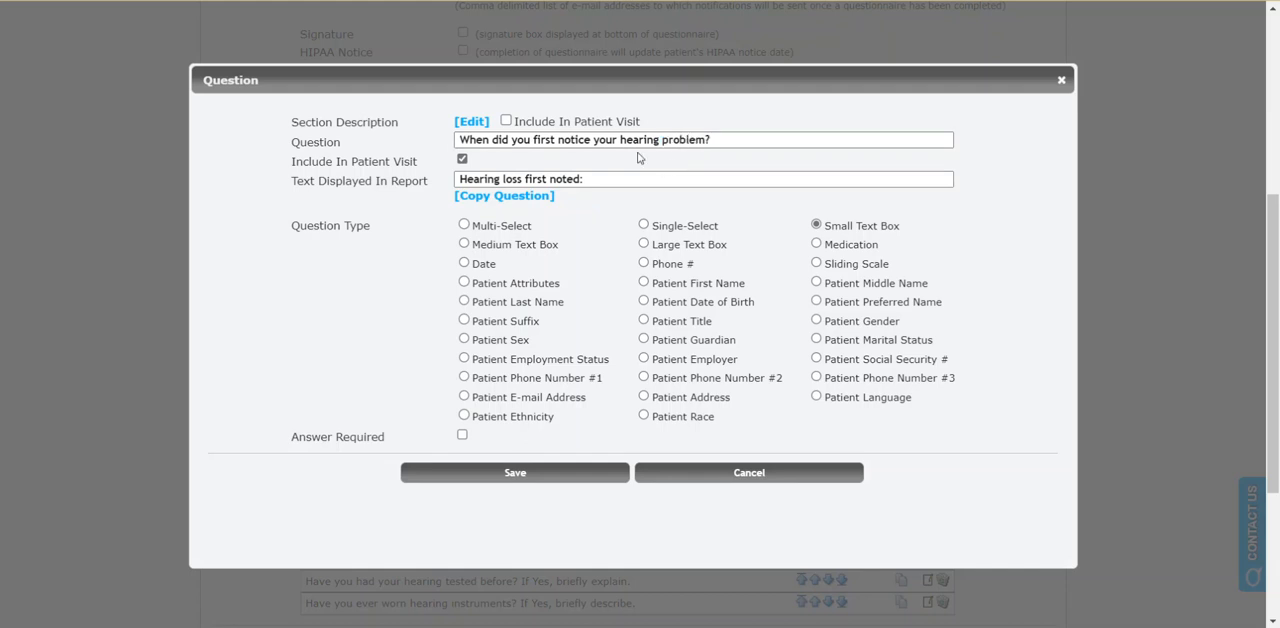
mouse_move(643, 254)
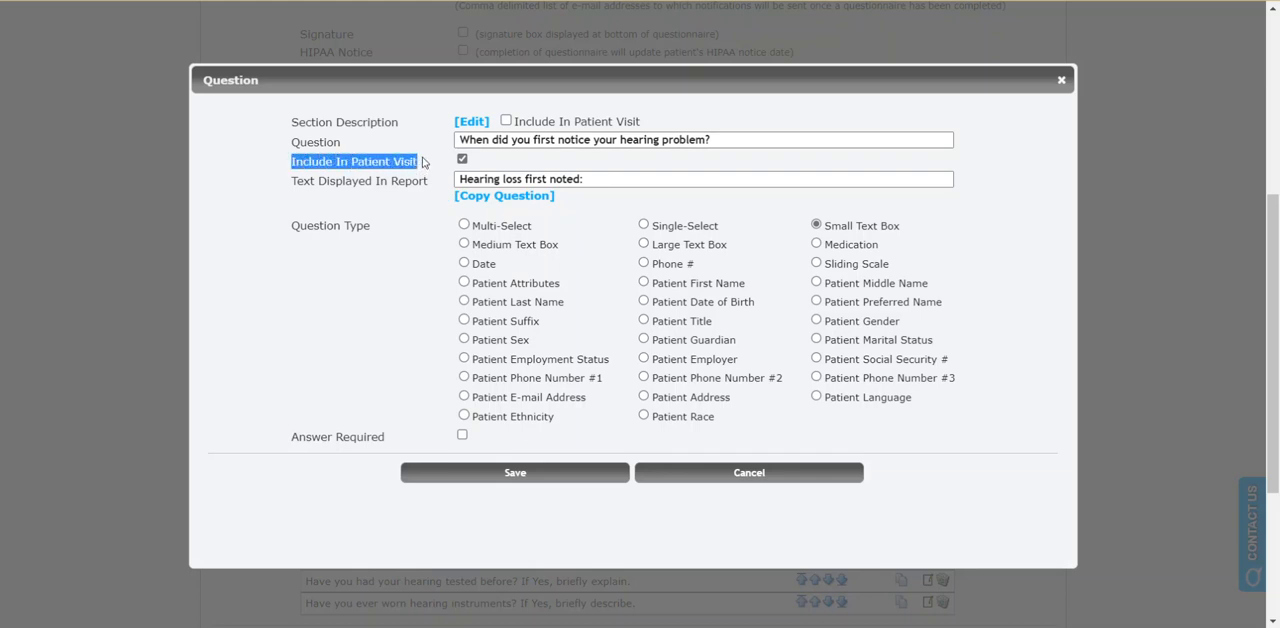
mouse_move(430, 184)
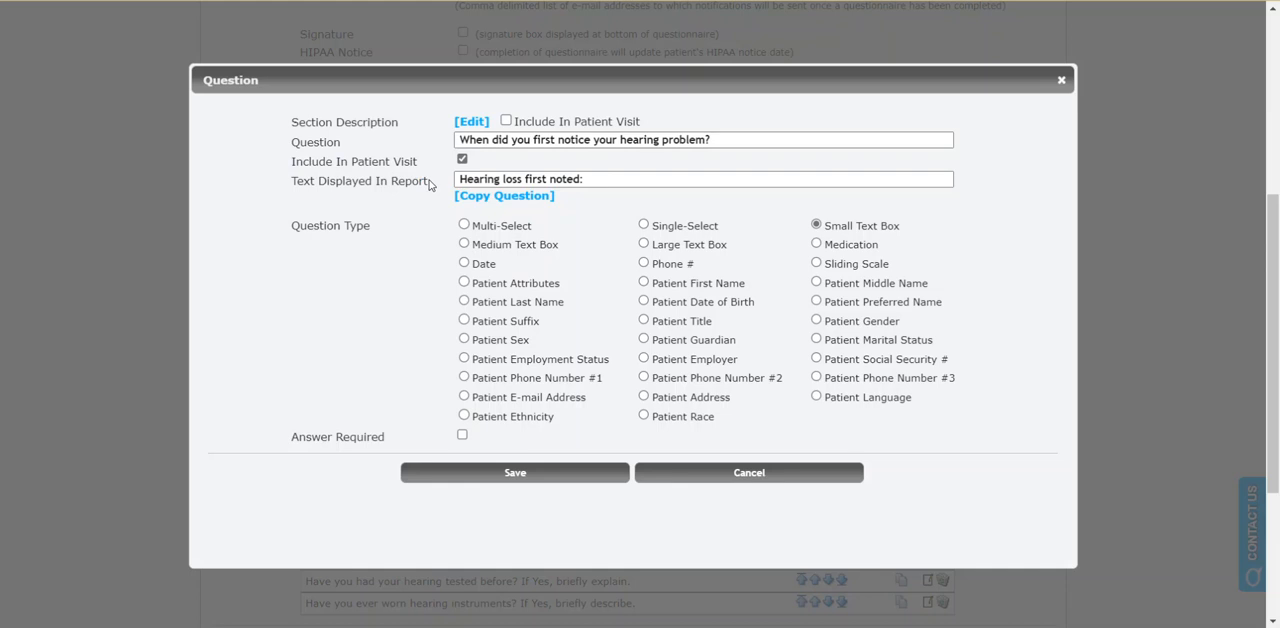
mouse_move(429, 181)
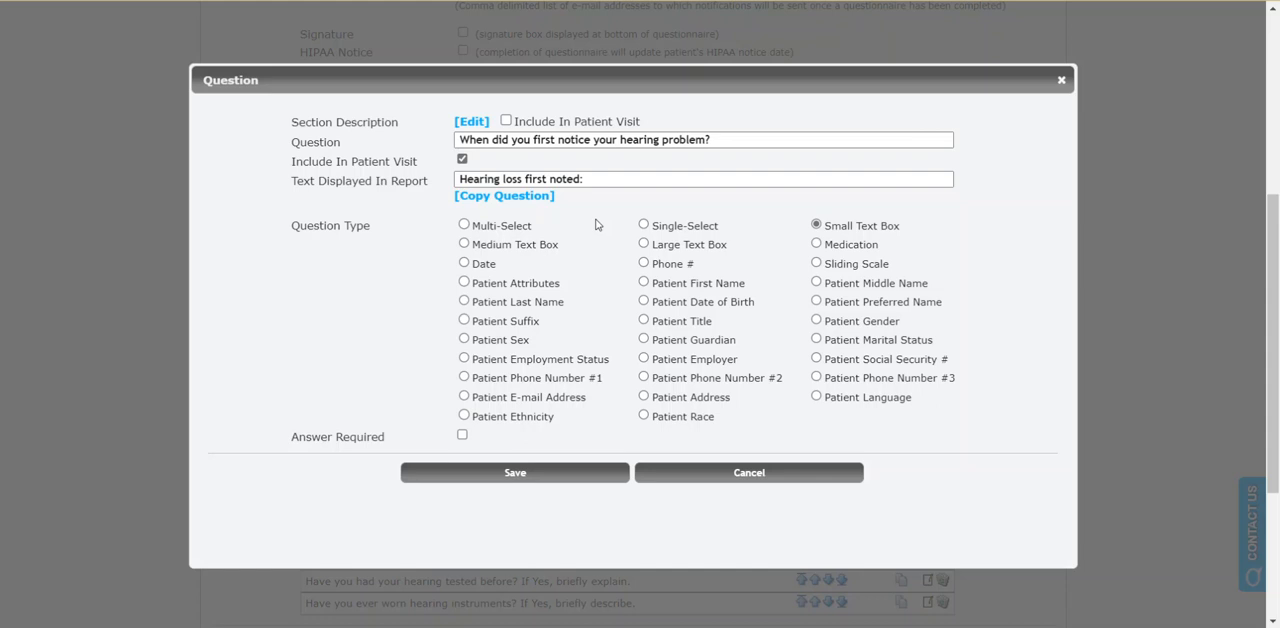
mouse_move(588, 249)
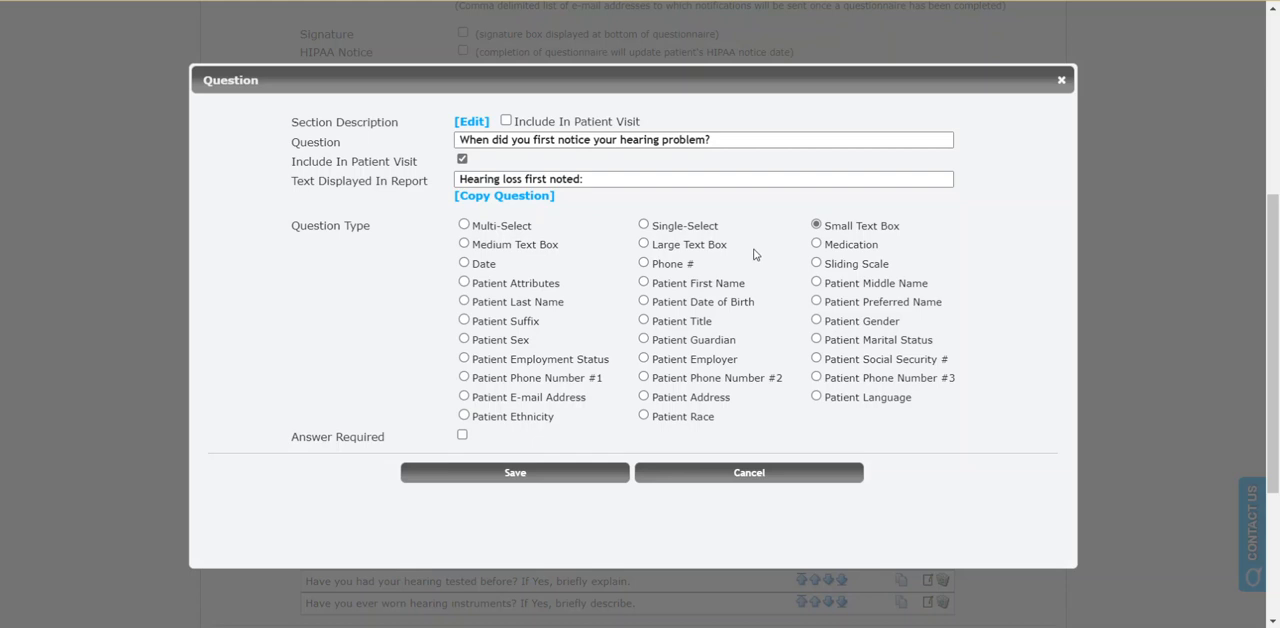
mouse_move(647, 318)
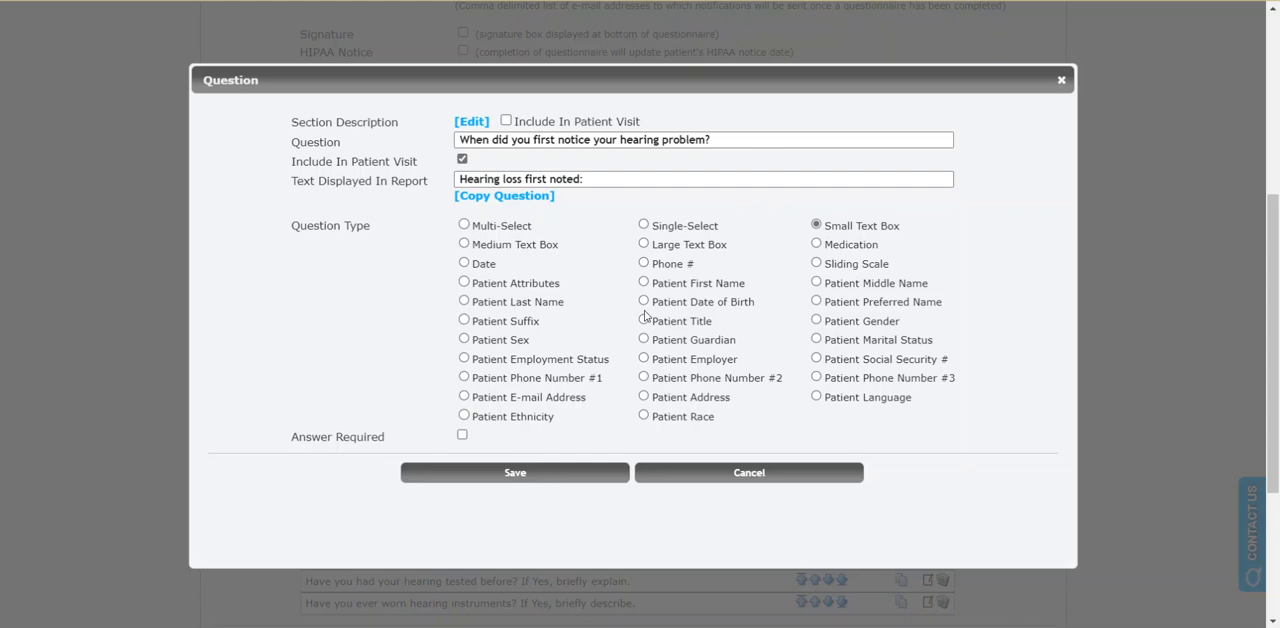
mouse_move(743, 279)
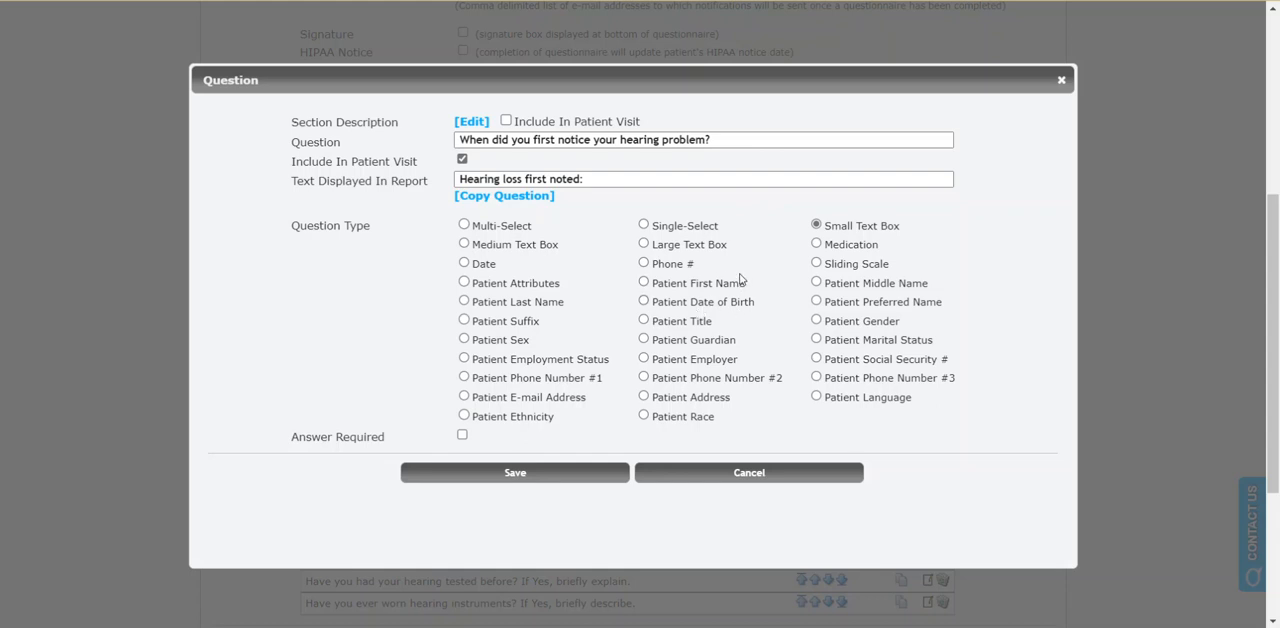
mouse_move(773, 301)
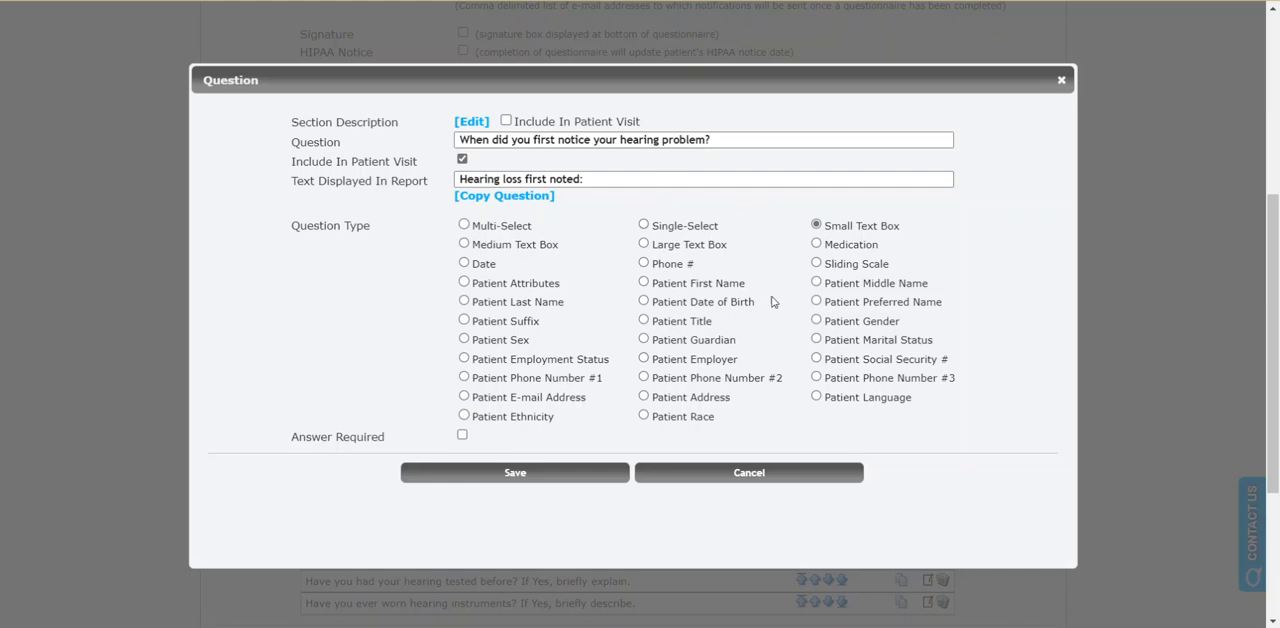
mouse_move(760, 262)
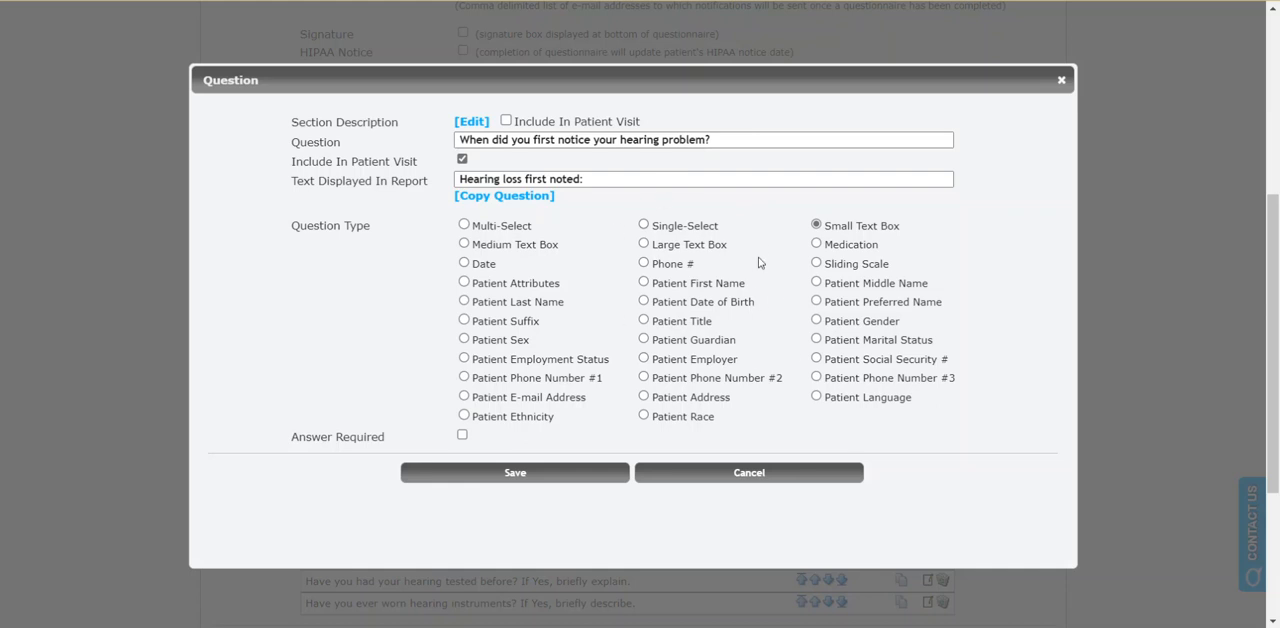
mouse_move(744, 247)
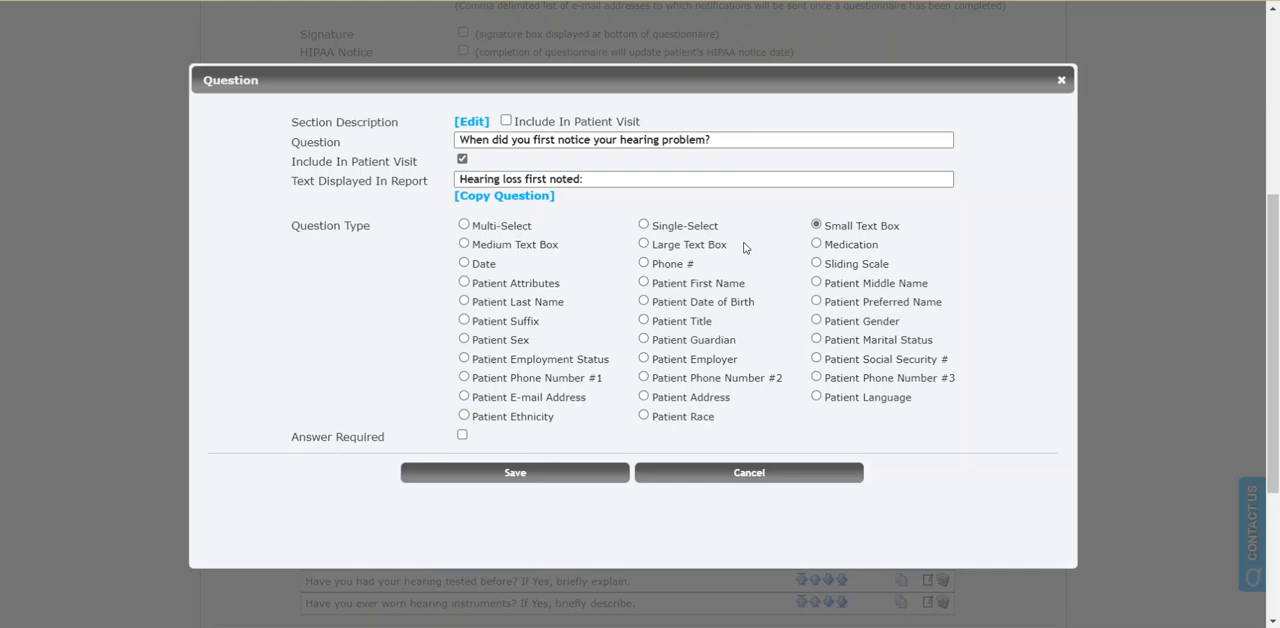
mouse_move(759, 255)
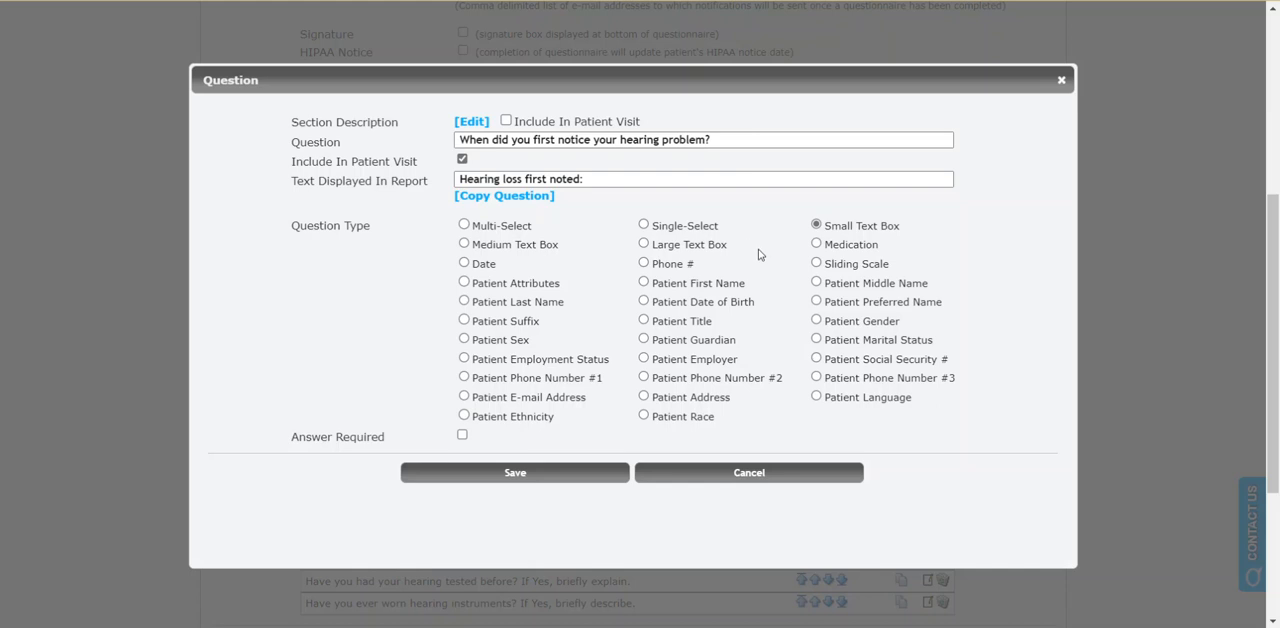
mouse_move(758, 248)
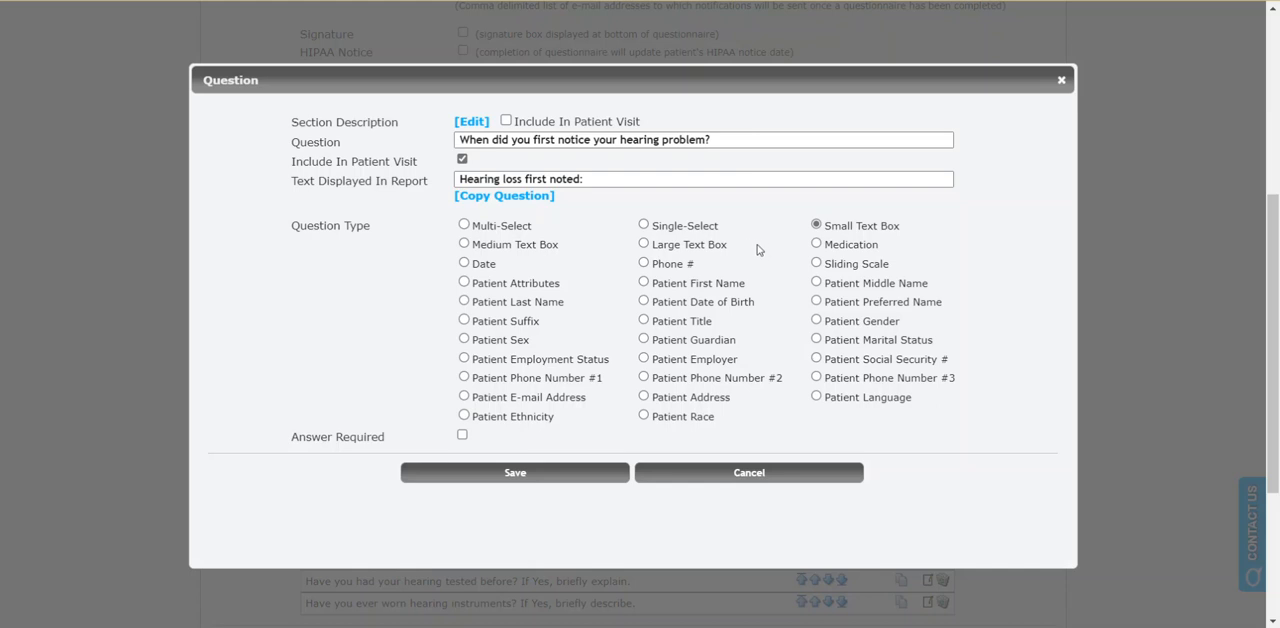
mouse_move(760, 258)
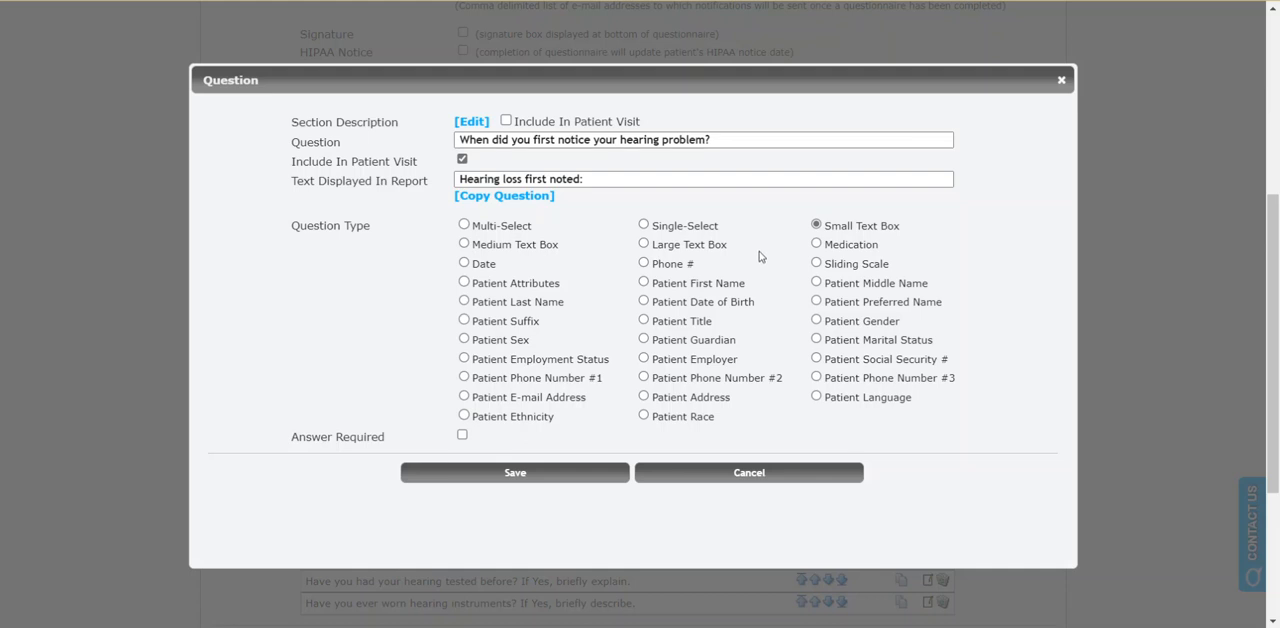
mouse_move(782, 243)
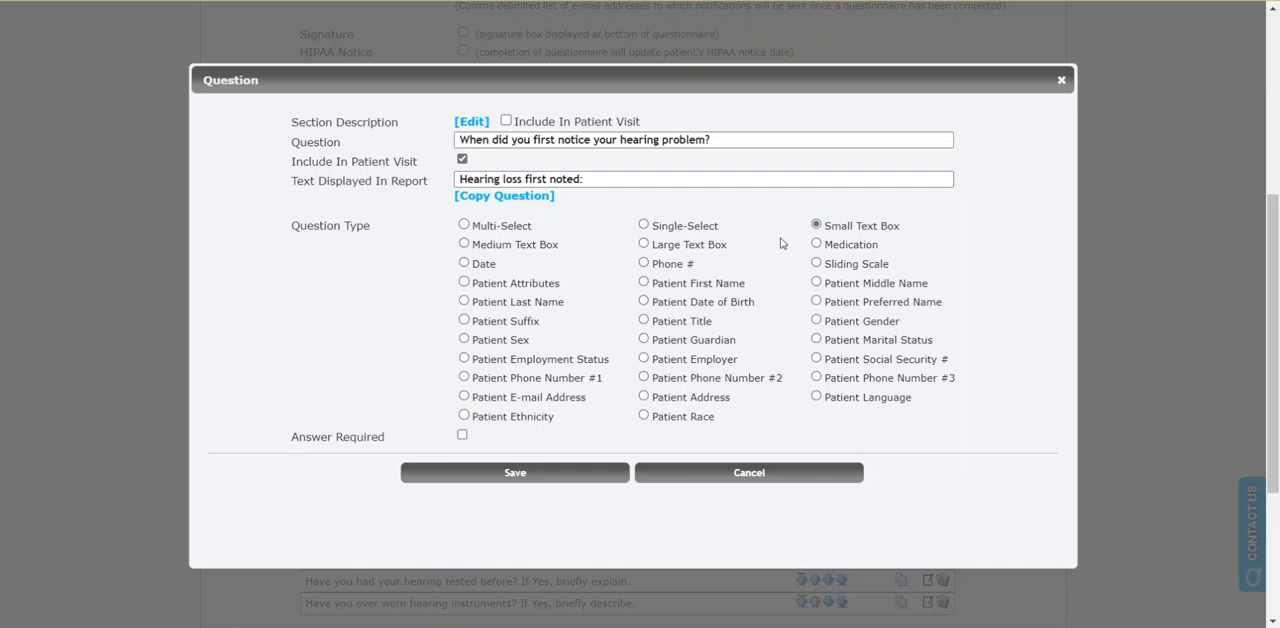
double_click(862, 225)
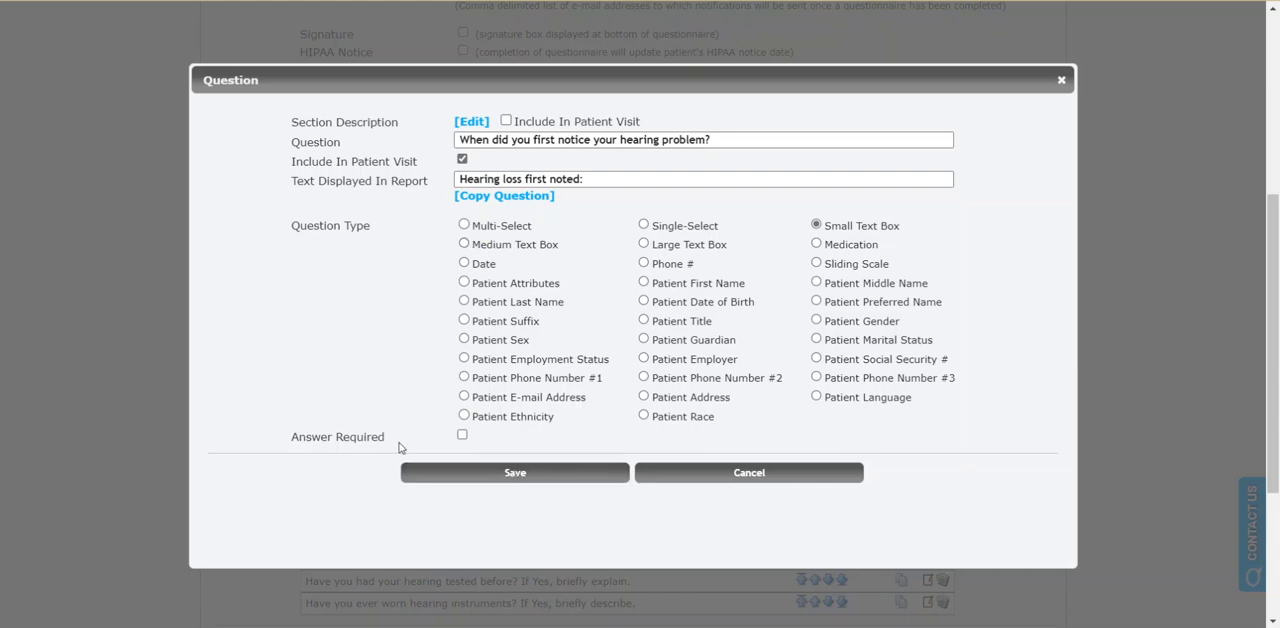
- Point out the Answer Required checkbox, leaving it unchecked
double_click(337, 437)
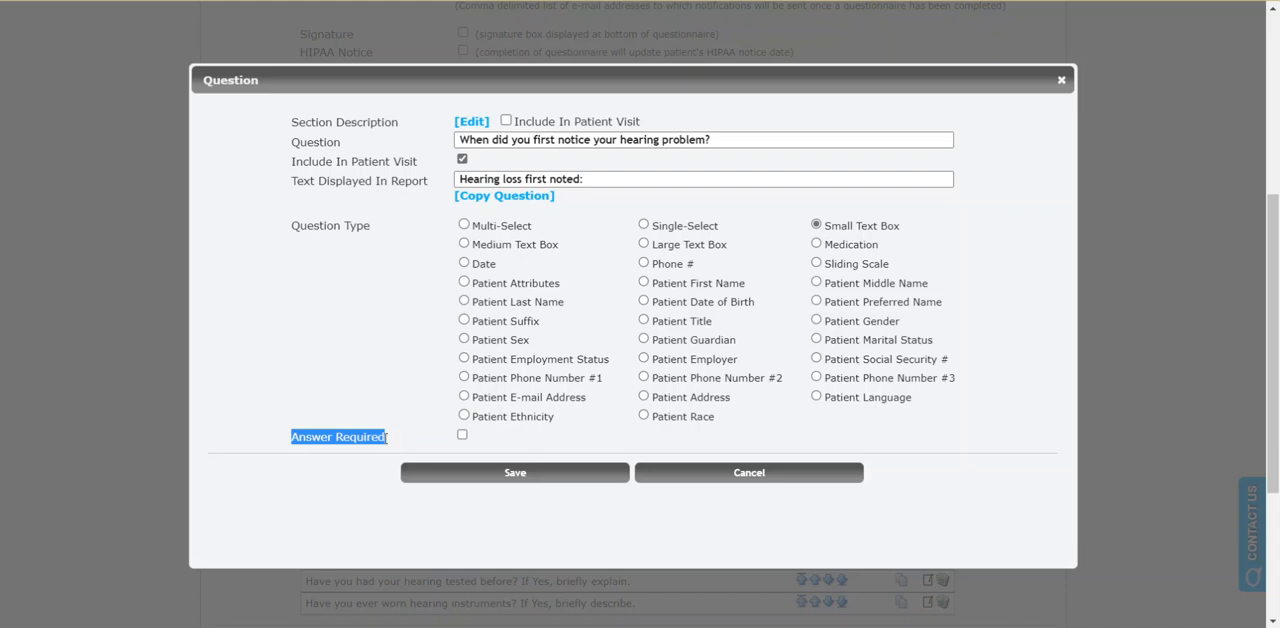
mouse_move(416, 434)
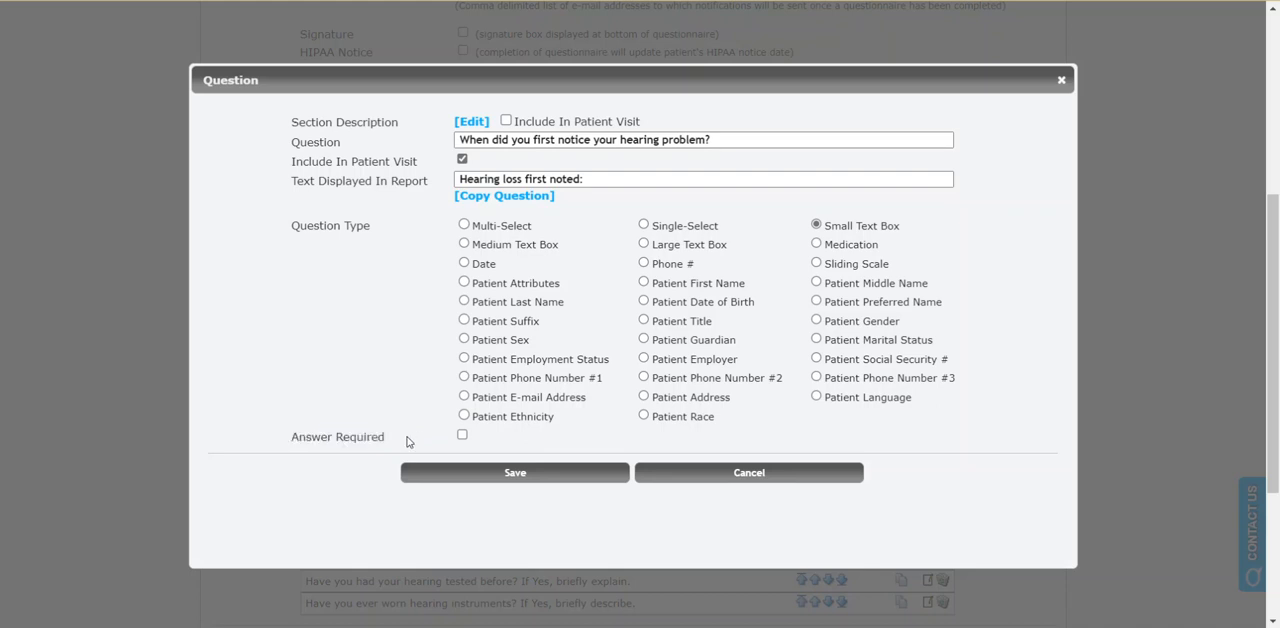
mouse_move(441, 438)
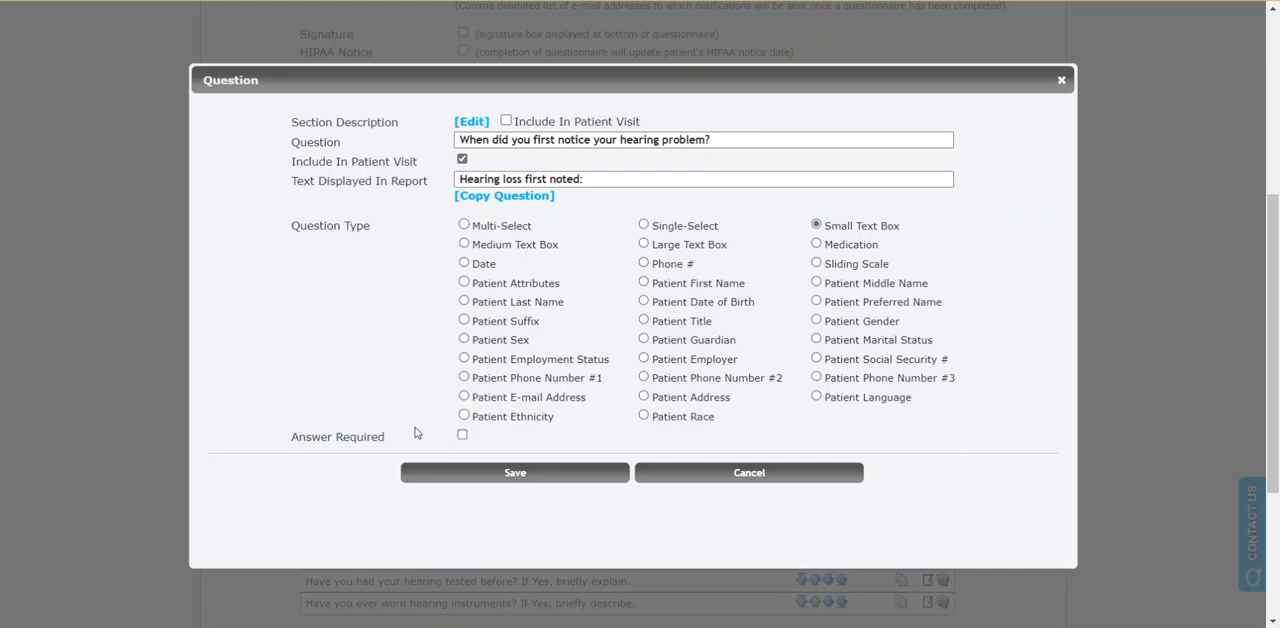
mouse_move(411, 439)
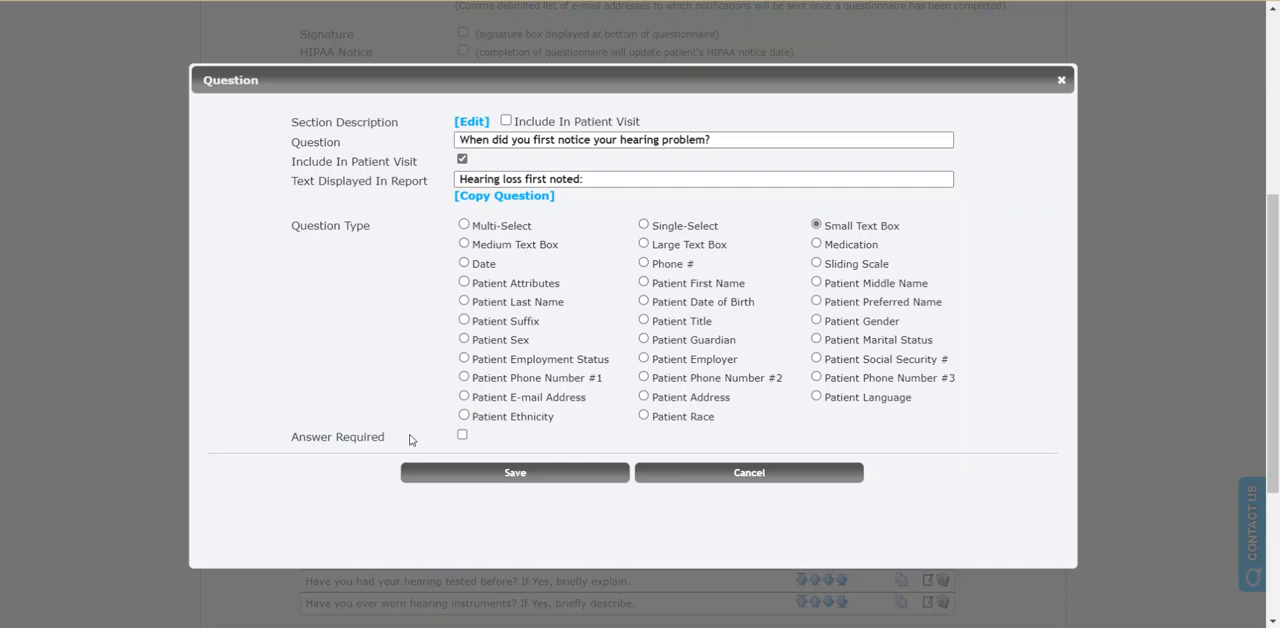
mouse_move(604, 426)
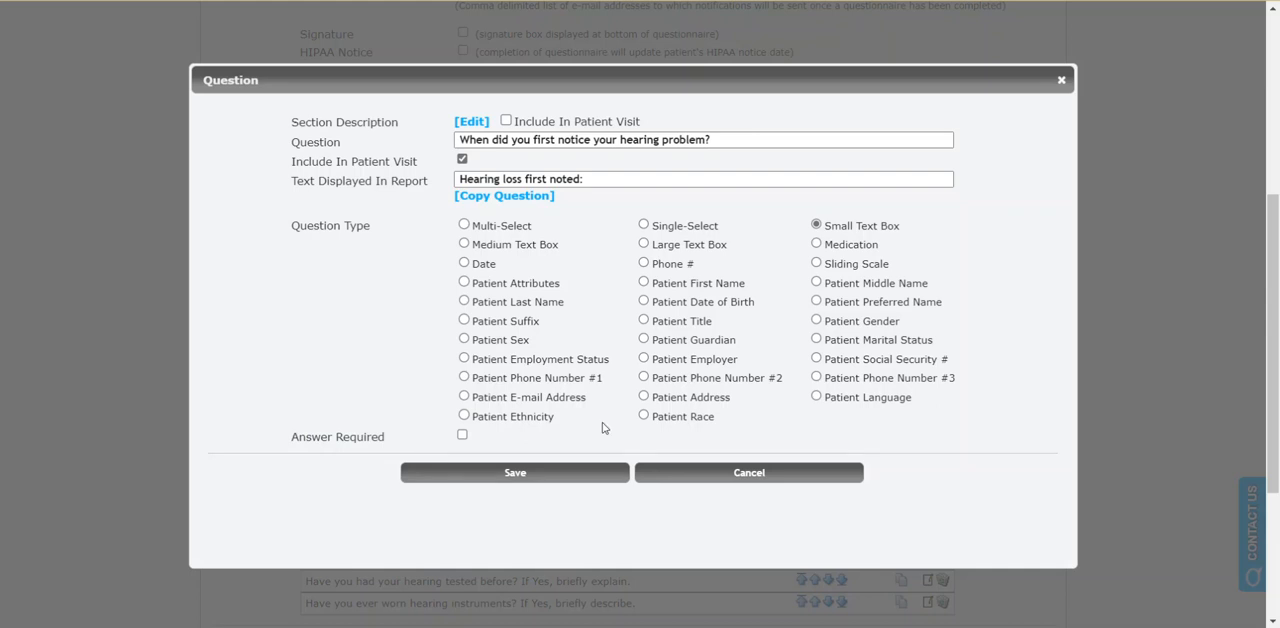
mouse_move(547, 332)
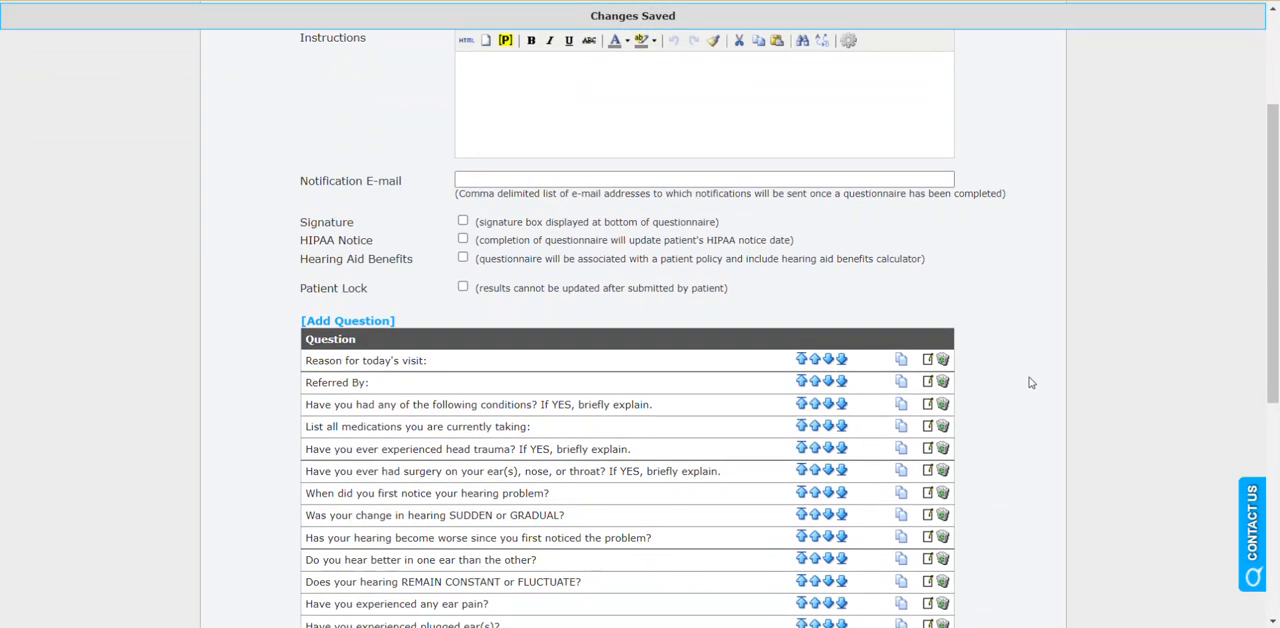
- Scroll down the question list to 'Have you ever worn hearing instruments?'
scroll("down", 3)
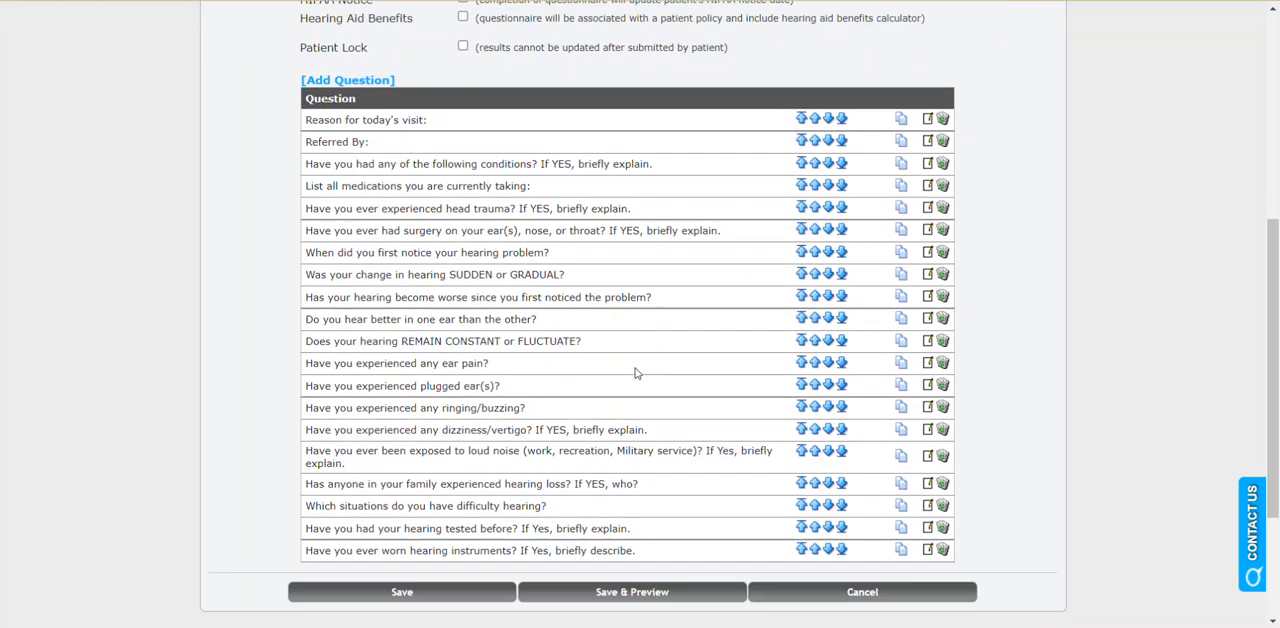
scroll("down", 3)
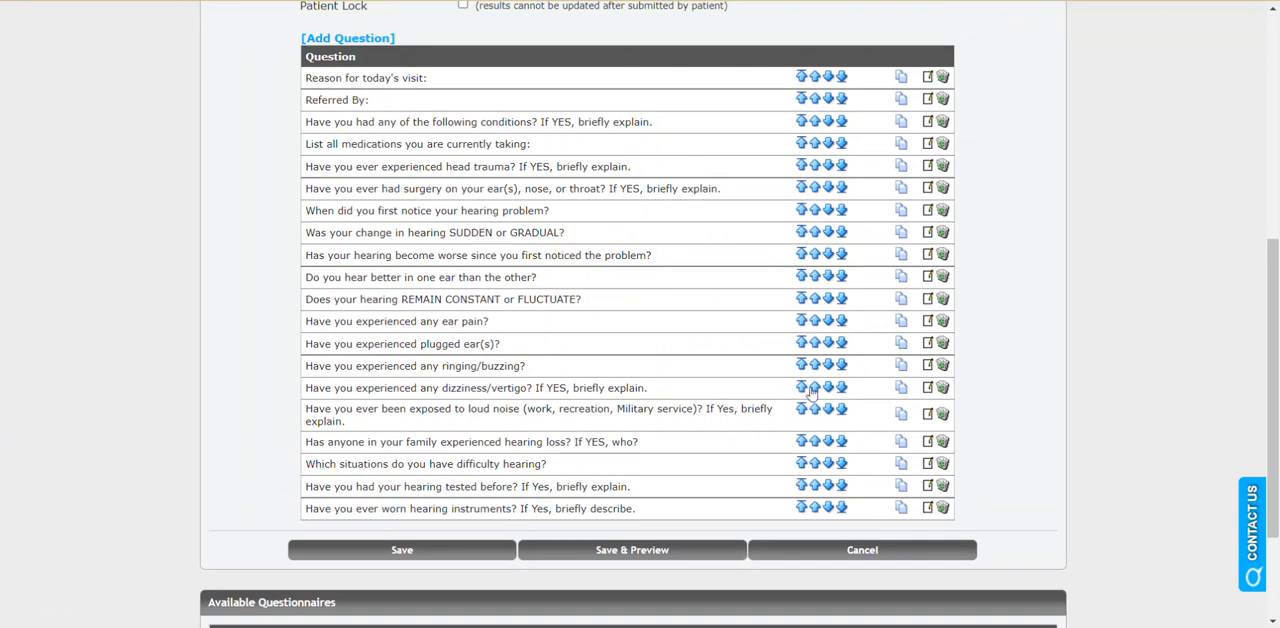
mouse_move(801, 512)
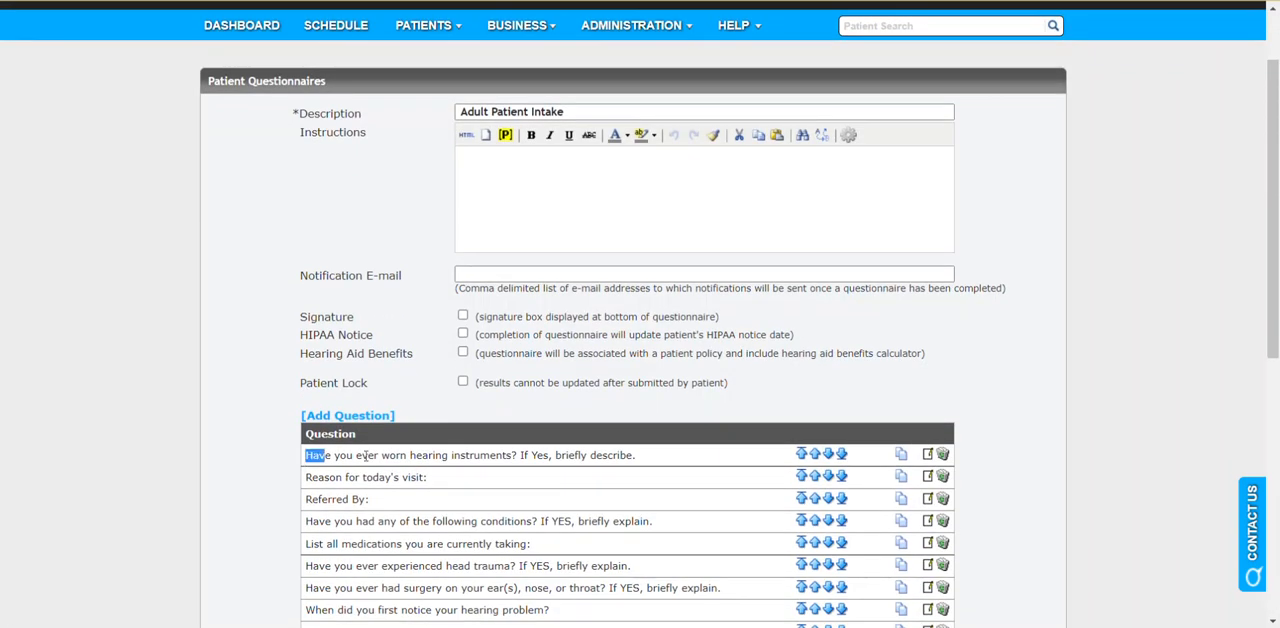
- Move the hearing-instruments question down from the top toward the end of the list
scroll("down", 3)
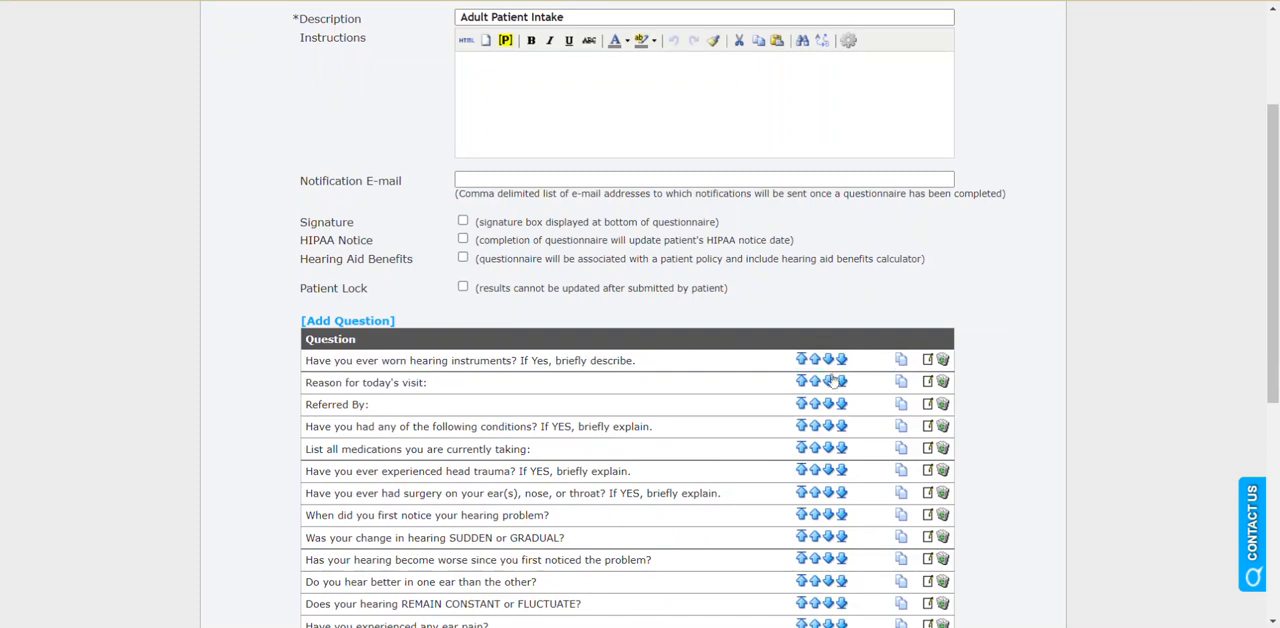
mouse_move(830, 362)
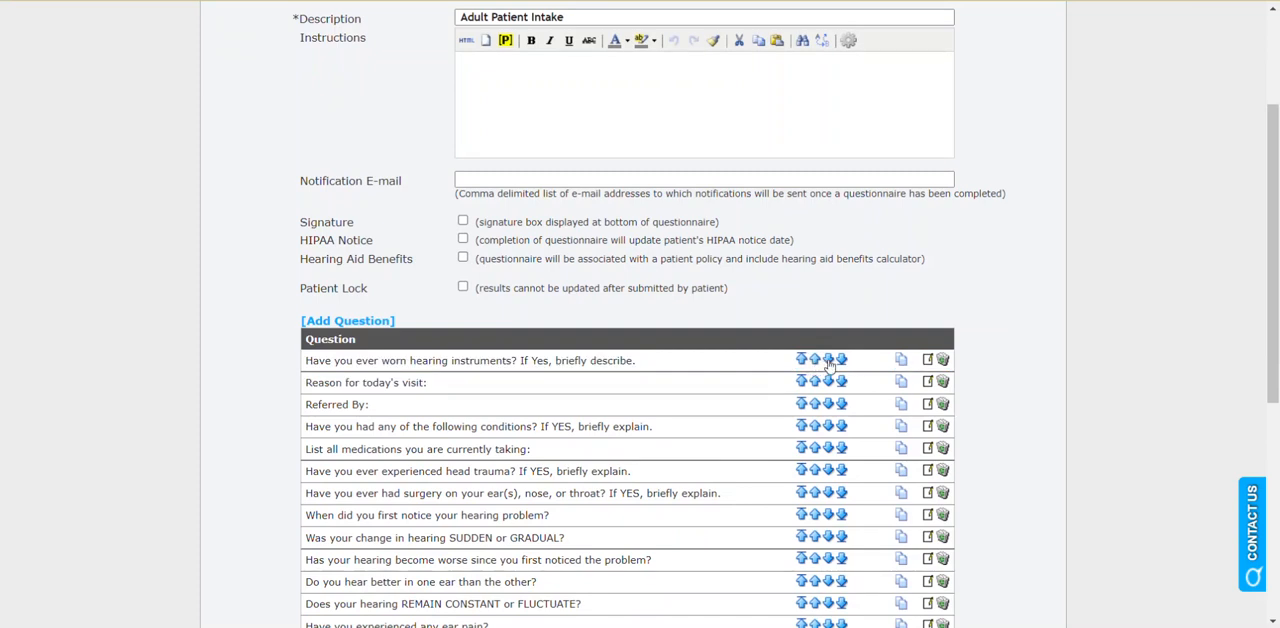
left_click(828, 360)
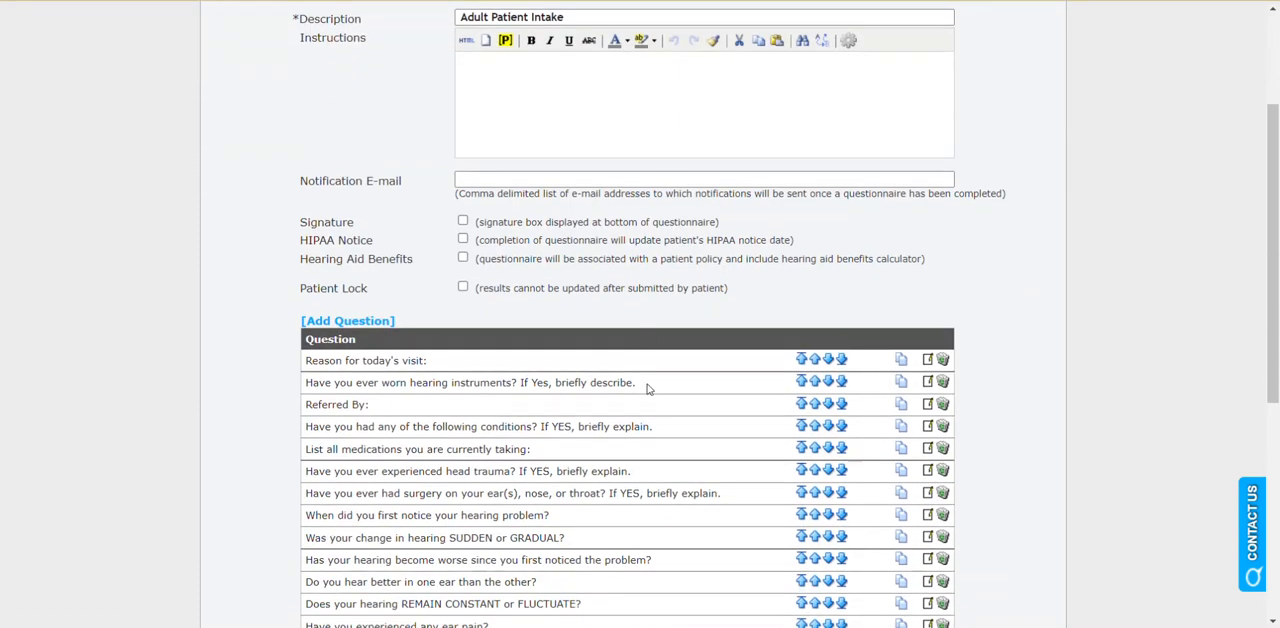
scroll("down", 3)
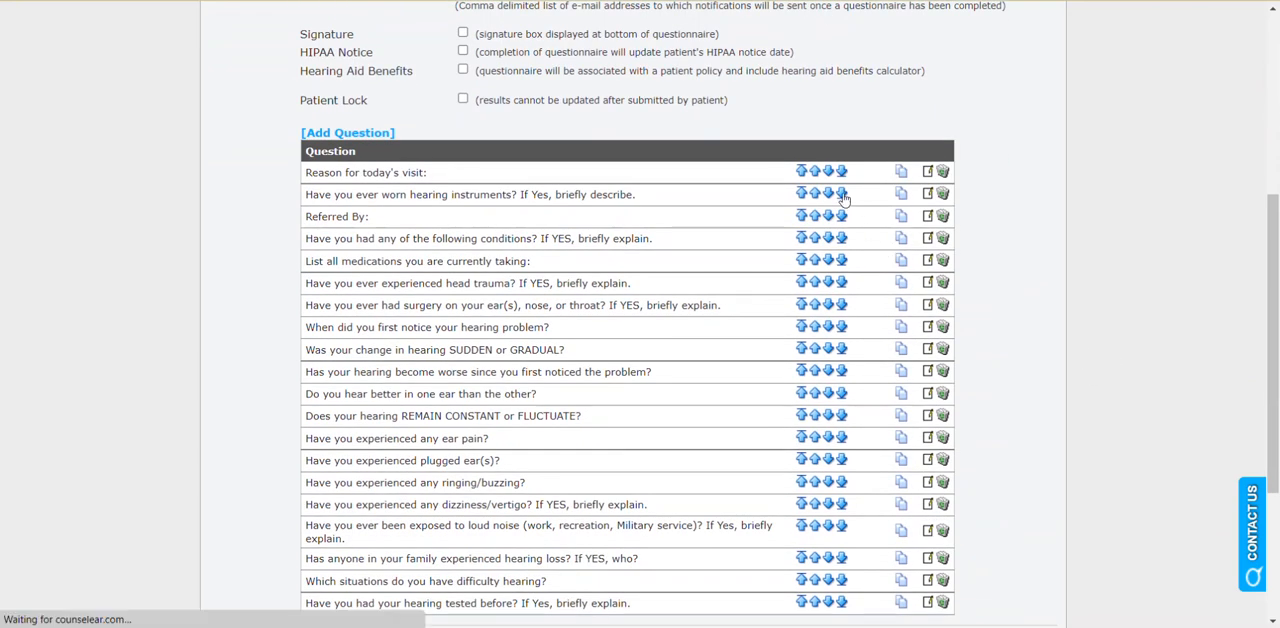
scroll("down", 3)
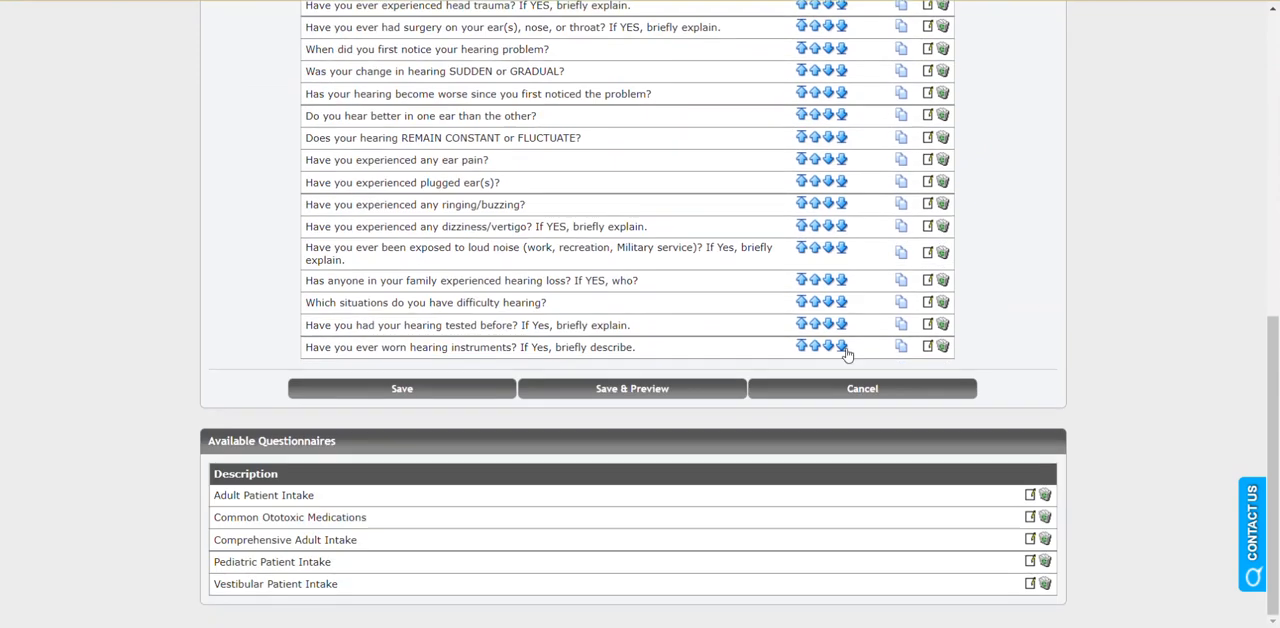
mouse_move(603, 363)
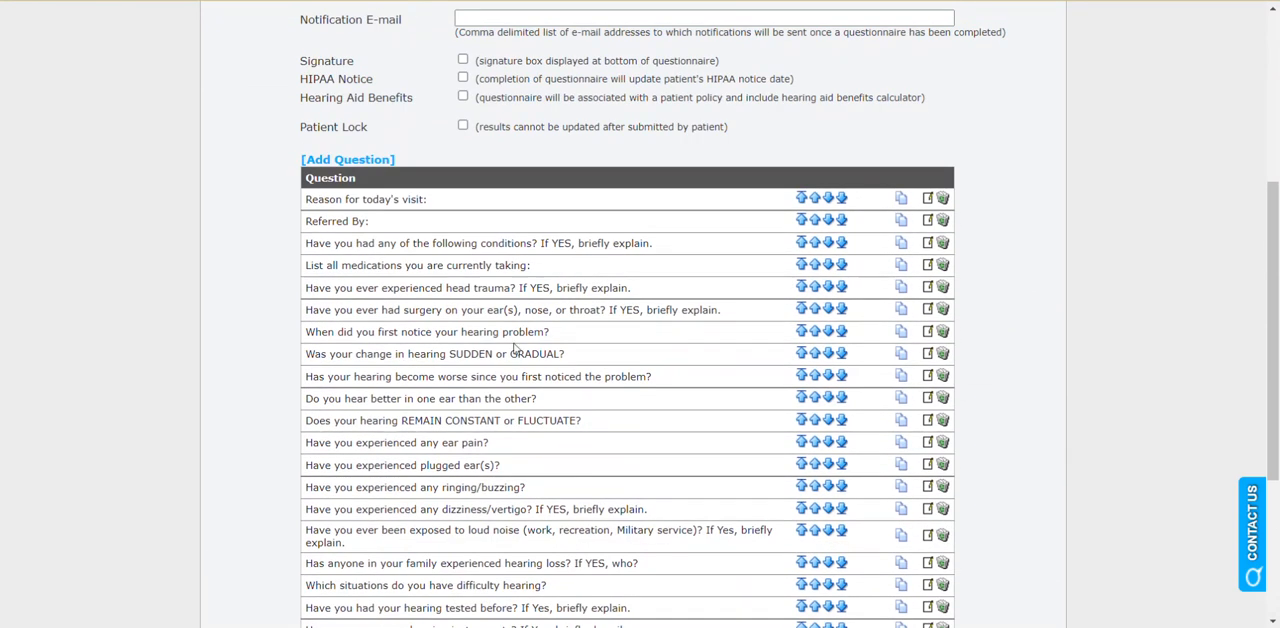
mouse_move(635, 408)
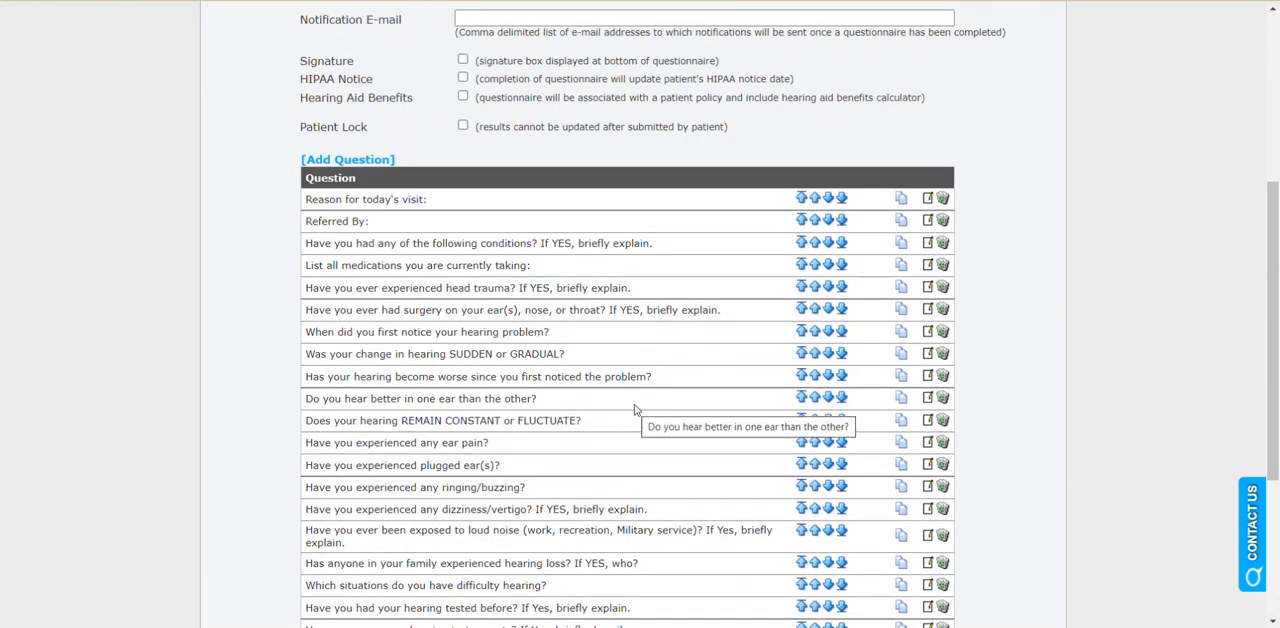
mouse_move(791, 416)
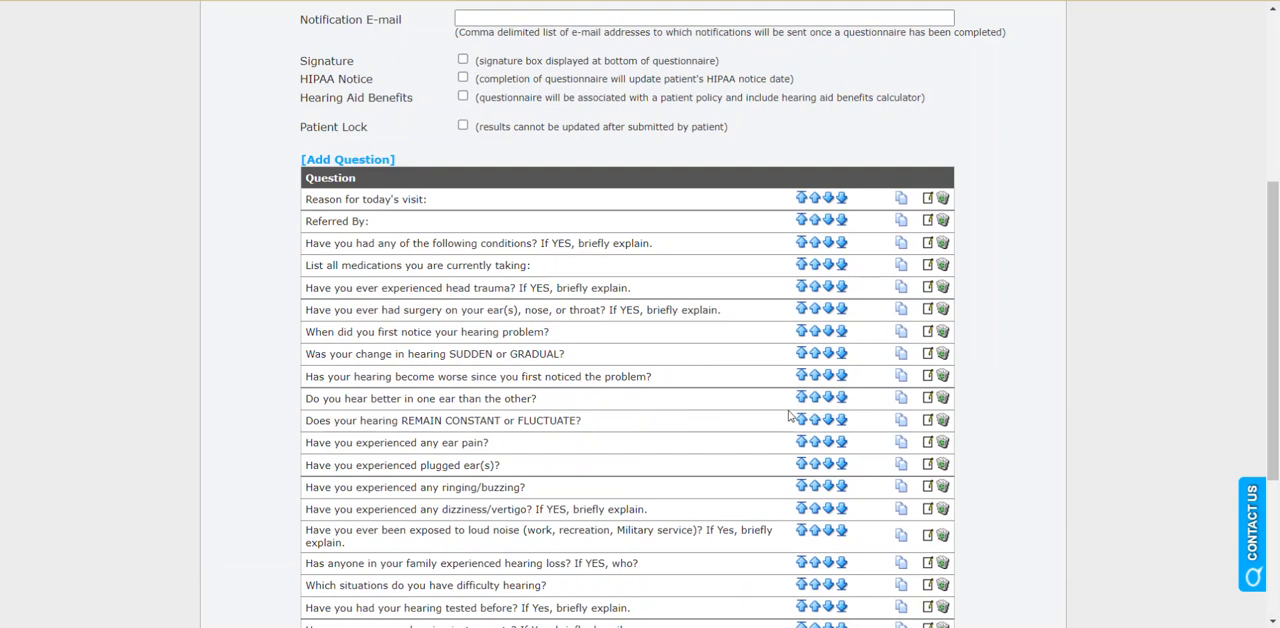
- Save Adult Patient Intake's new question order from the bottom of the list
scroll("down", 3)
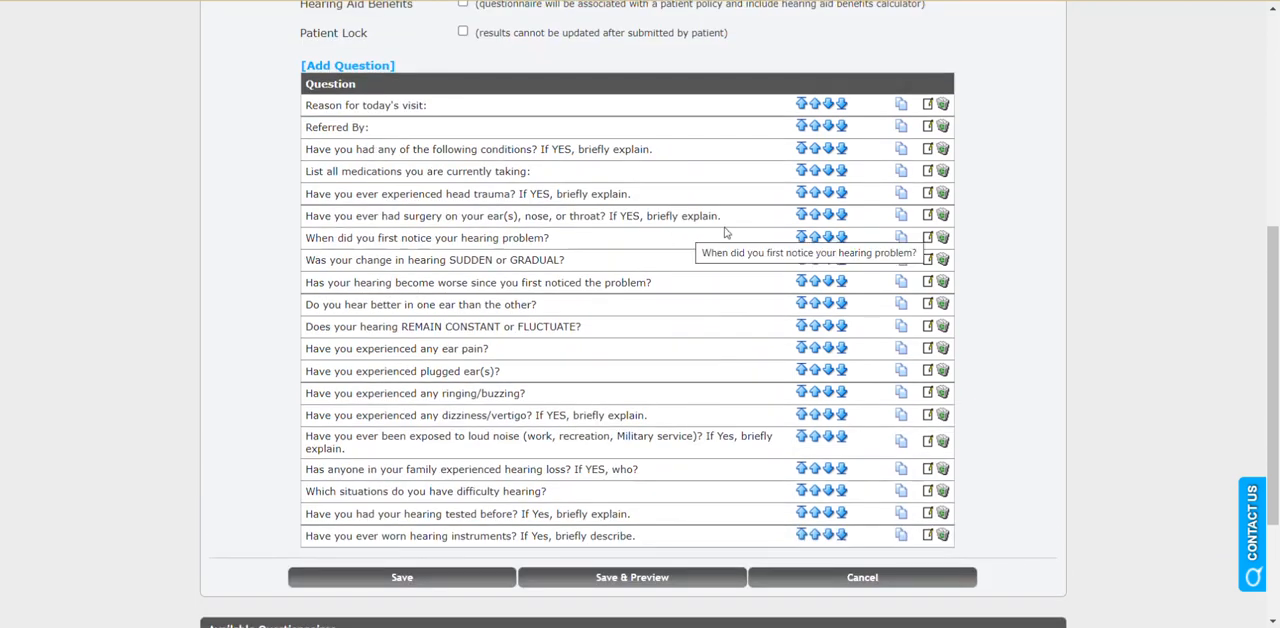
mouse_move(606, 469)
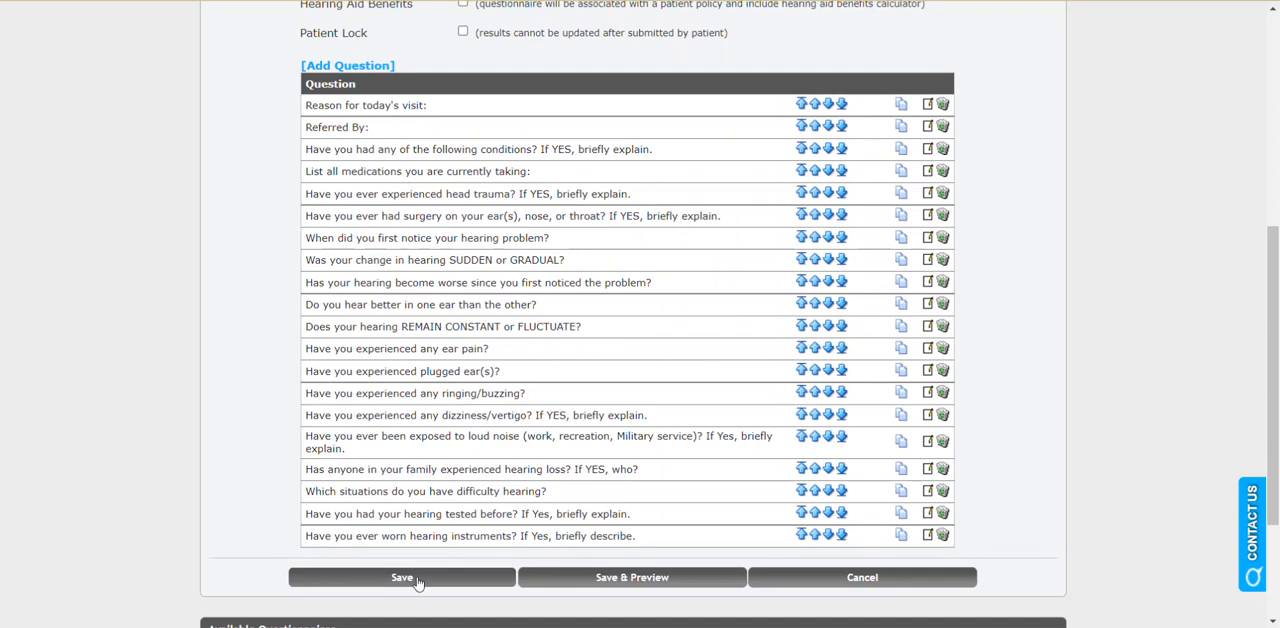
left_click(401, 578)
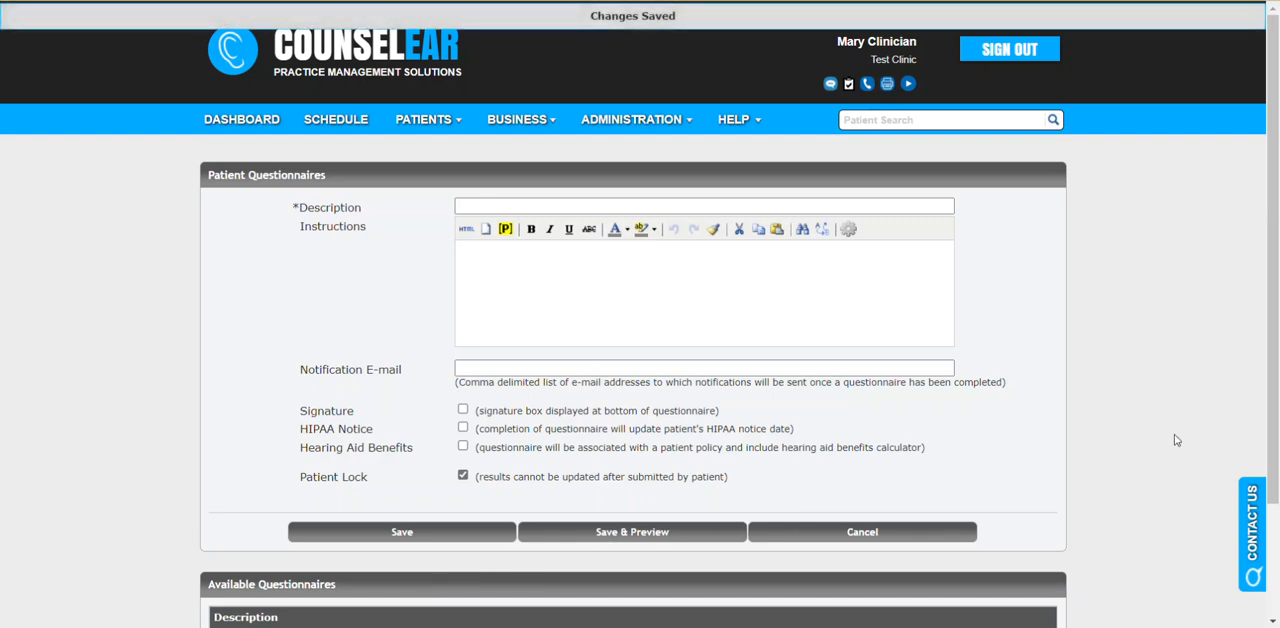
- Review the Notification E-mail field and the five available questionnaires
scroll("down", 3)
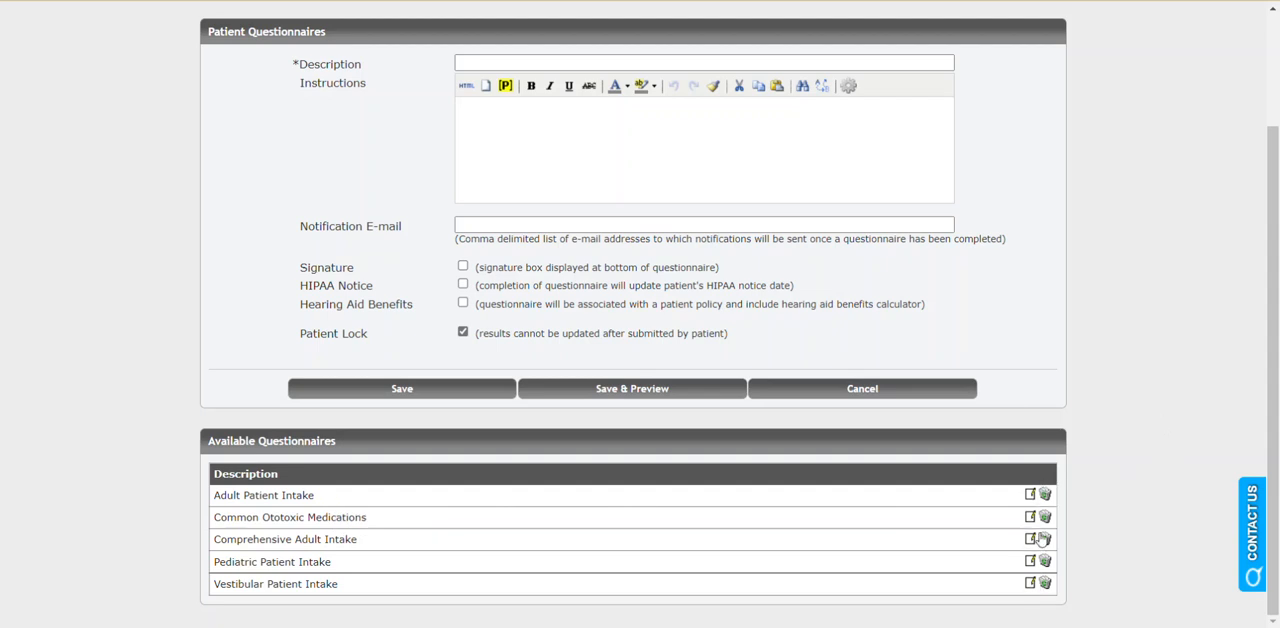
mouse_move(1044, 535)
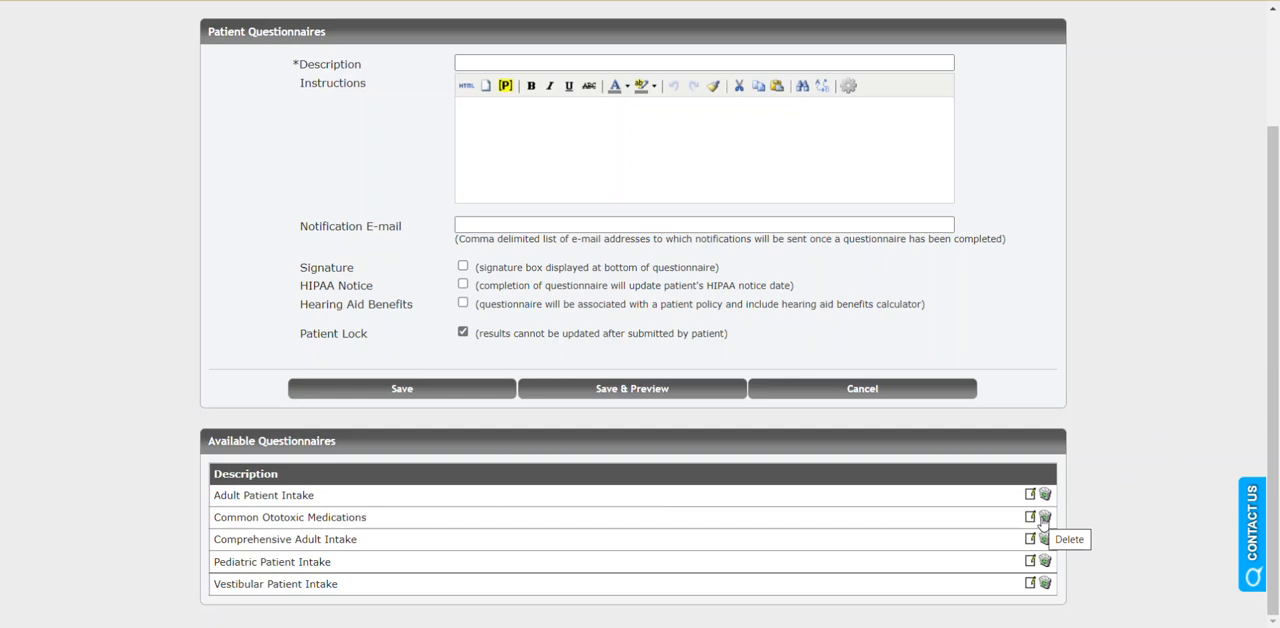
mouse_move(1085, 522)
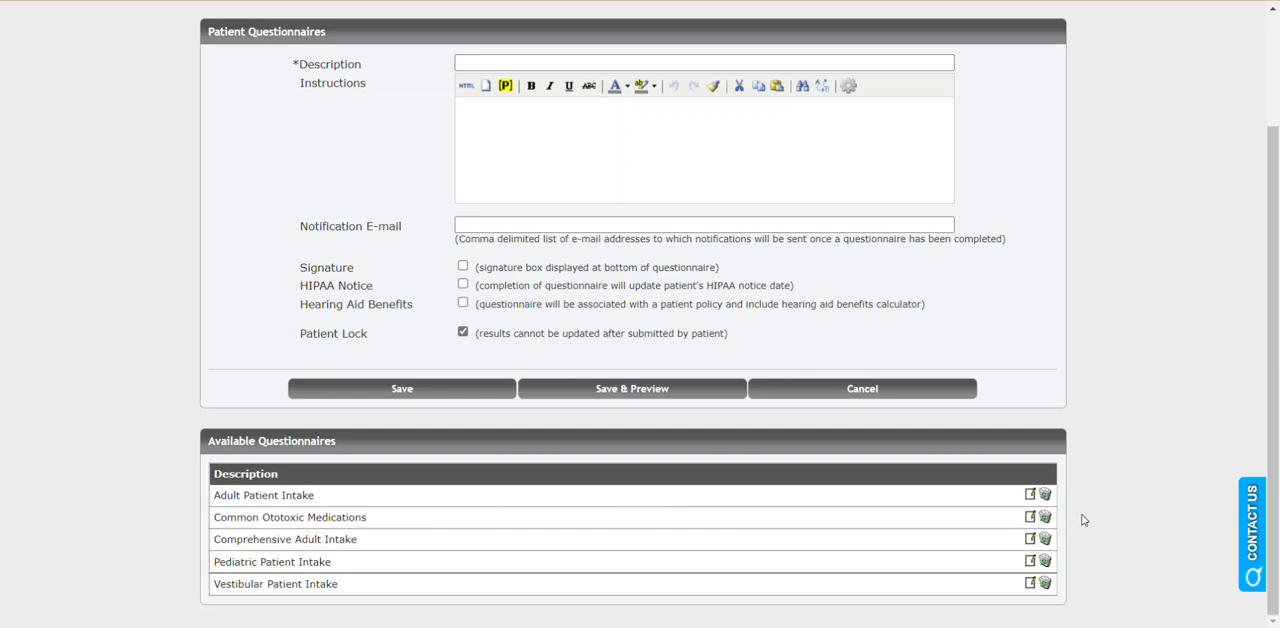
mouse_move(1102, 518)
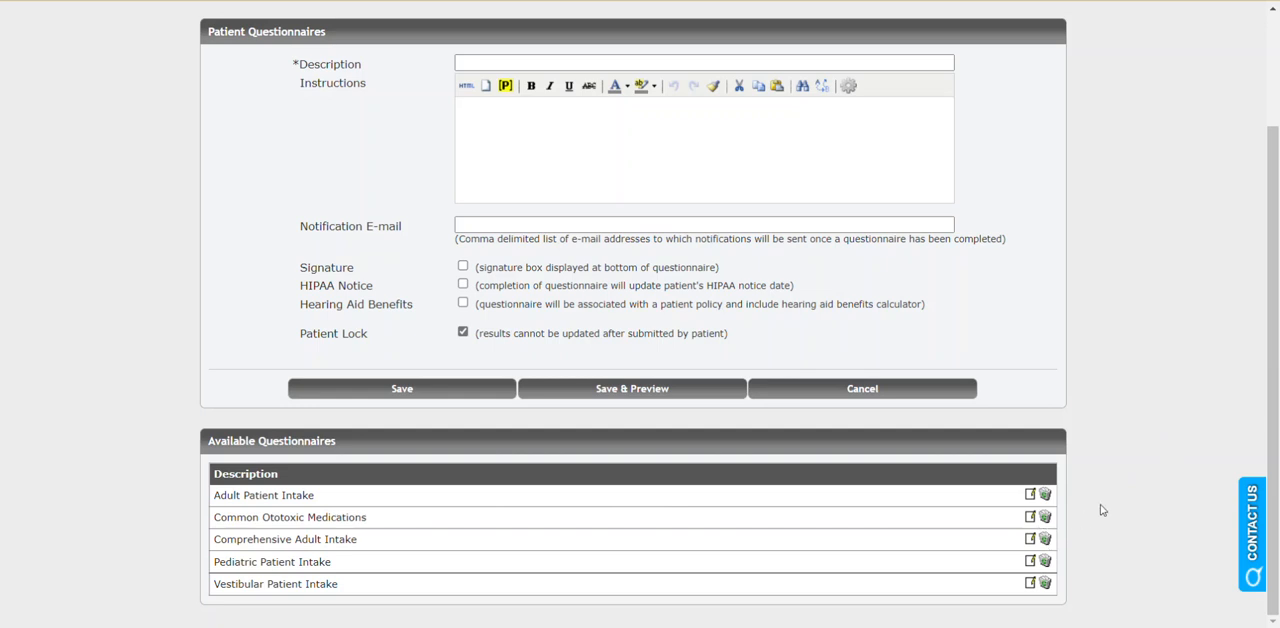
mouse_move(1065, 525)
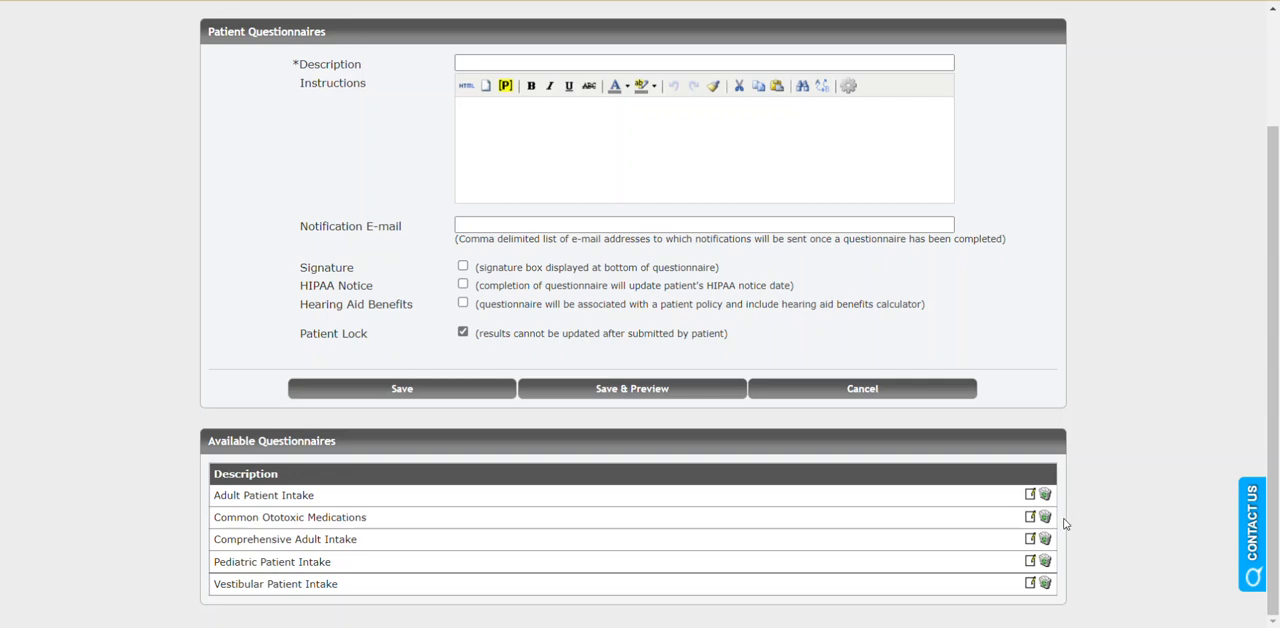
mouse_move(1100, 512)
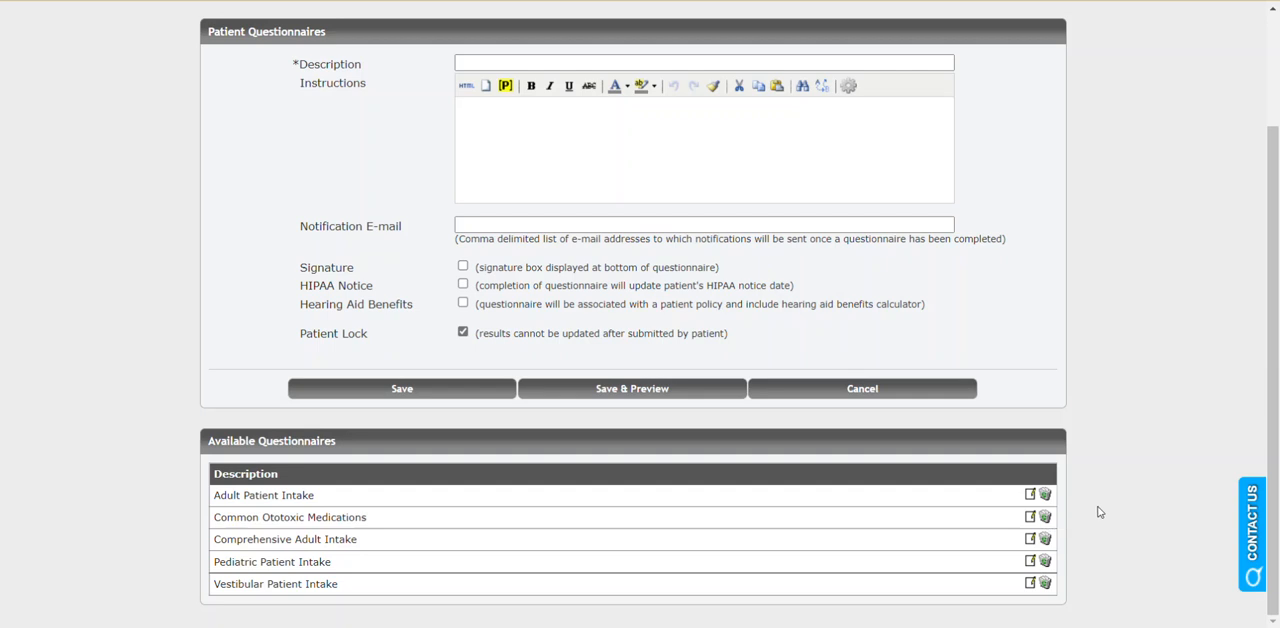
mouse_move(1104, 510)
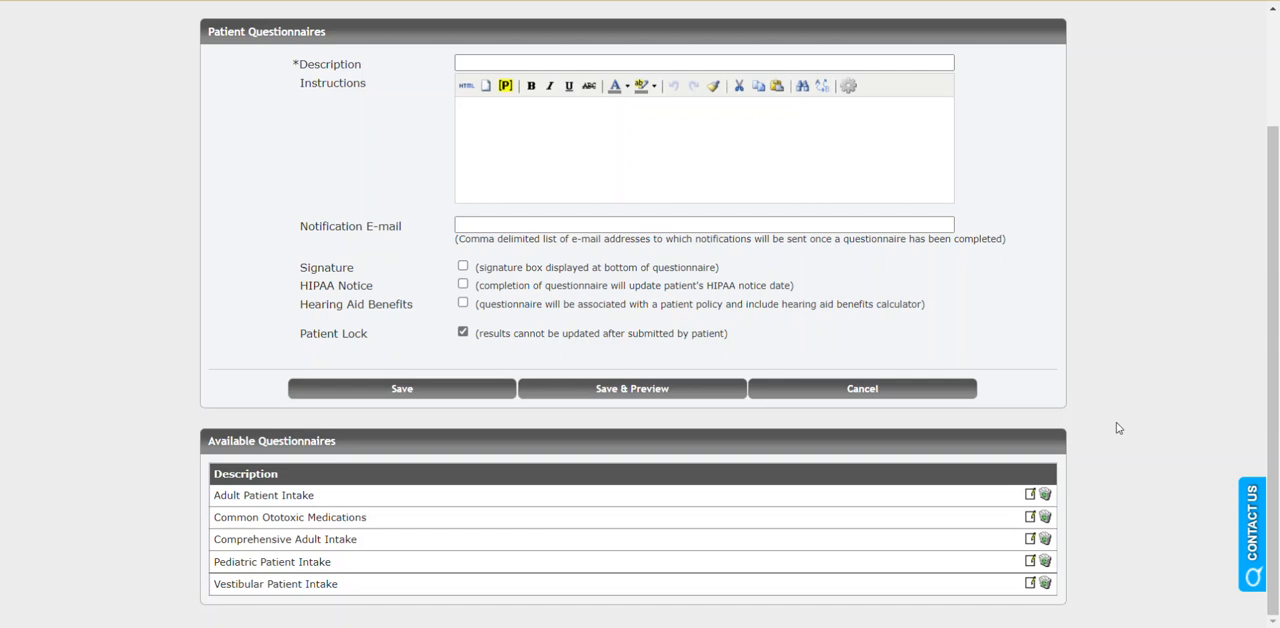
- Go through the Administration menu to Questionnaire Bundles, listing the New Patient bundle
scroll("up", 3)
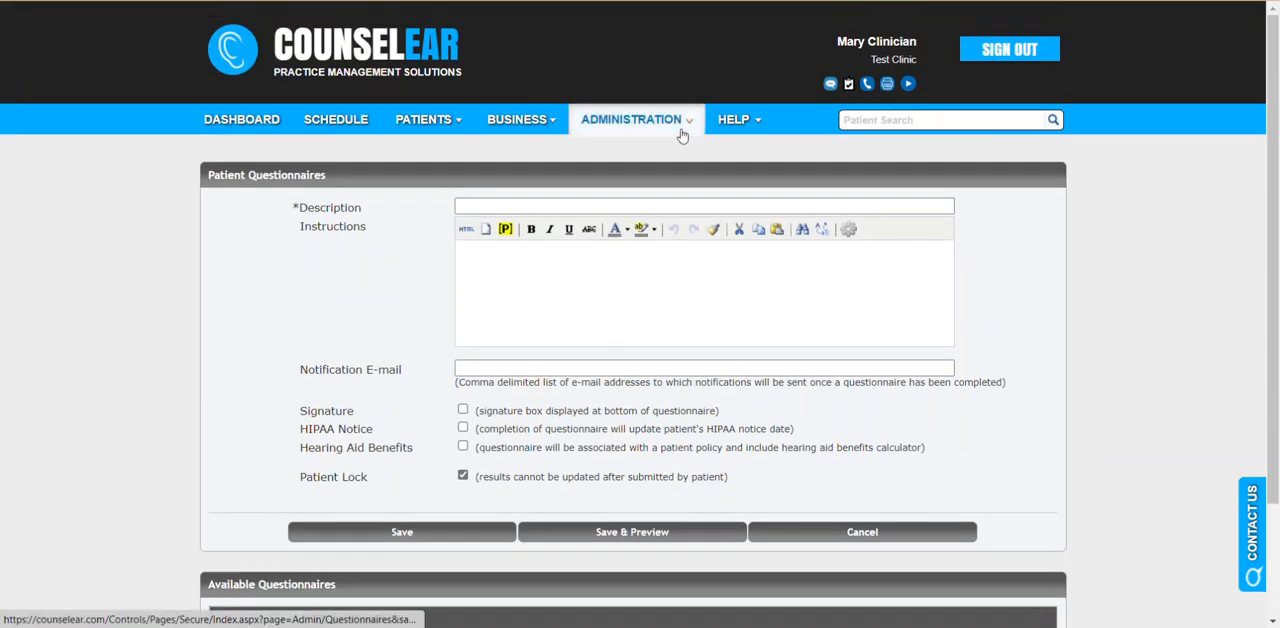
left_click(632, 119)
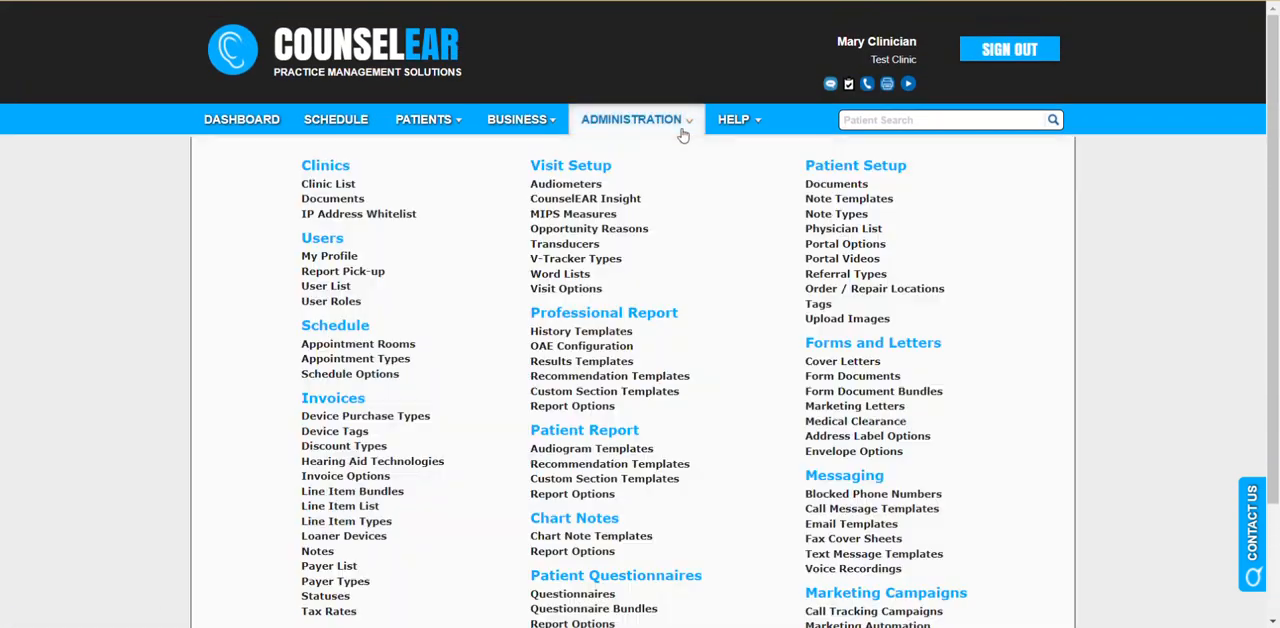
scroll("down", 3)
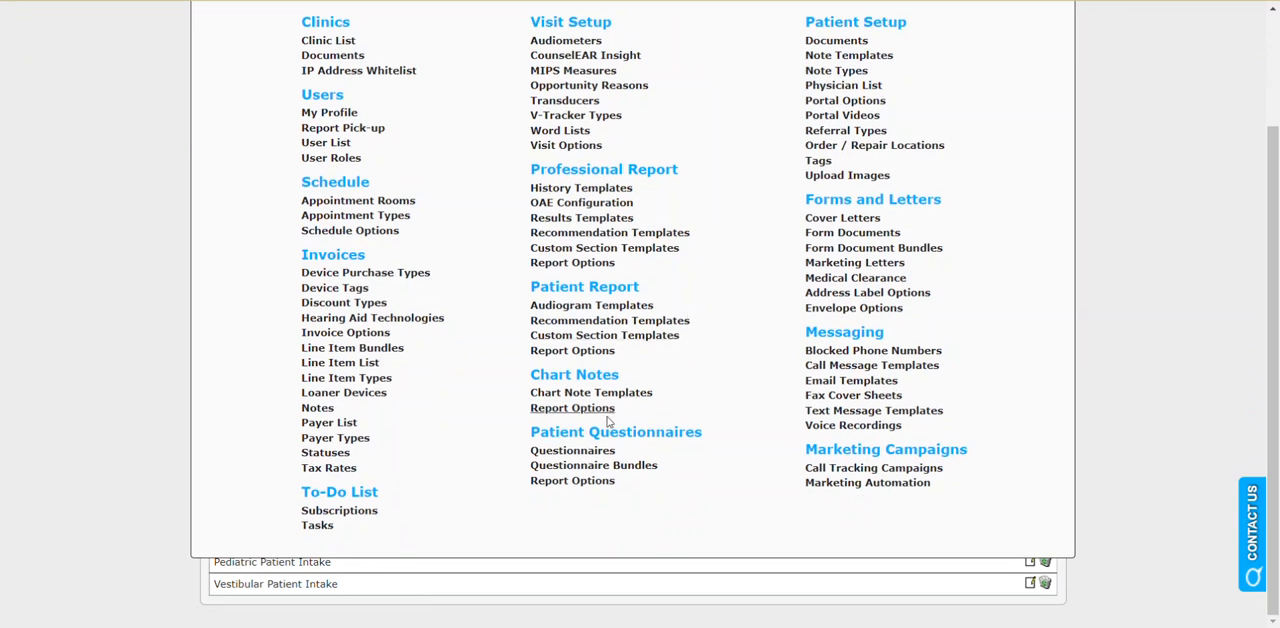
mouse_move(611, 475)
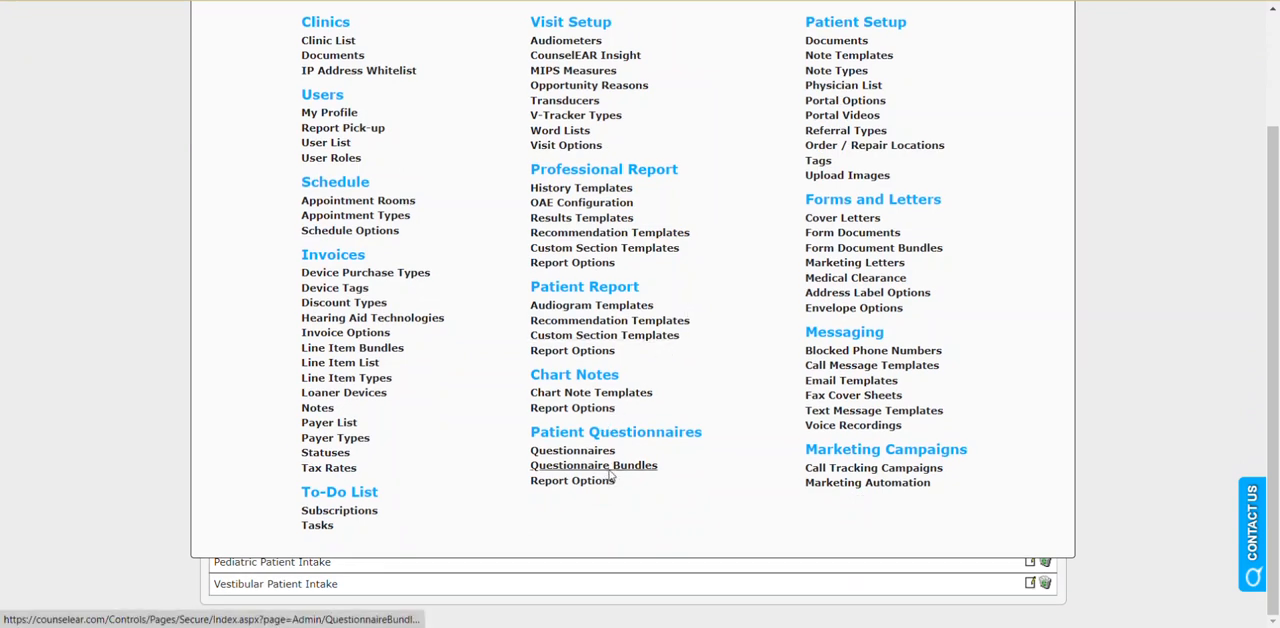
left_click(593, 465)
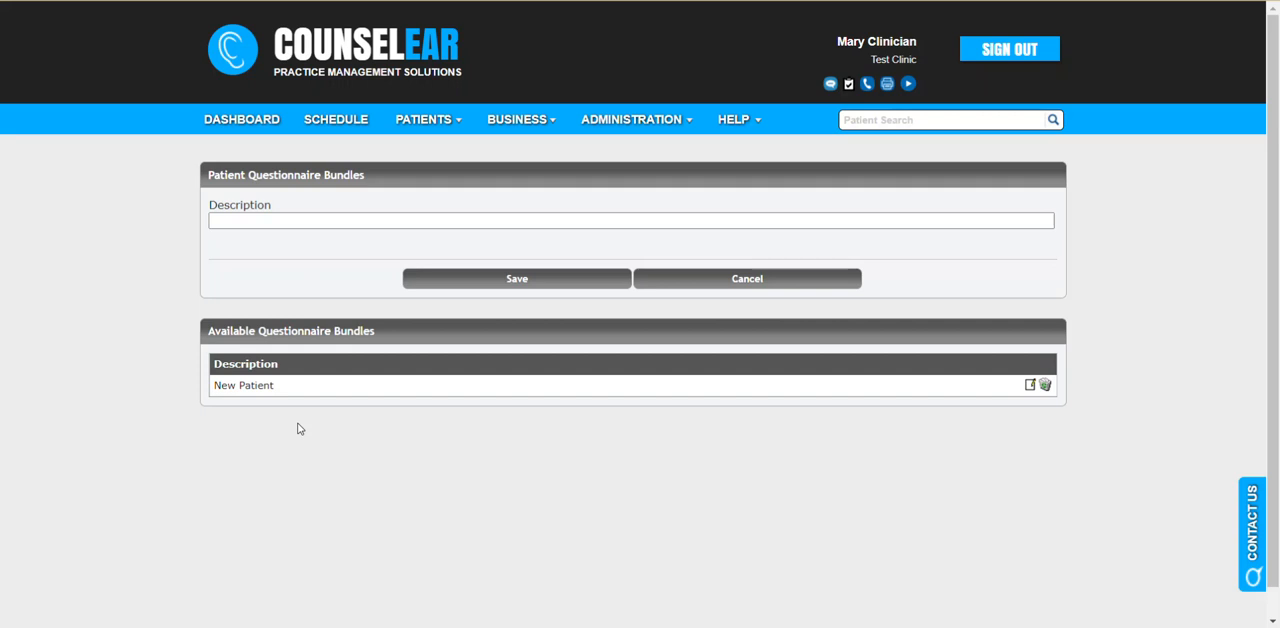
mouse_move(326, 357)
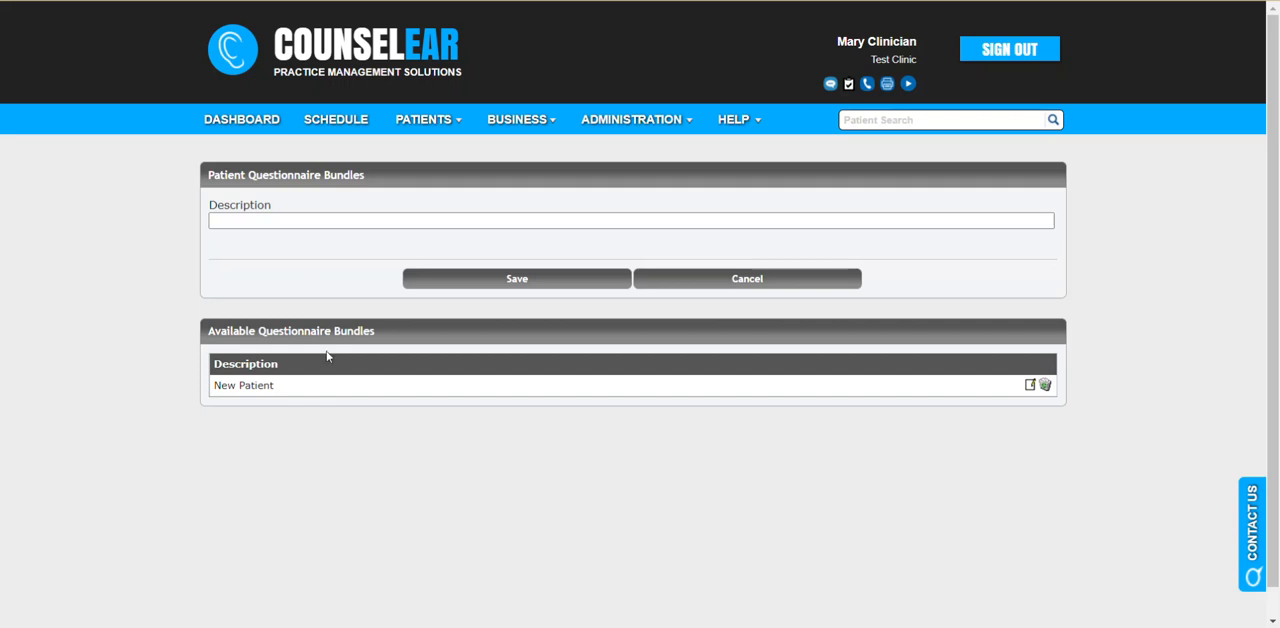
- Save a new bundle with the description 'Test'
type("Test")
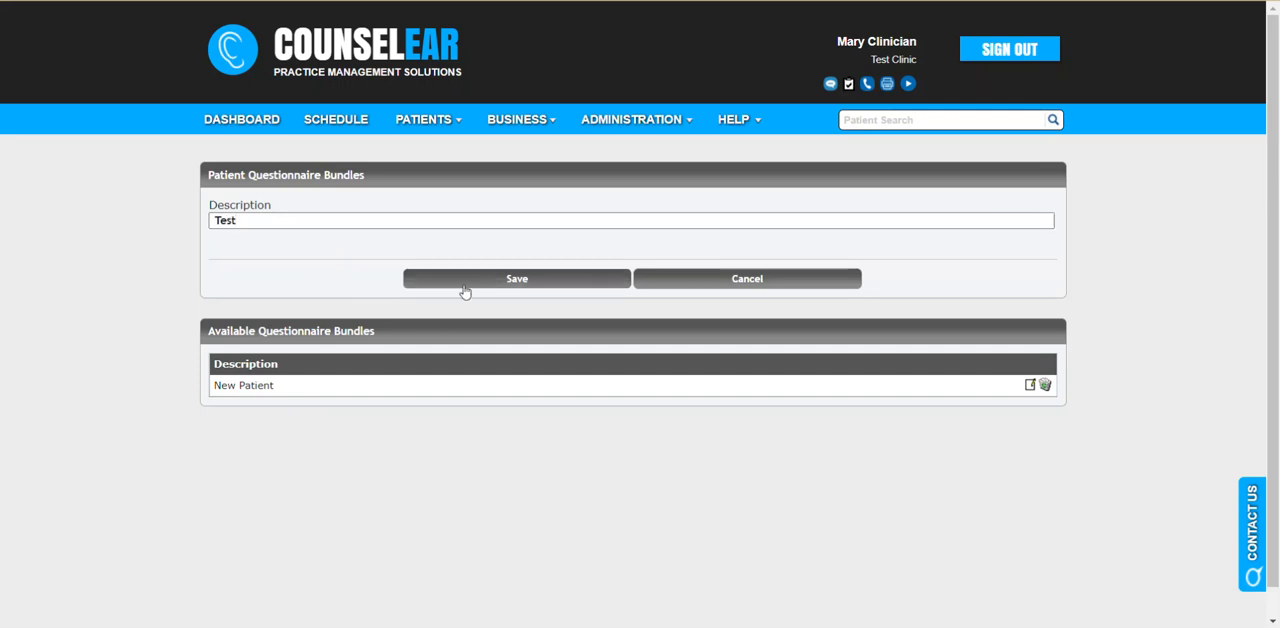
left_click(516, 278)
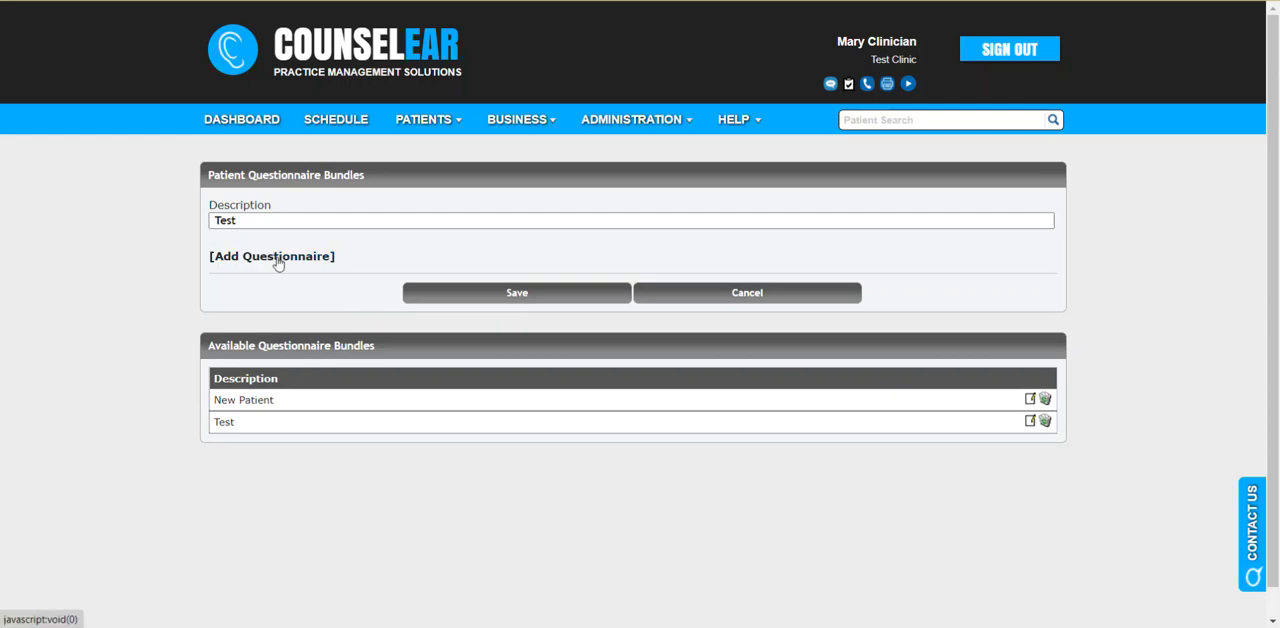
- Fill the Test bundle with Common Ototoxic Medications, Pediatric and Vestibular Patient Intake
left_click(272, 256)
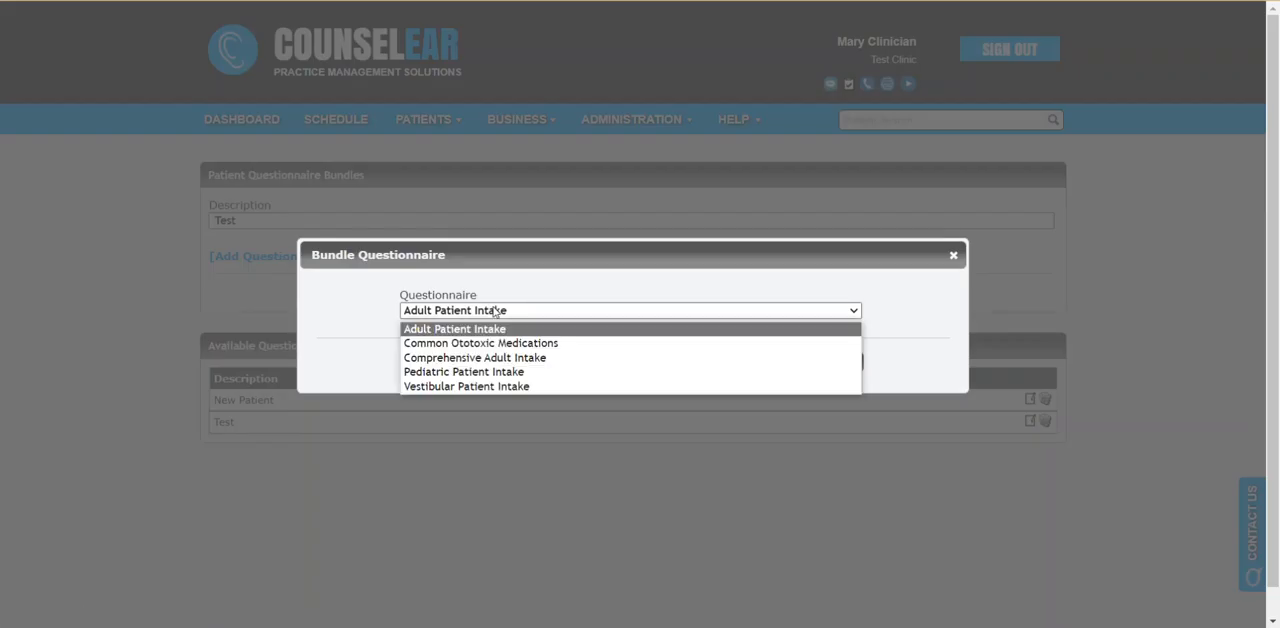
left_click(456, 328)
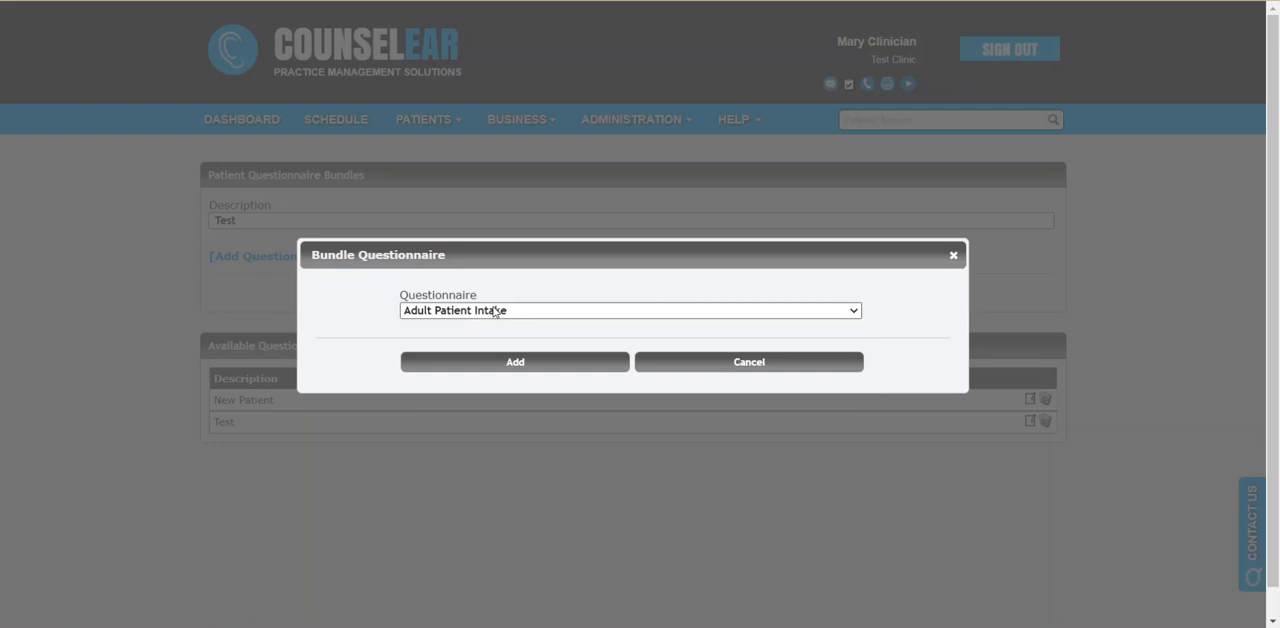
left_click(628, 310)
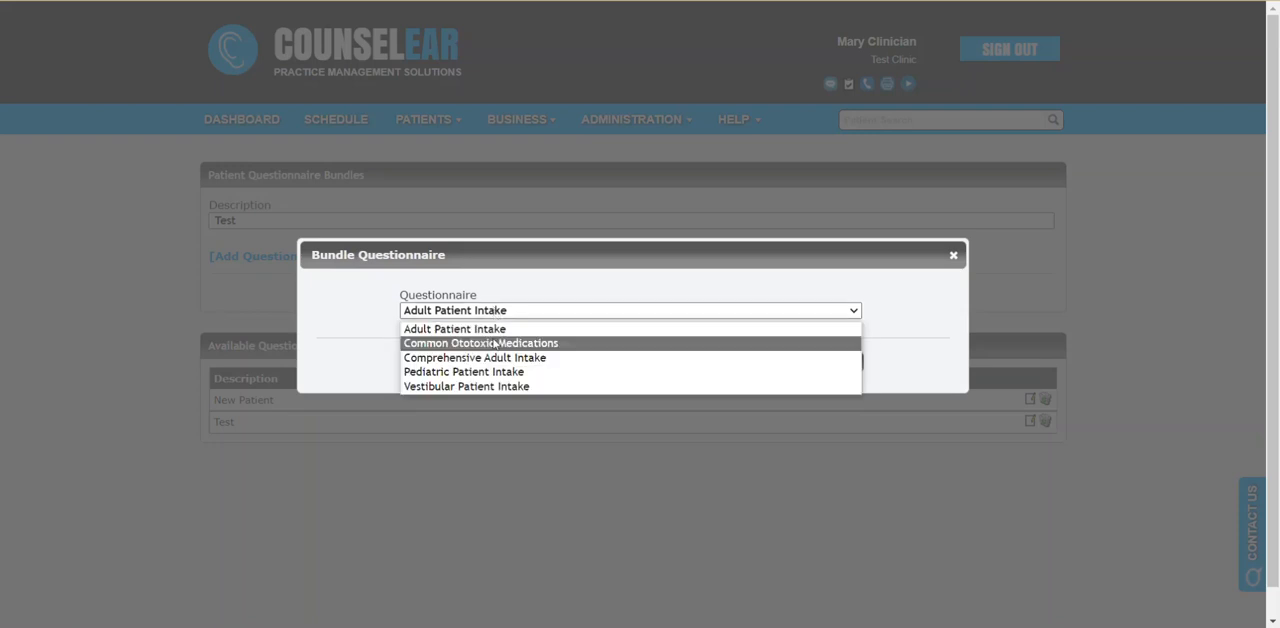
left_click(474, 343)
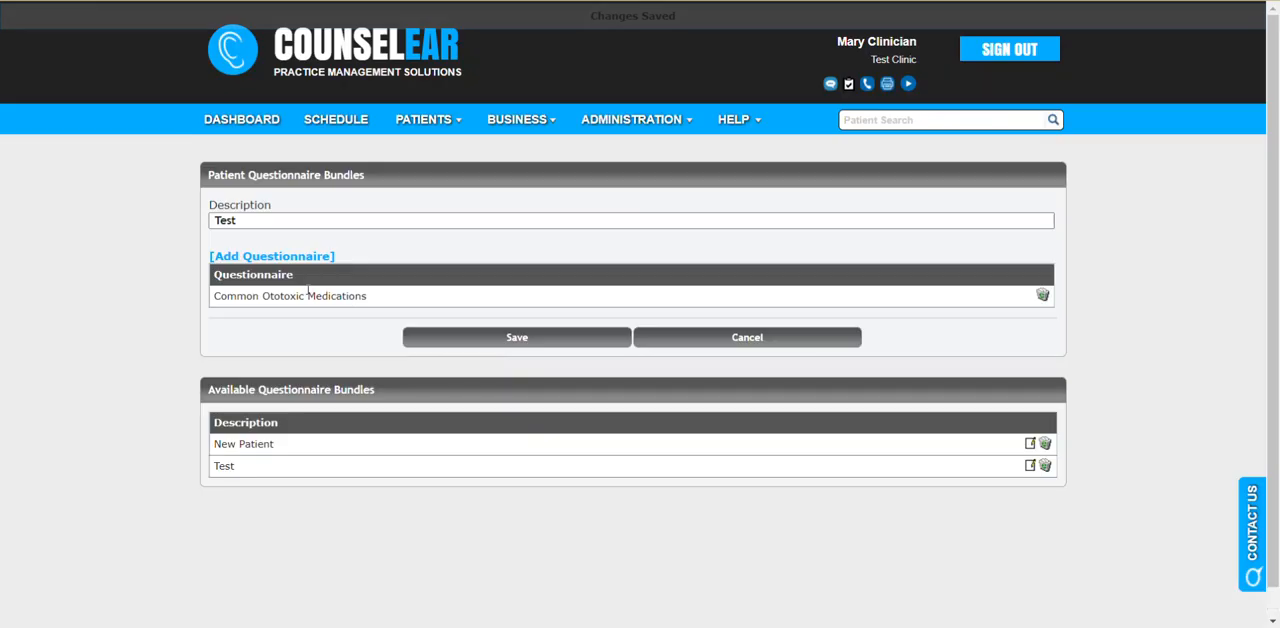
left_click(272, 256)
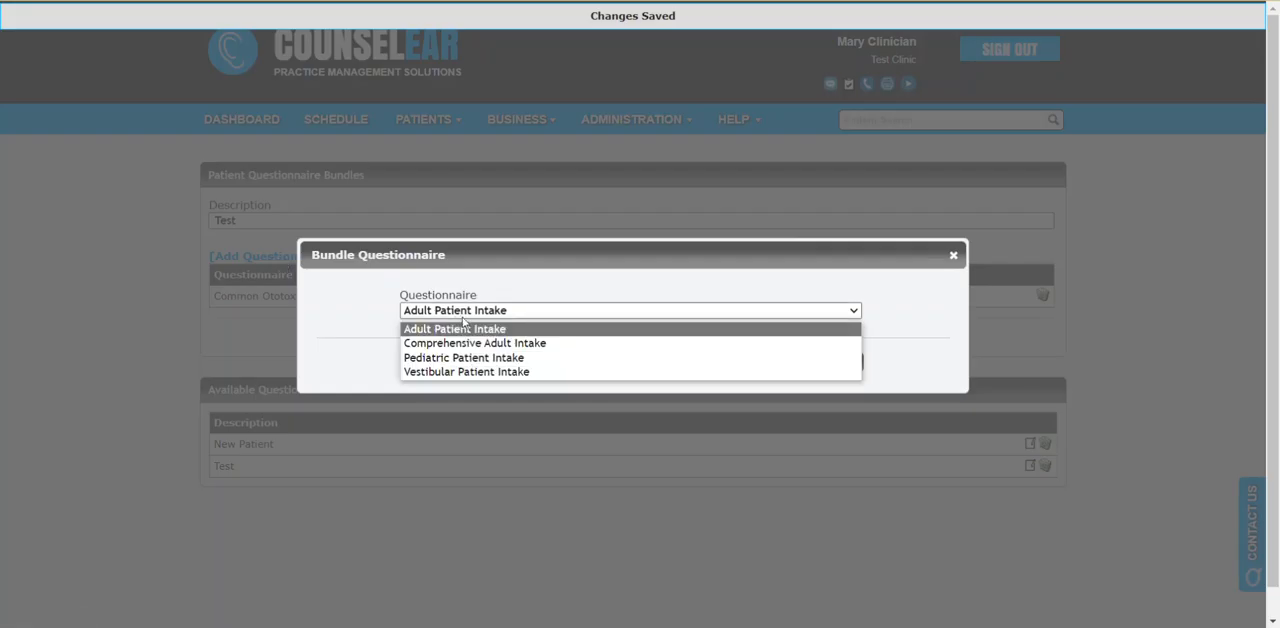
left_click(464, 357)
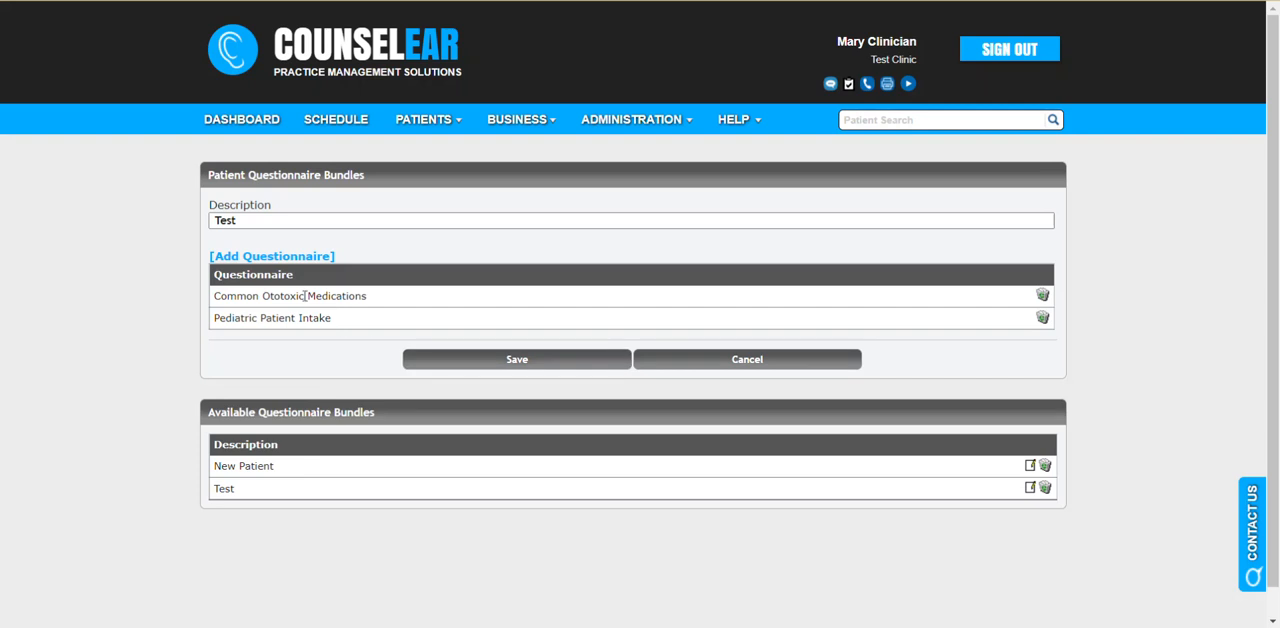
left_click(271, 256)
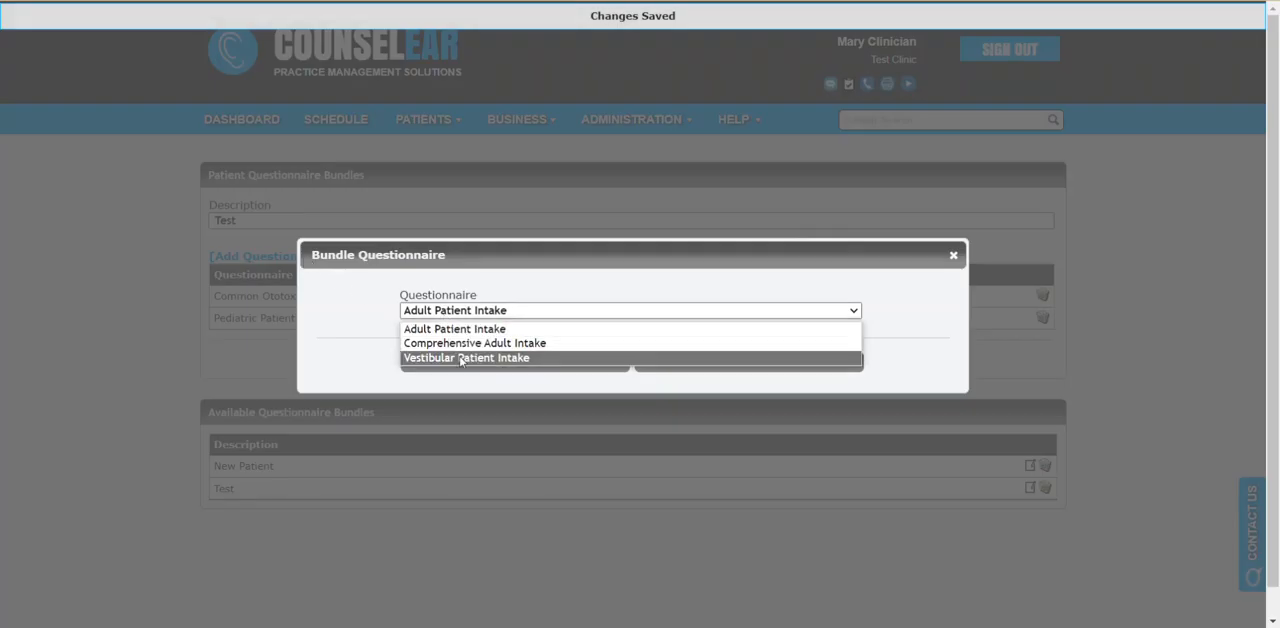
left_click(466, 357)
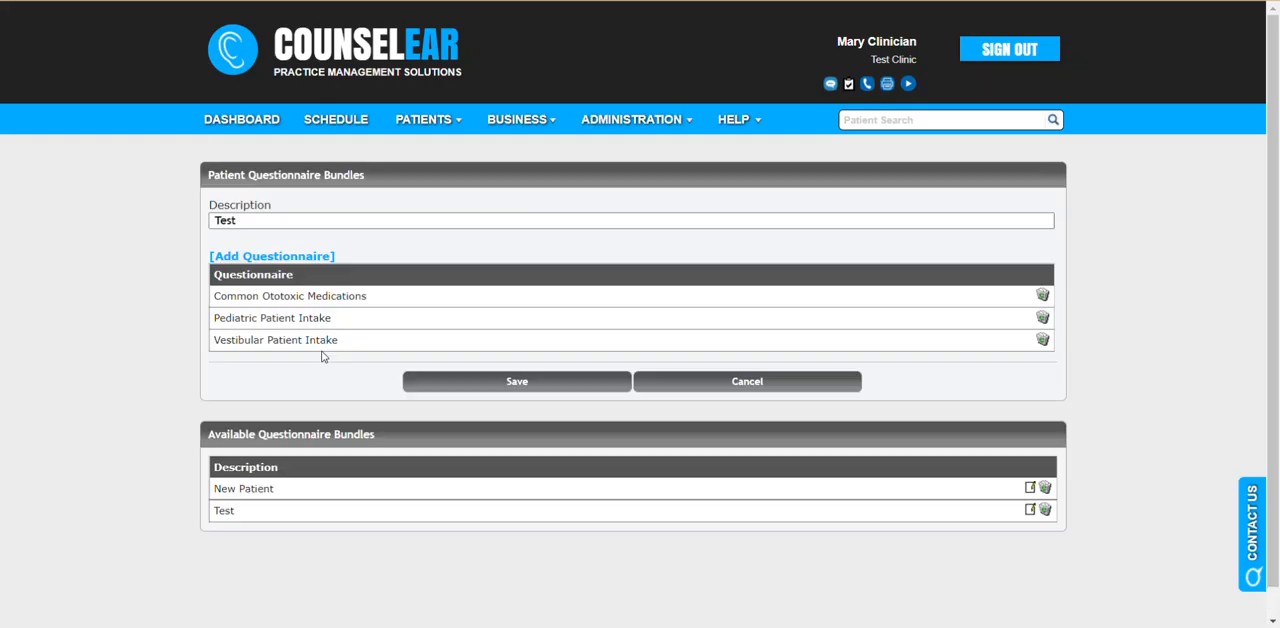
- Save the Test bundle, then reopen Test from Available Questionnaire Bundles
left_click(516, 381)
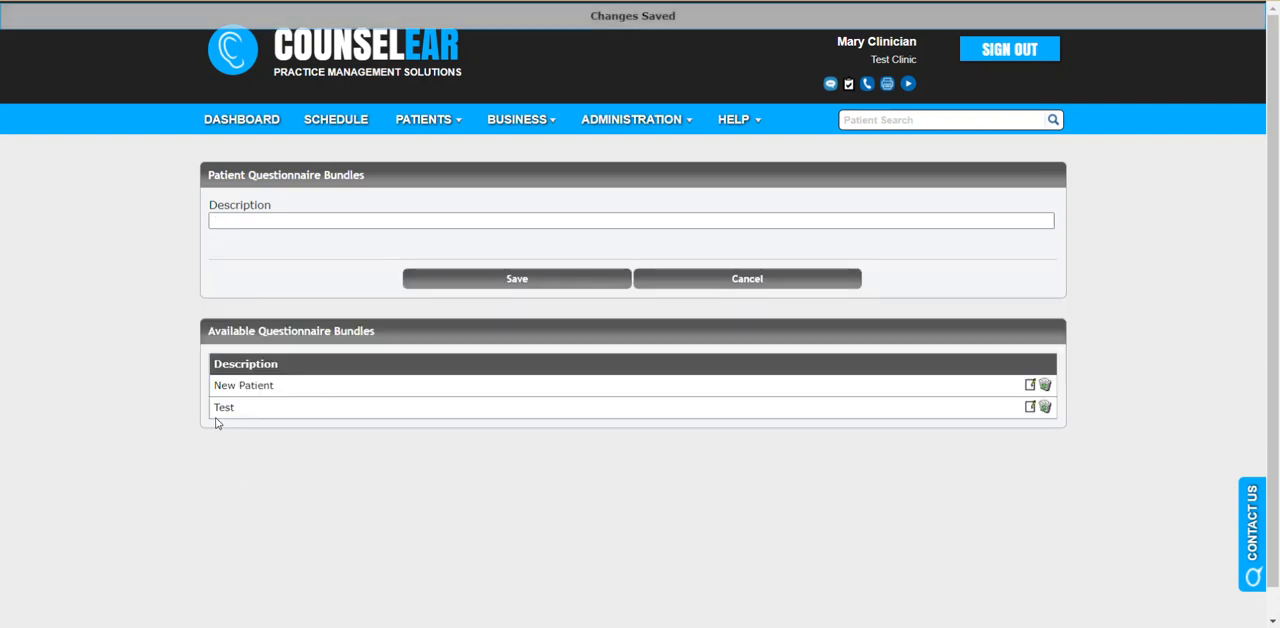
mouse_move(836, 429)
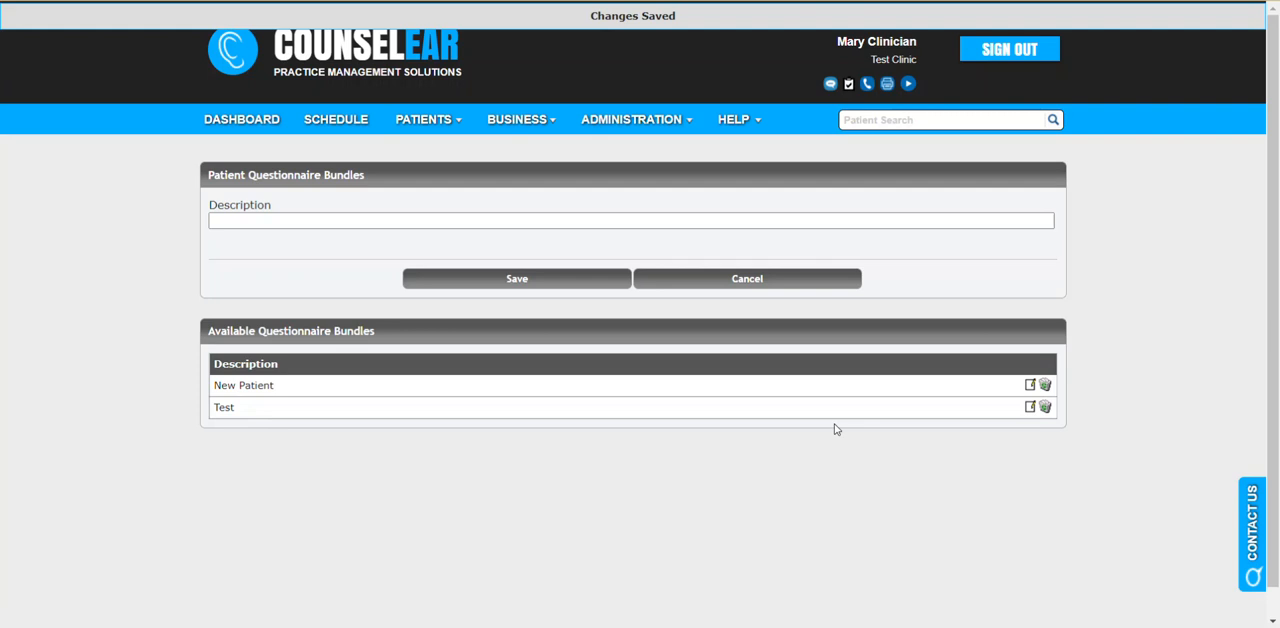
left_click(1029, 407)
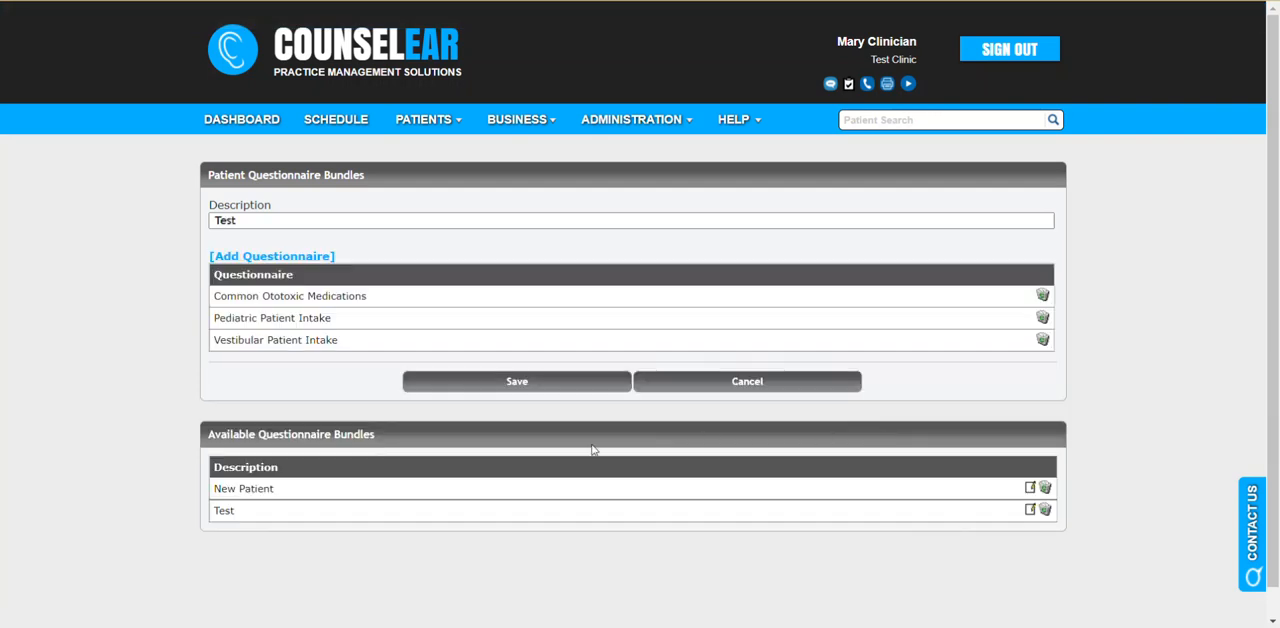
mouse_move(278, 316)
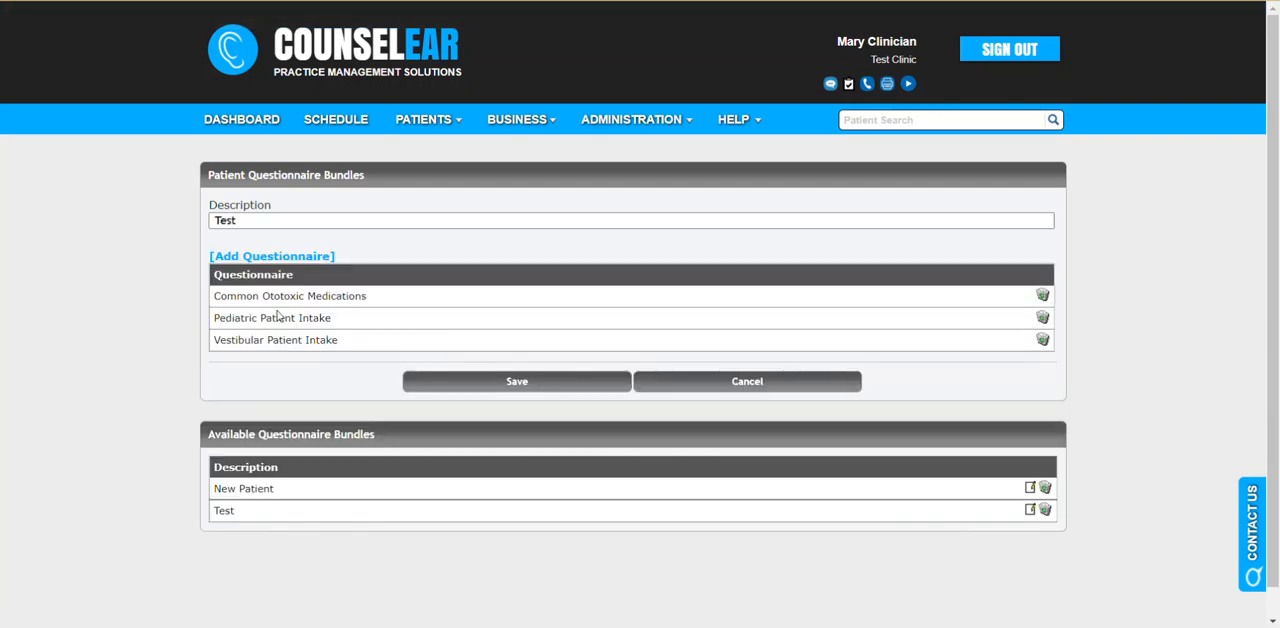
mouse_move(305, 340)
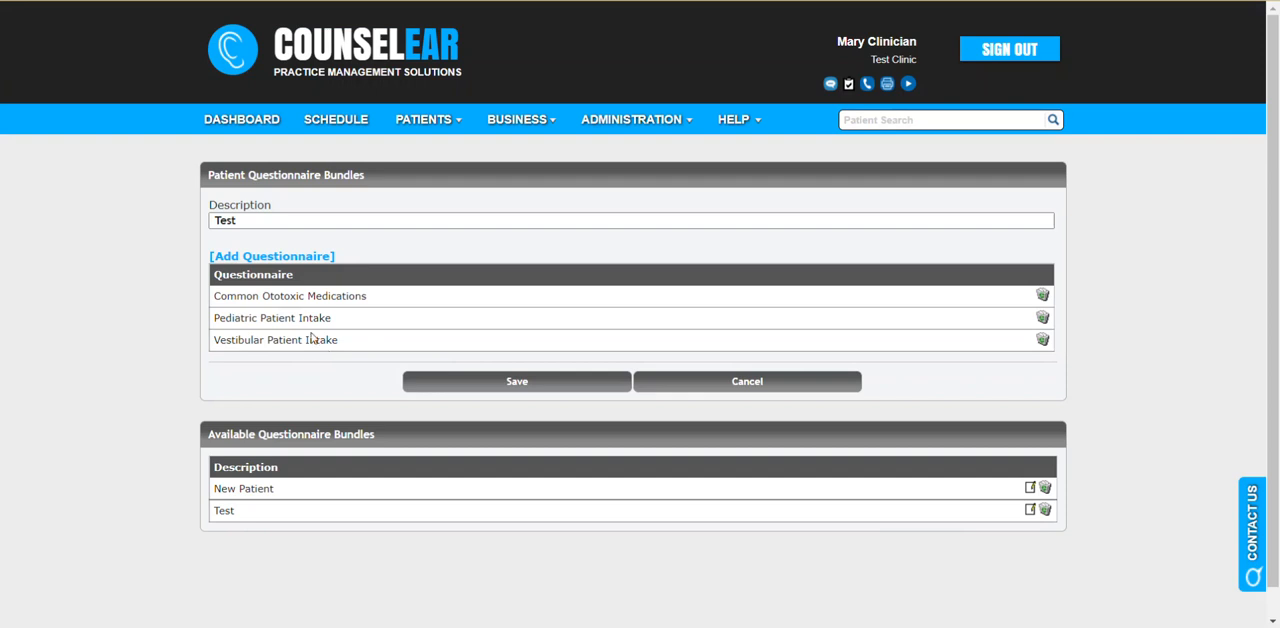
mouse_move(313, 296)
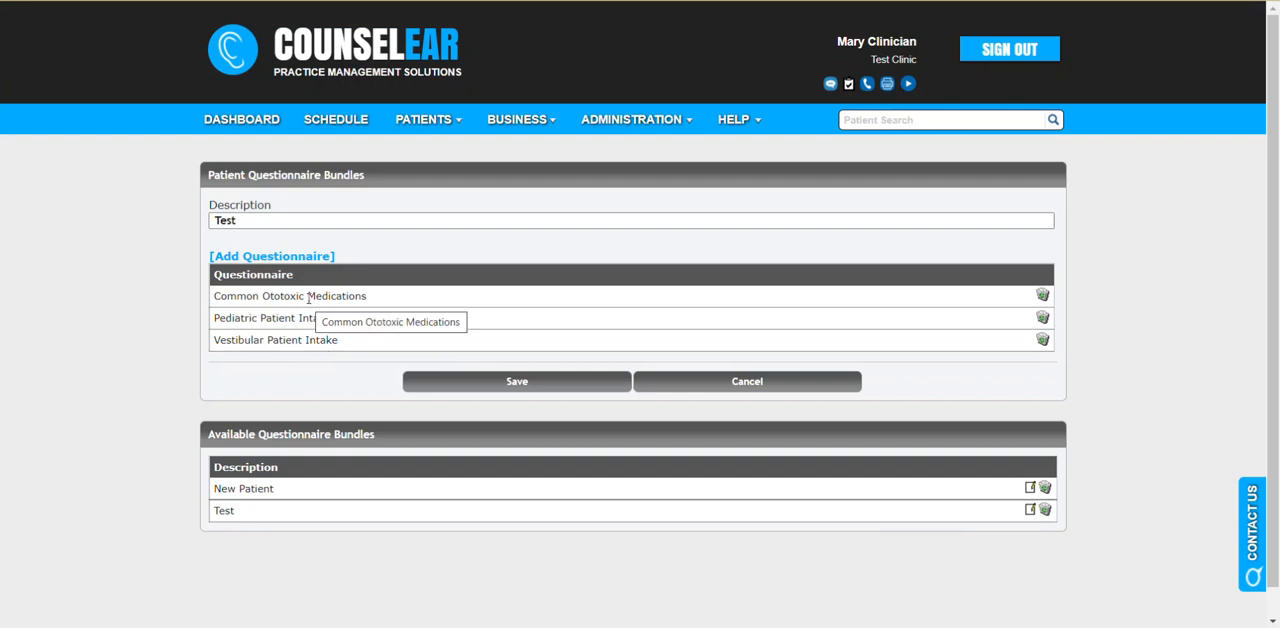
mouse_move(574, 358)
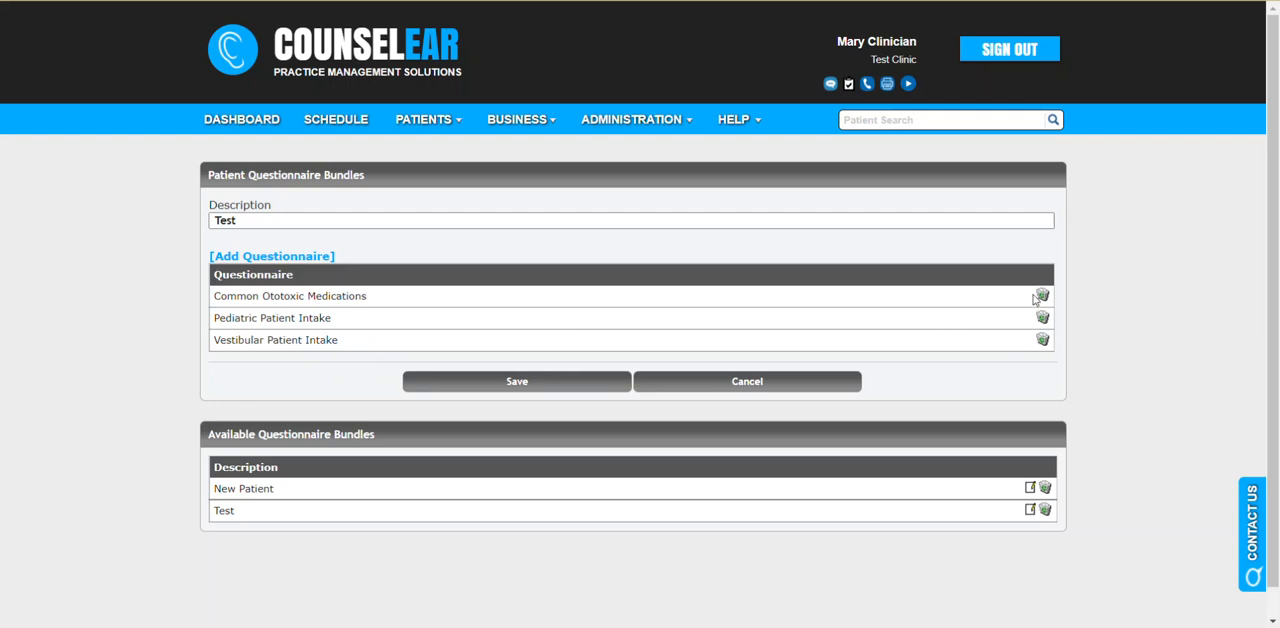
- Delete Common Ototoxic Medications from the Test bundle and save it
left_click(1041, 296)
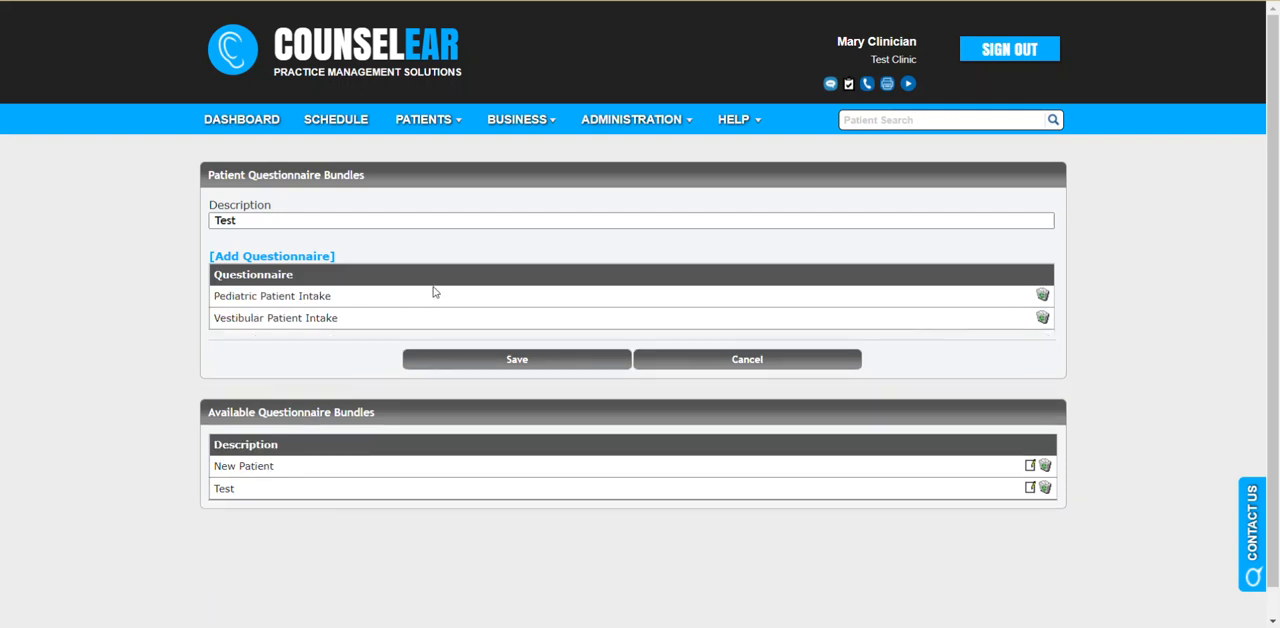
left_click(271, 256)
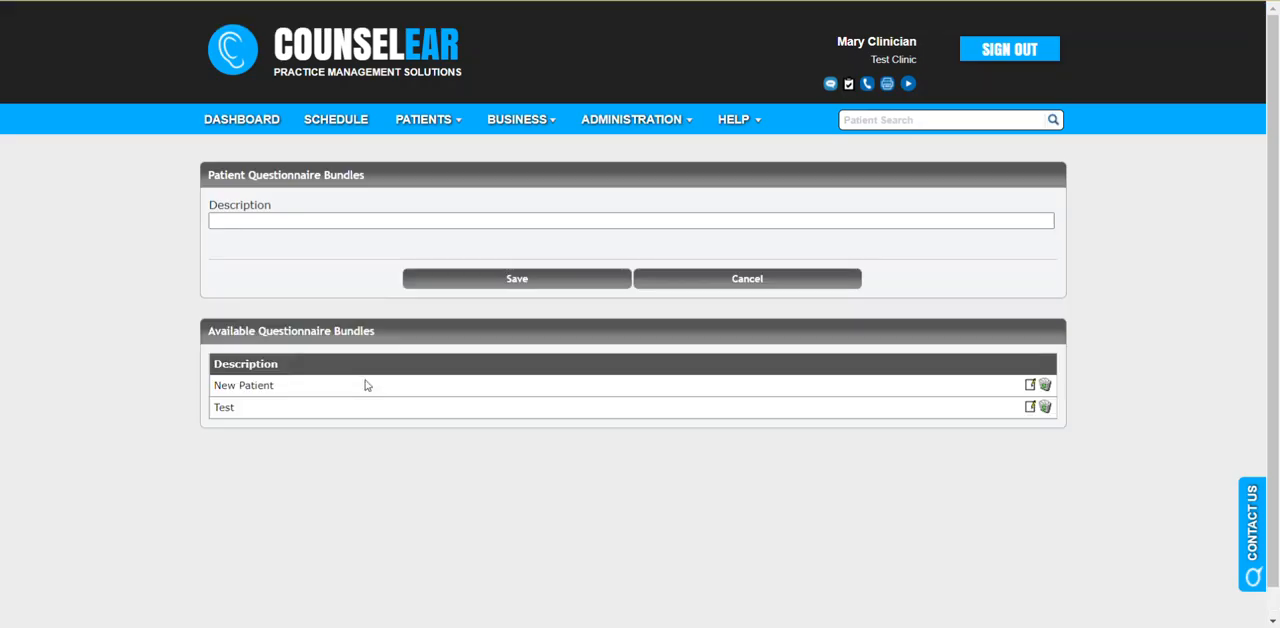
- Save on the blank bundle form, keeping New Patient and Test listed
left_click(517, 278)
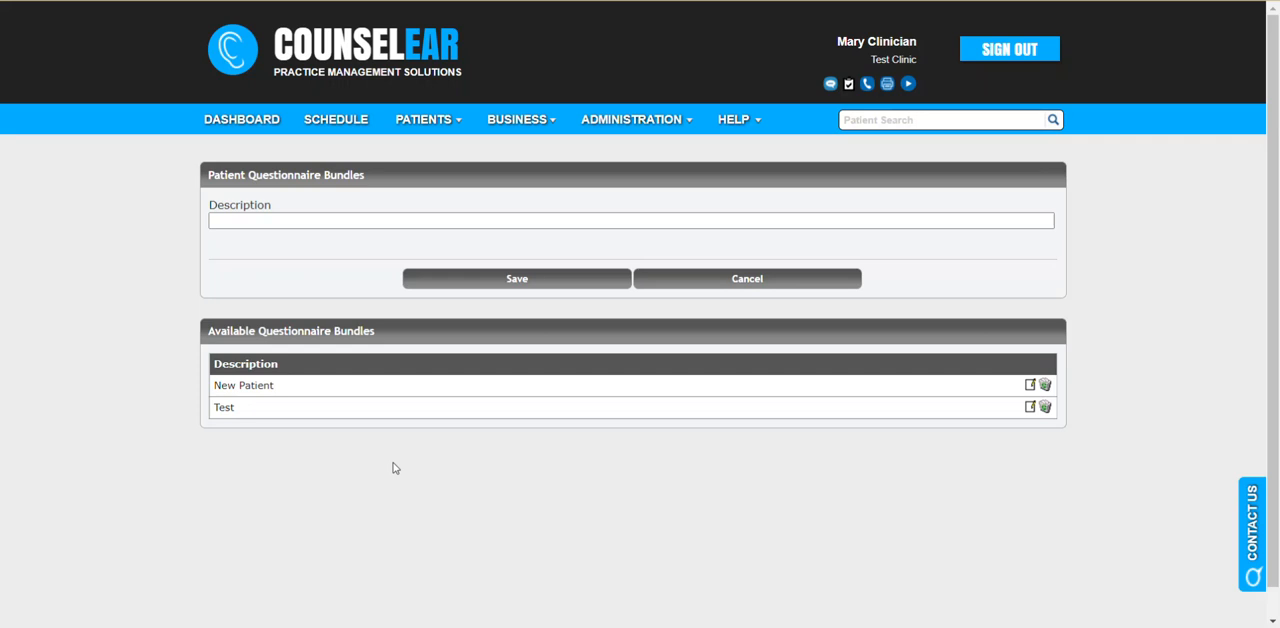
mouse_move(242, 411)
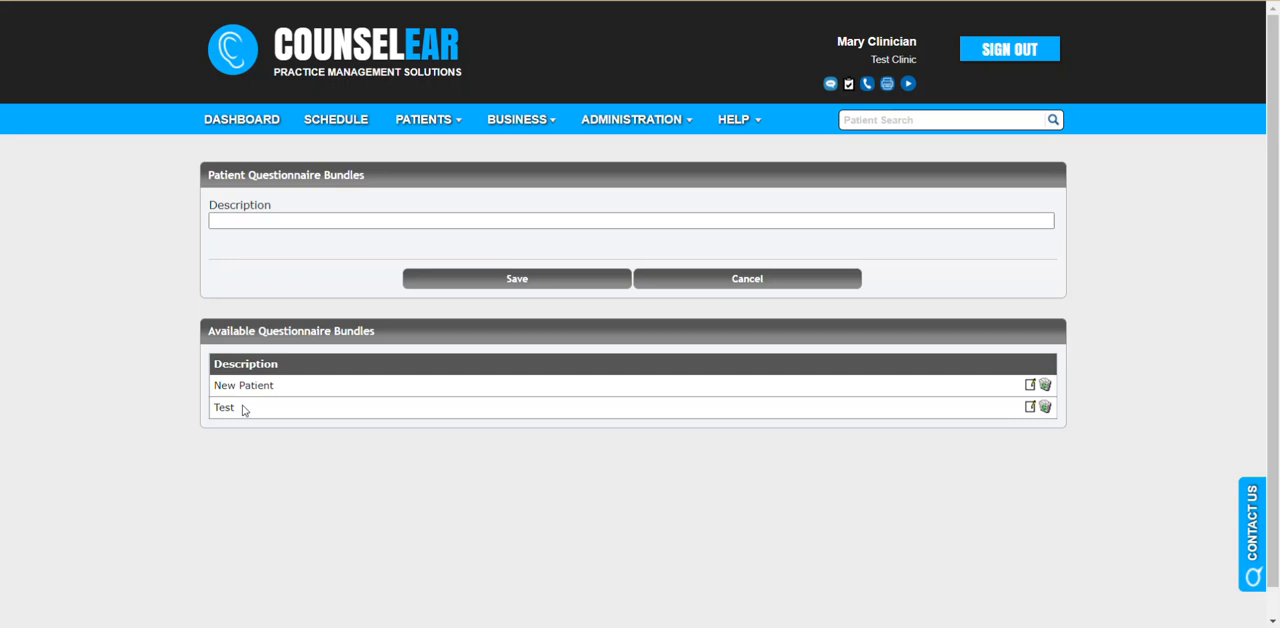
mouse_move(243, 410)
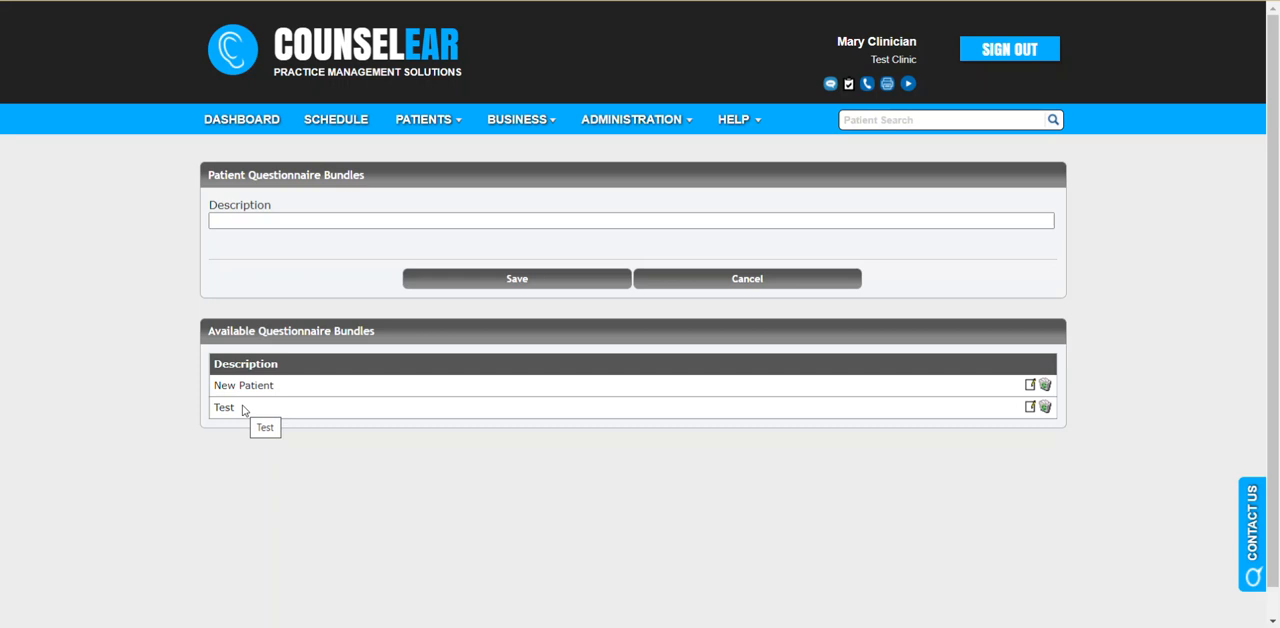
mouse_move(313, 484)
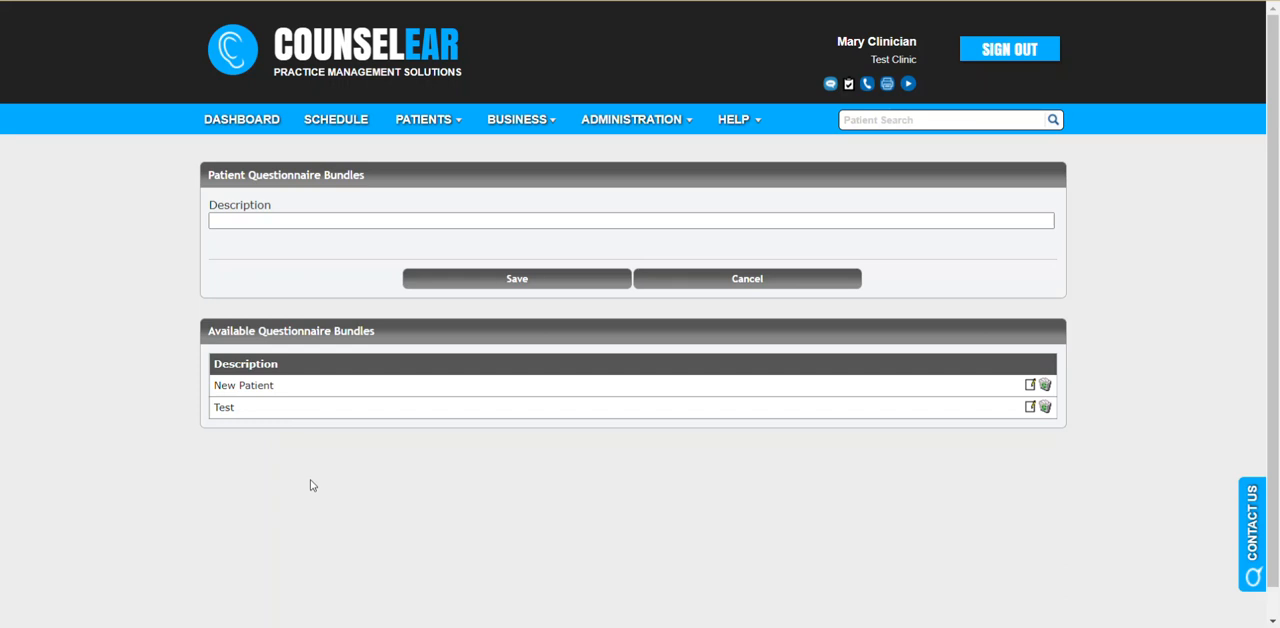
mouse_move(317, 452)
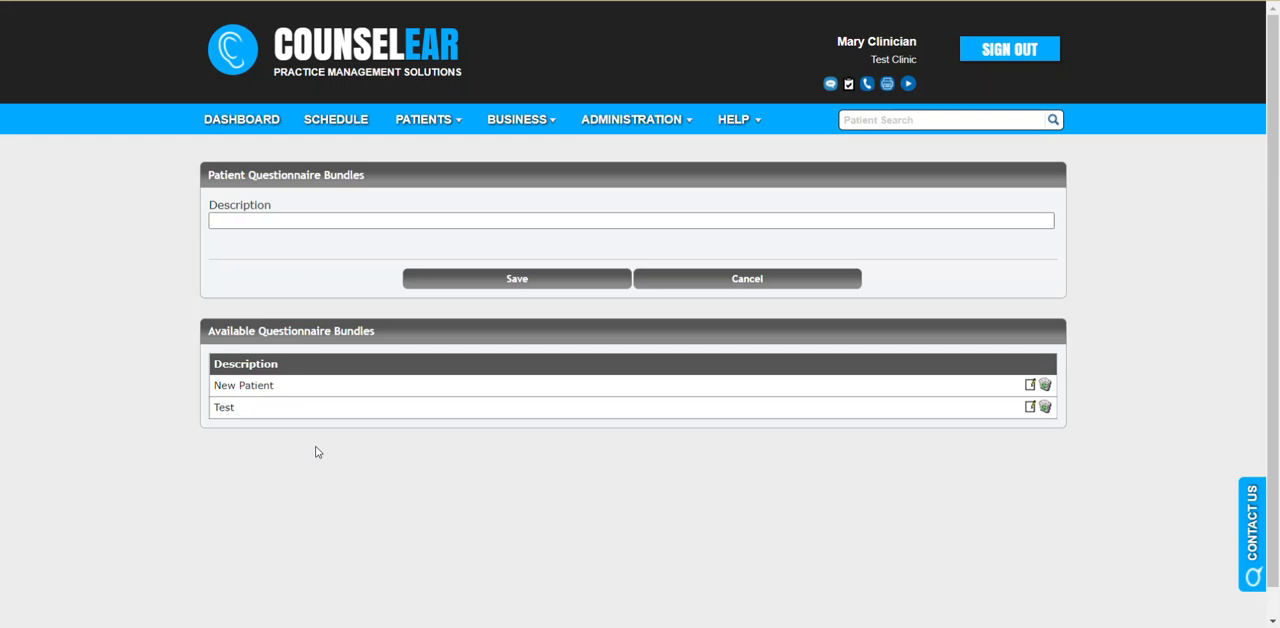
- Go to Administration > Patient Questionnaires > Report Options
left_click(633, 119)
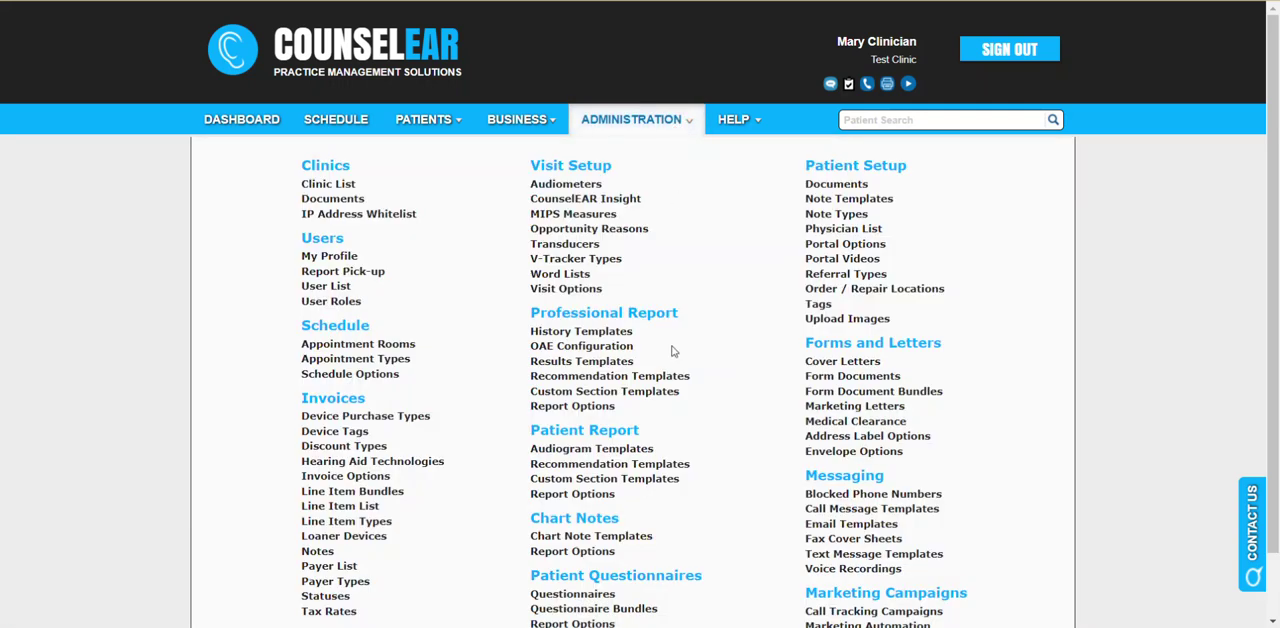
scroll("down", 3)
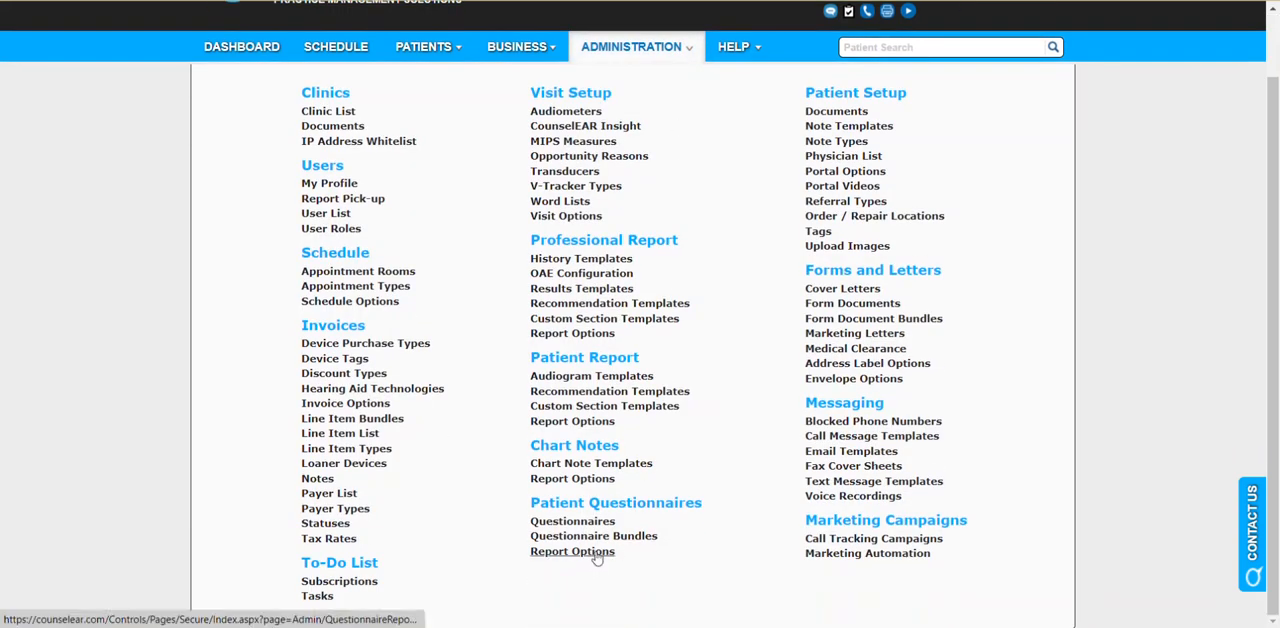
left_click(571, 553)
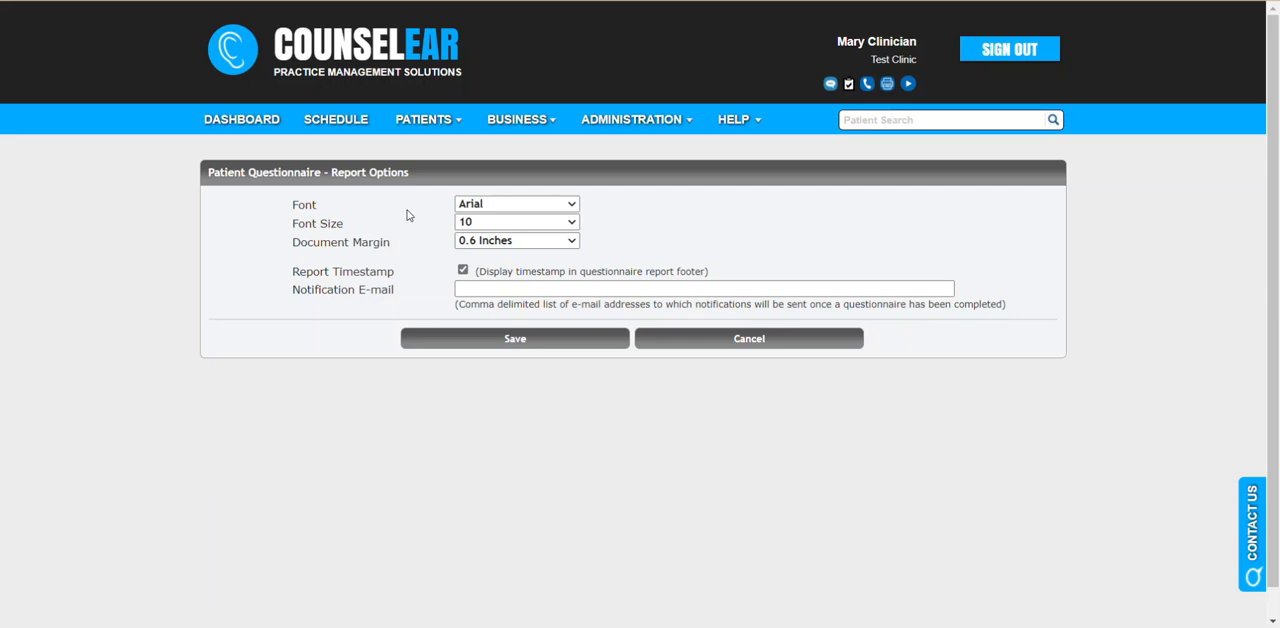
mouse_move(477, 210)
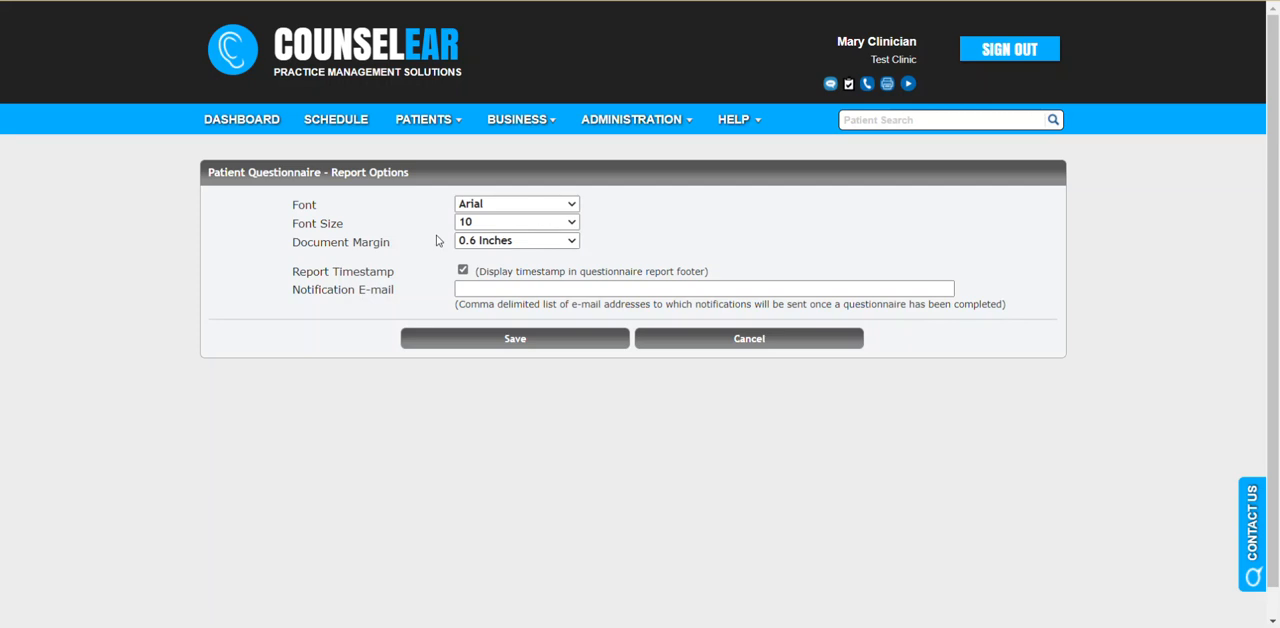
mouse_move(436, 267)
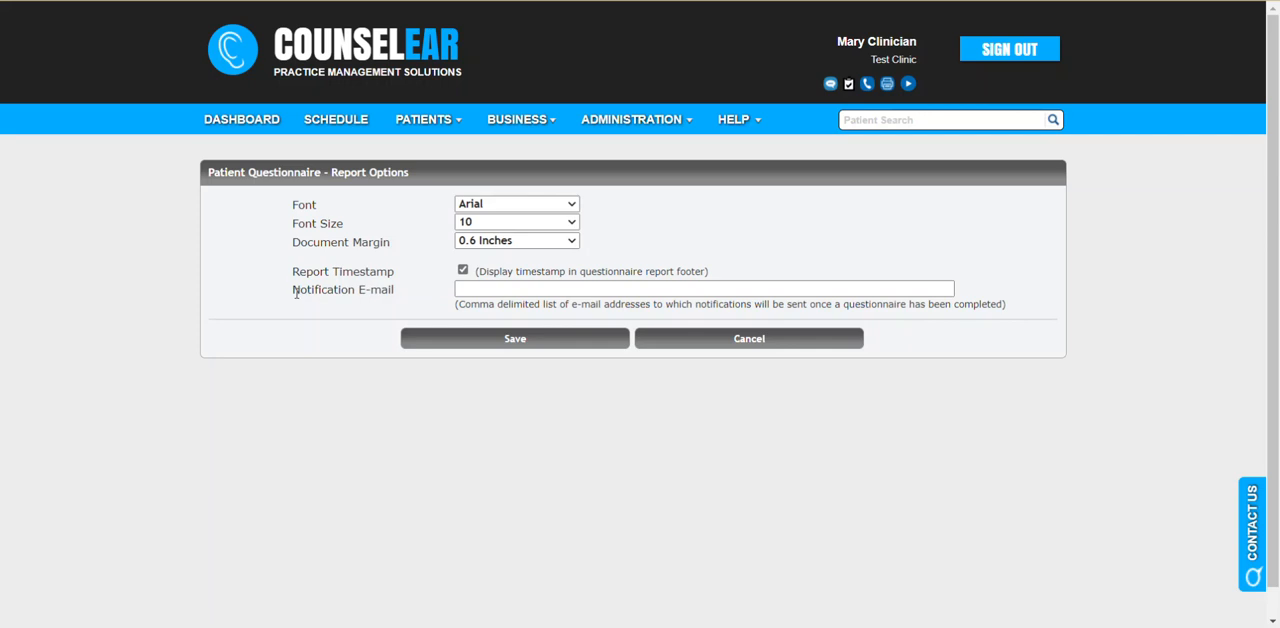
- Highlight the Notification E-mail label on the Report Options page twice
double_click(342, 289)
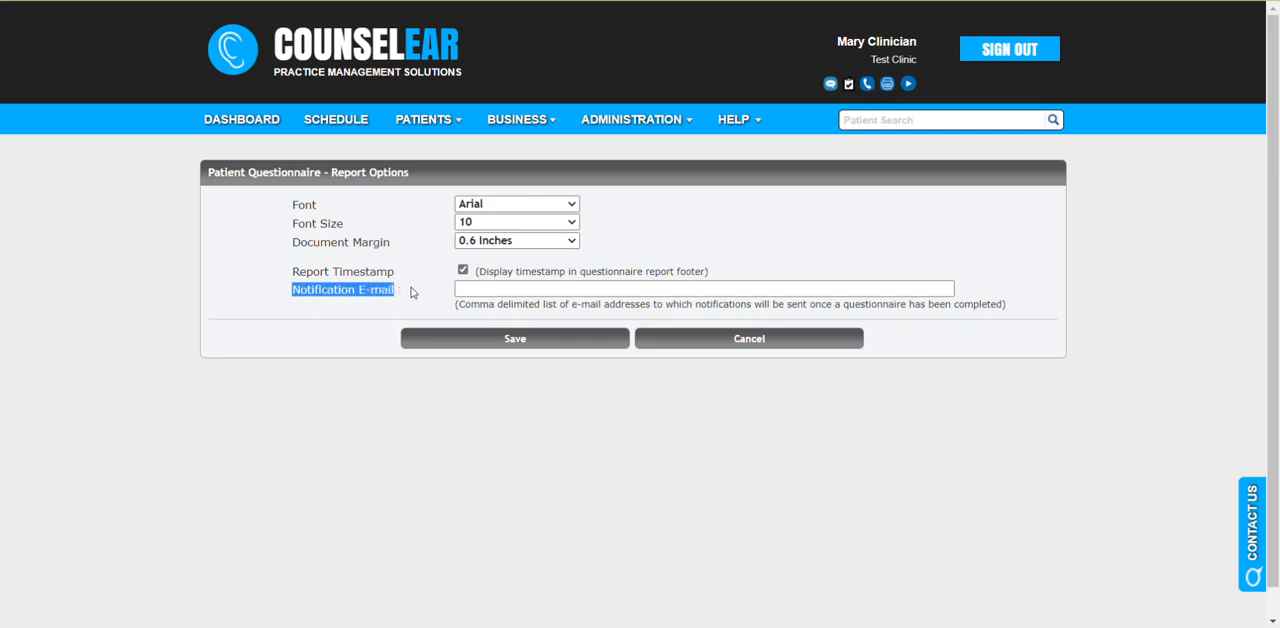
mouse_move(402, 290)
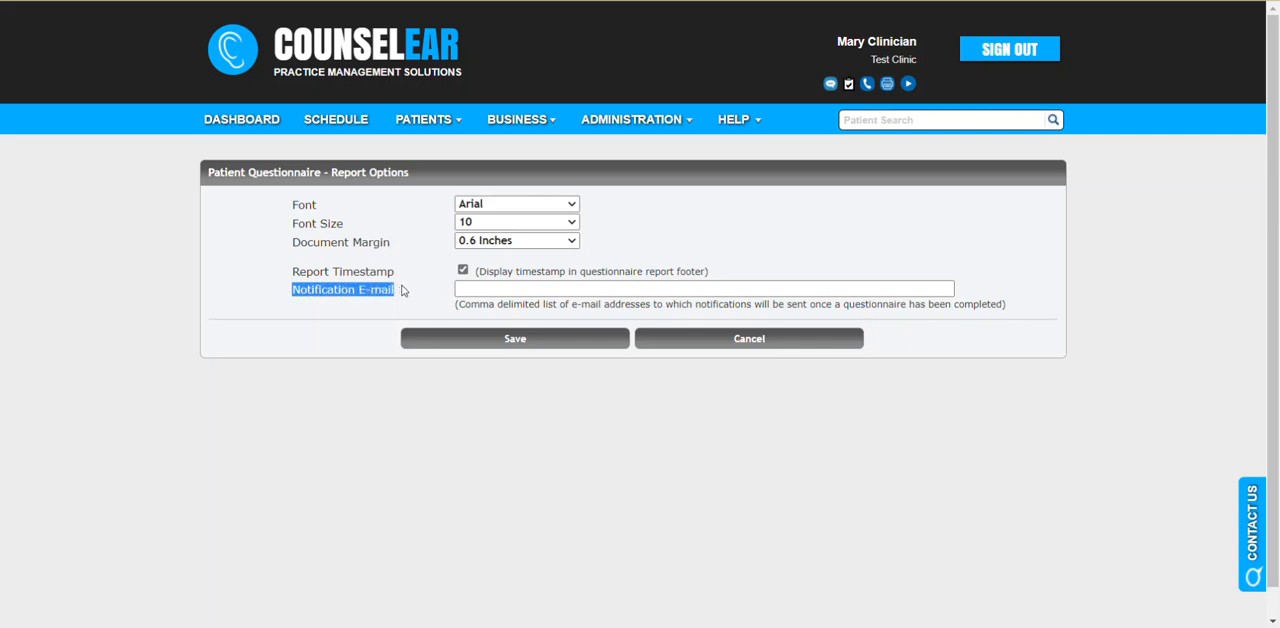
mouse_move(241, 119)
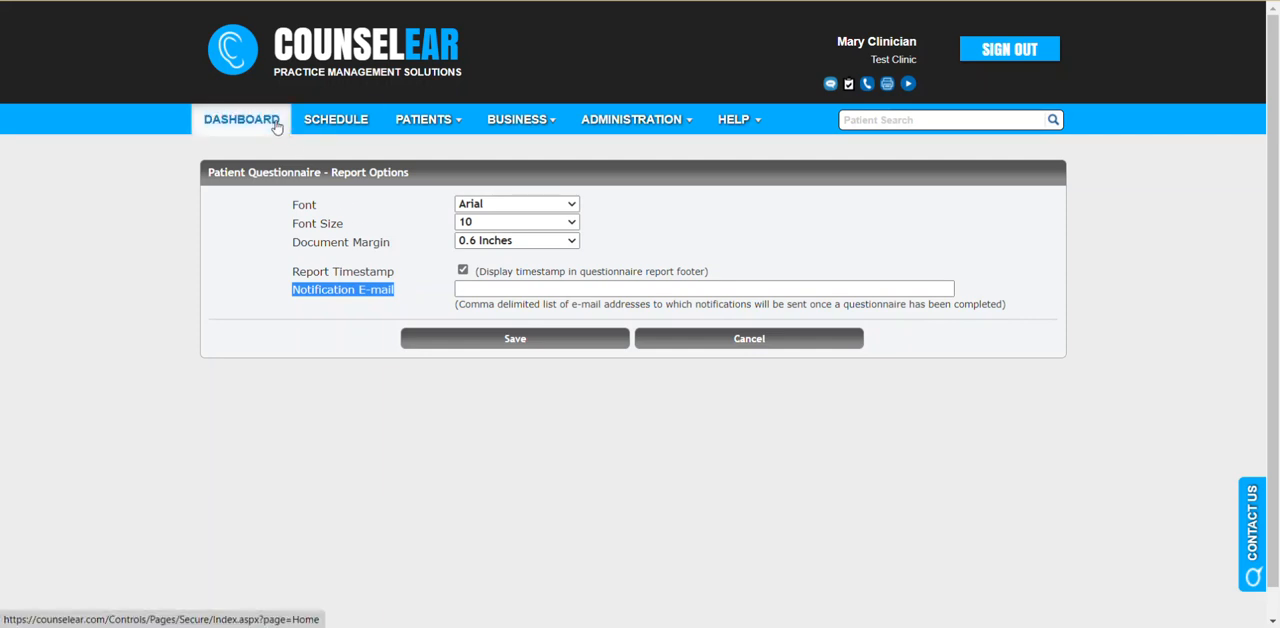
mouse_move(344, 315)
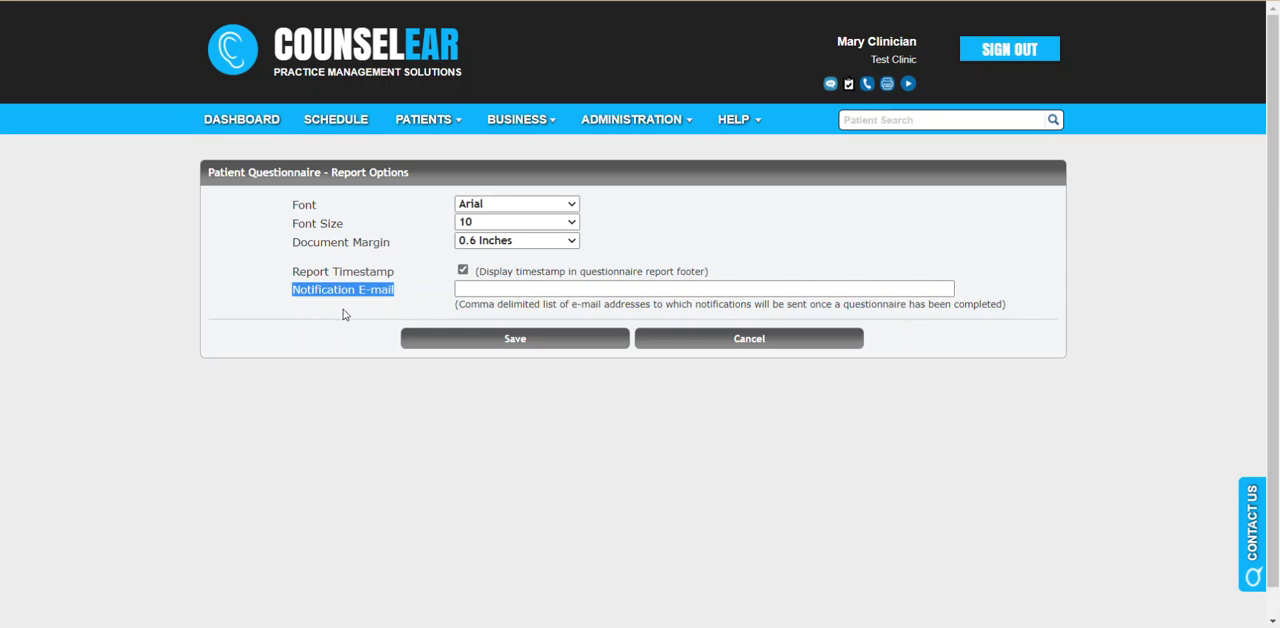
mouse_move(337, 301)
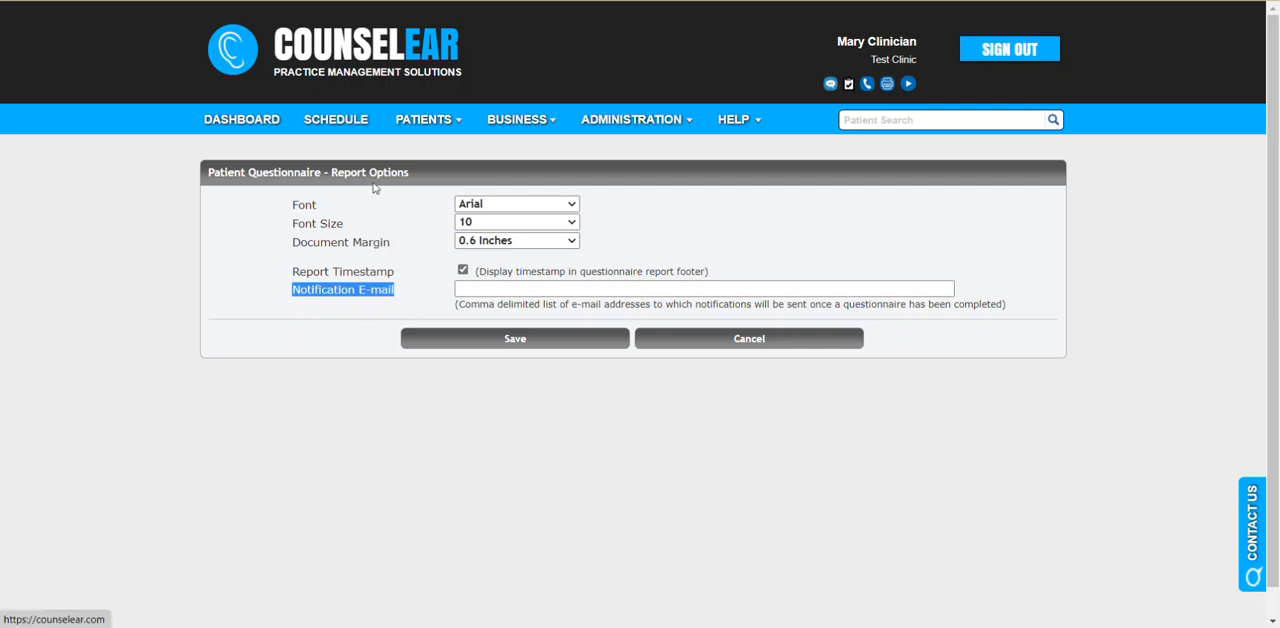
mouse_move(366, 305)
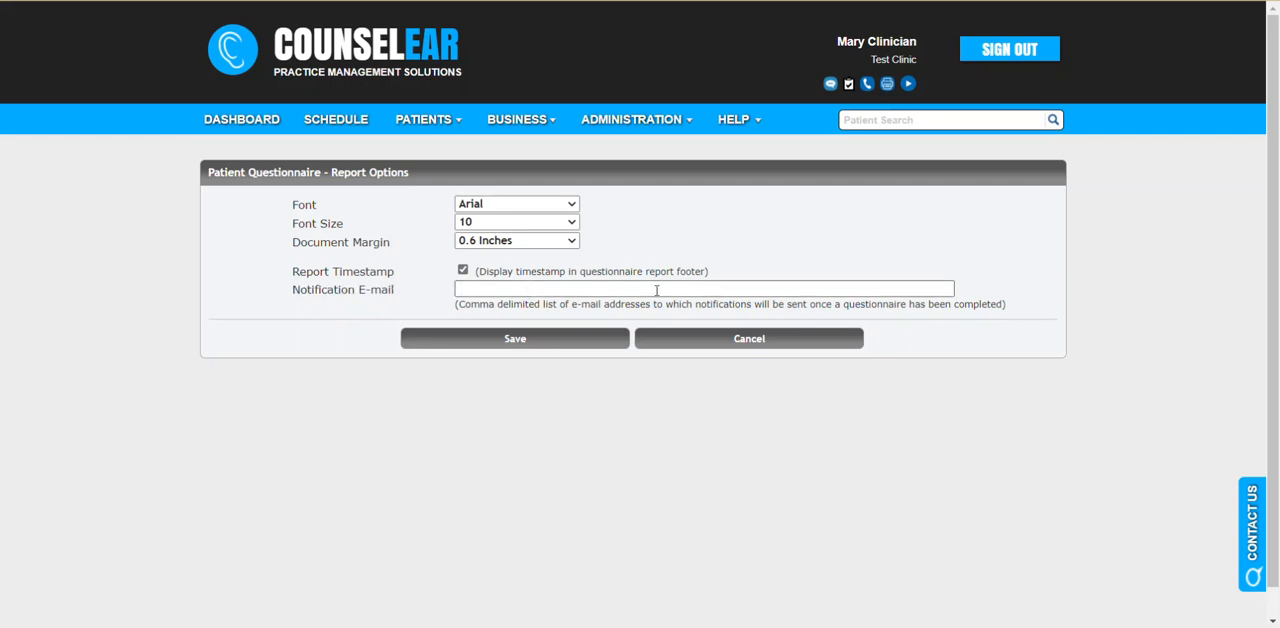
double_click(343, 289)
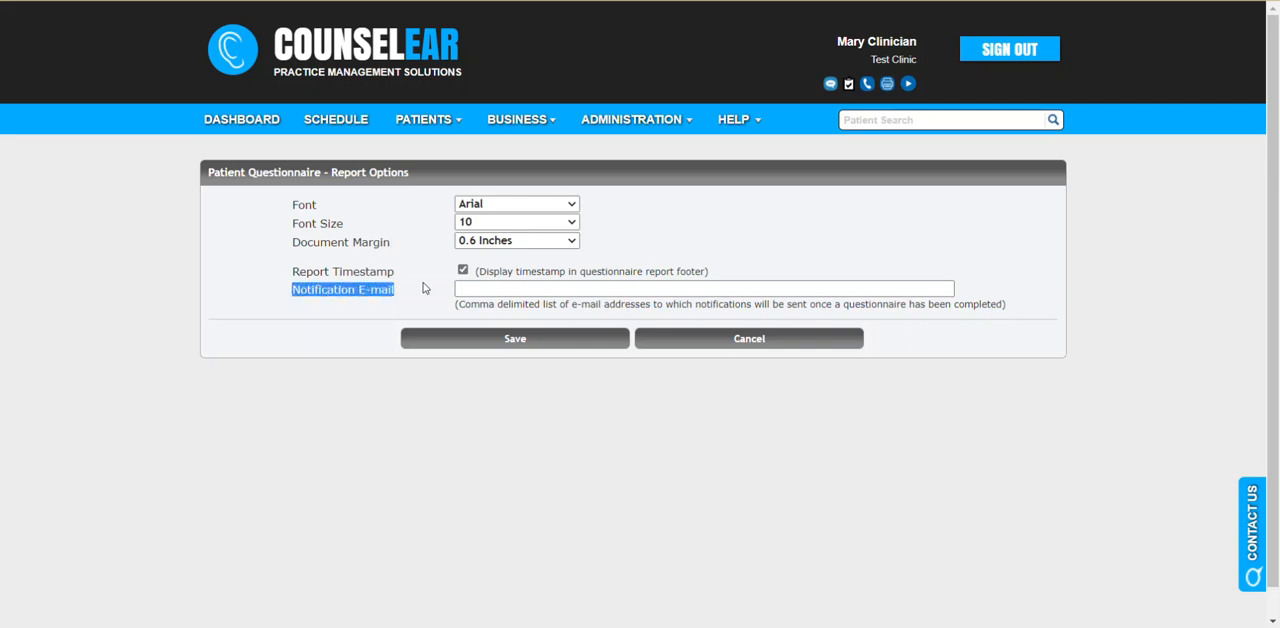
mouse_move(416, 296)
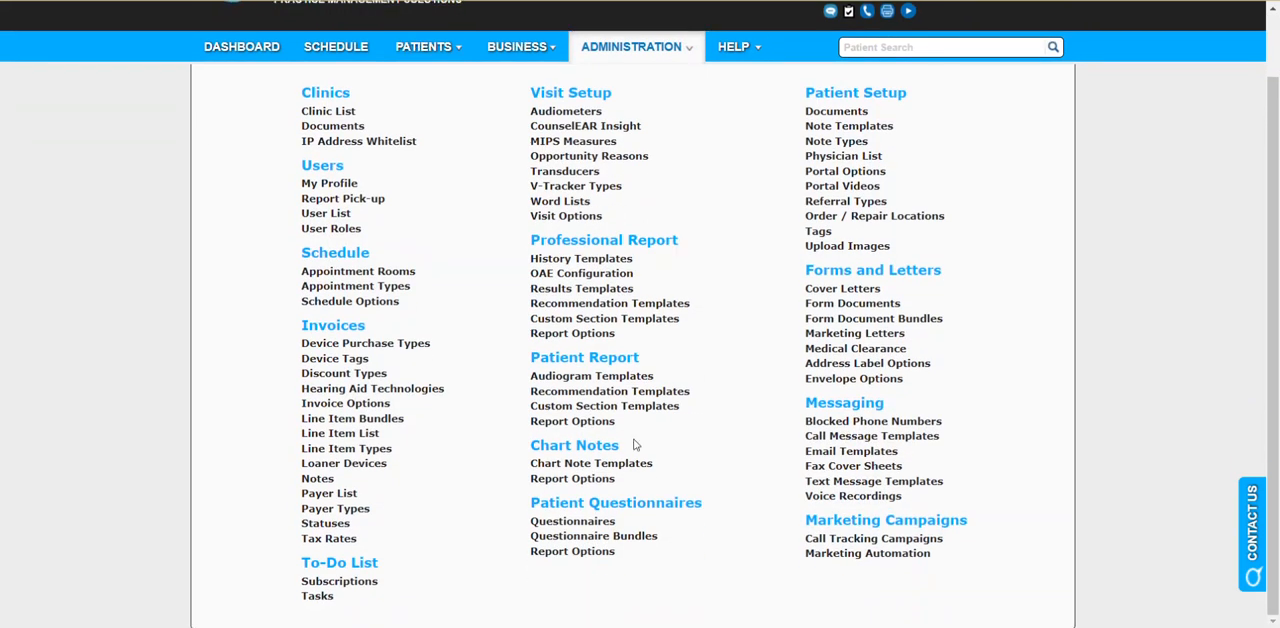
- Open Adult Patient Intake and highlight its Notification E-mail label
left_click(572, 521)
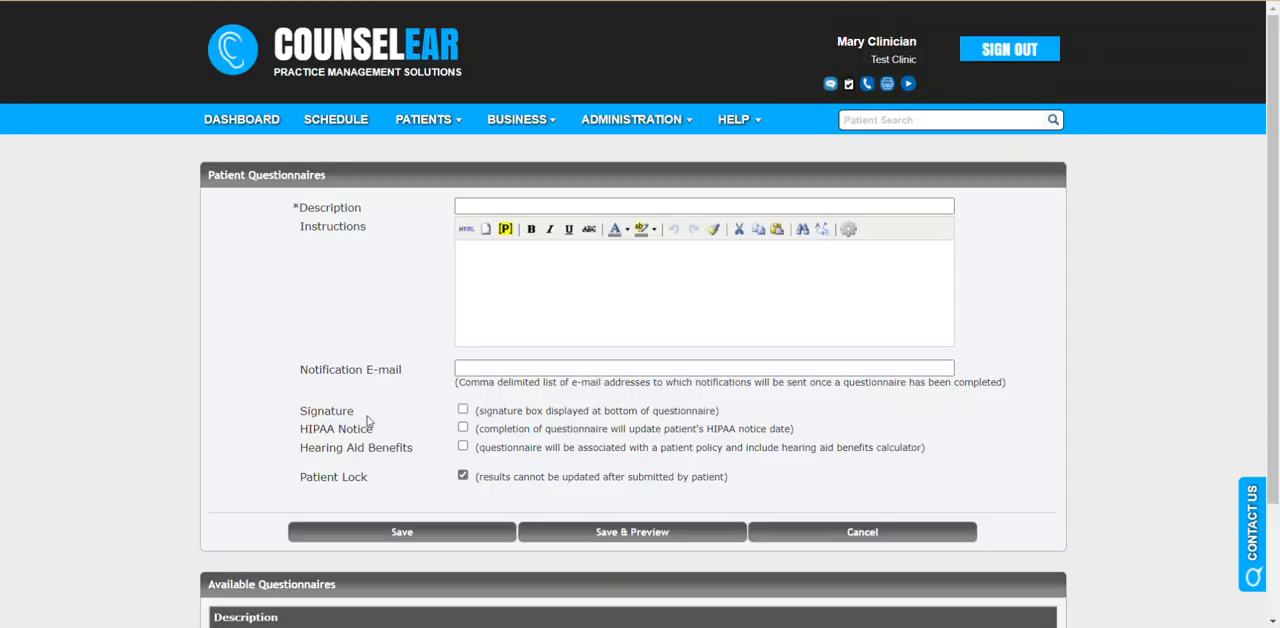
scroll("down", 3)
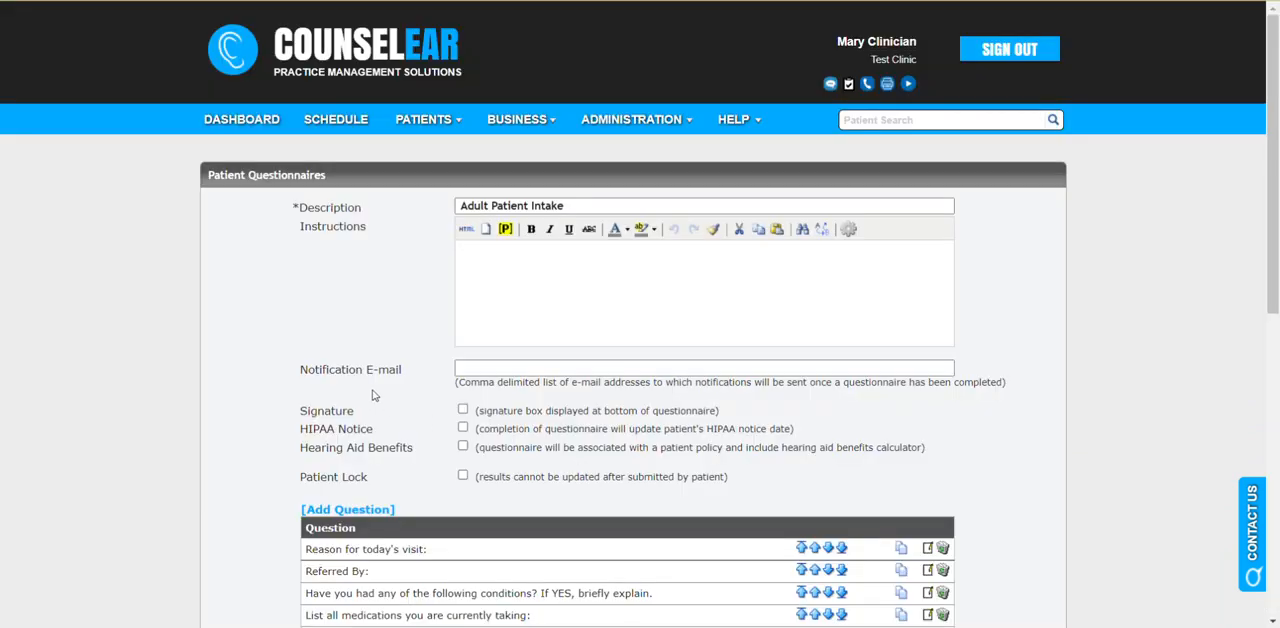
double_click(350, 369)
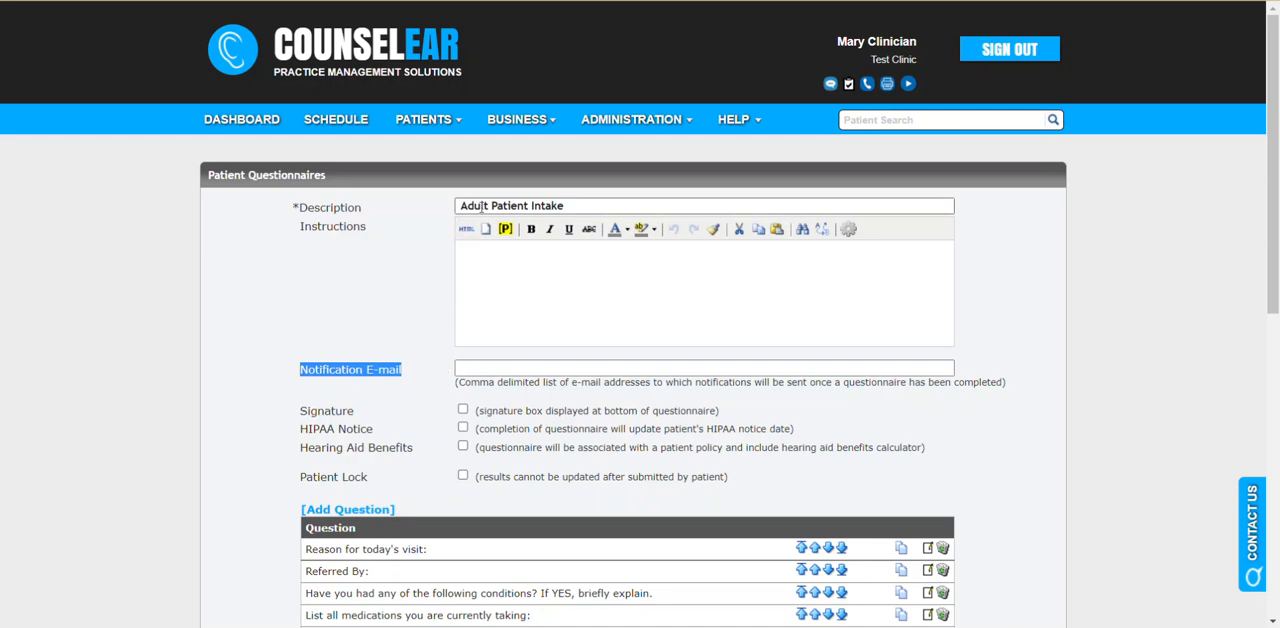
mouse_move(417, 346)
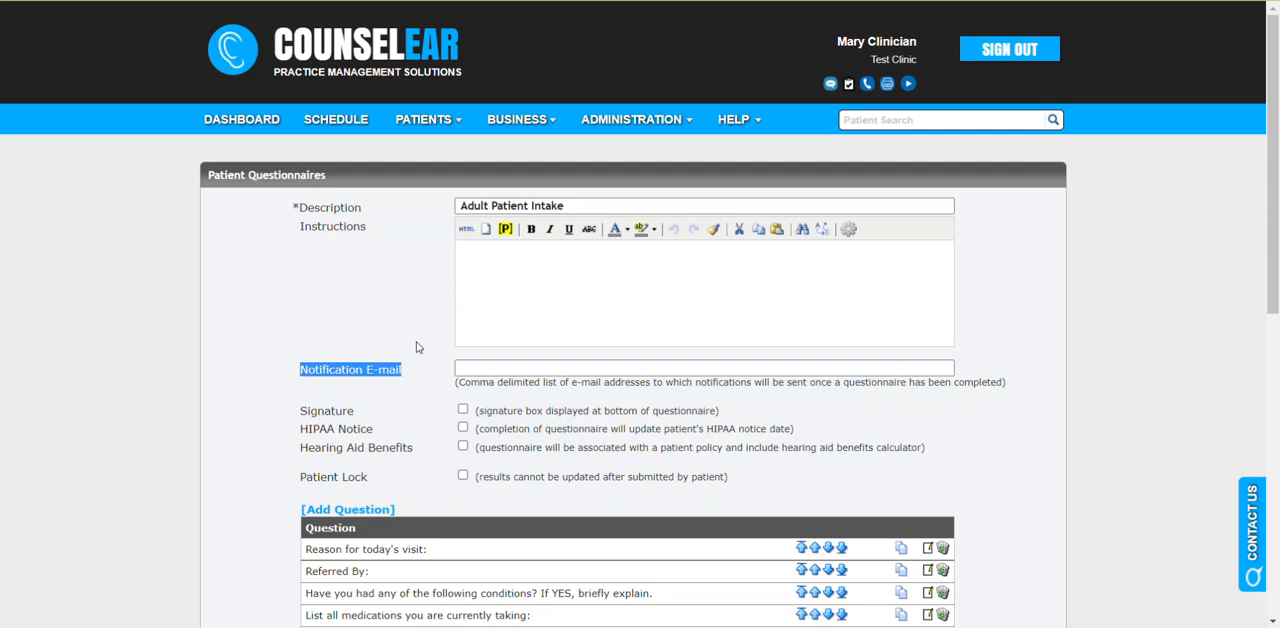
- Open Pediatric Patient Intake and place the cursor in its Notification E-mail box
left_click(634, 114)
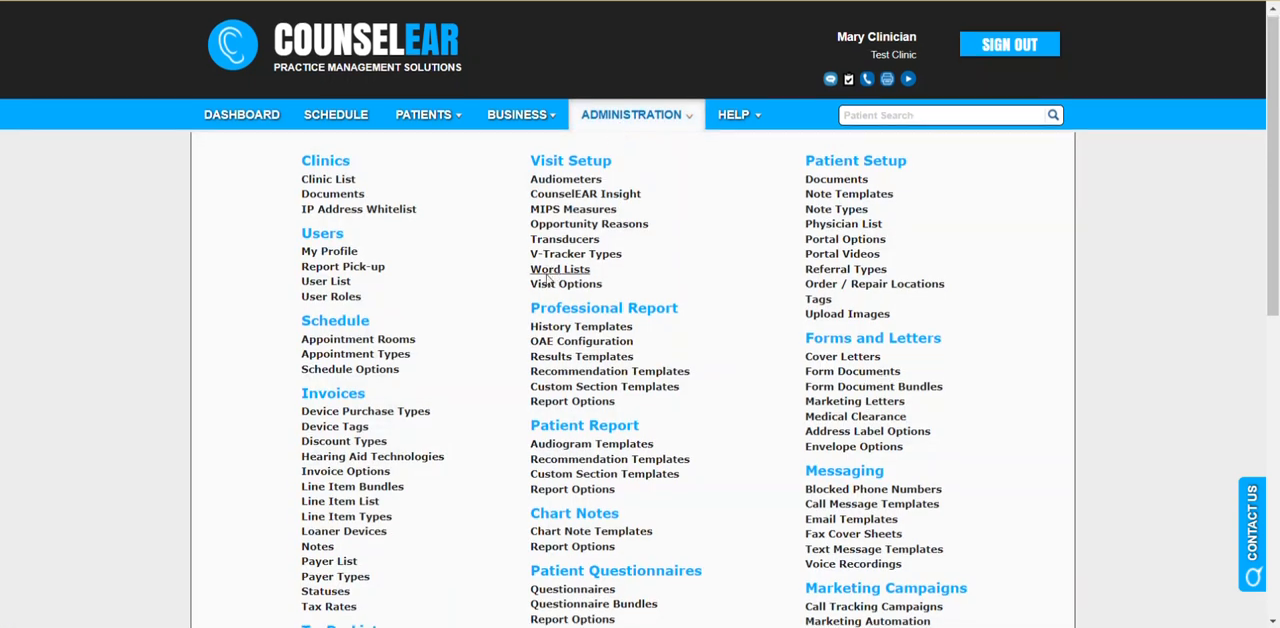
scroll("down", 3)
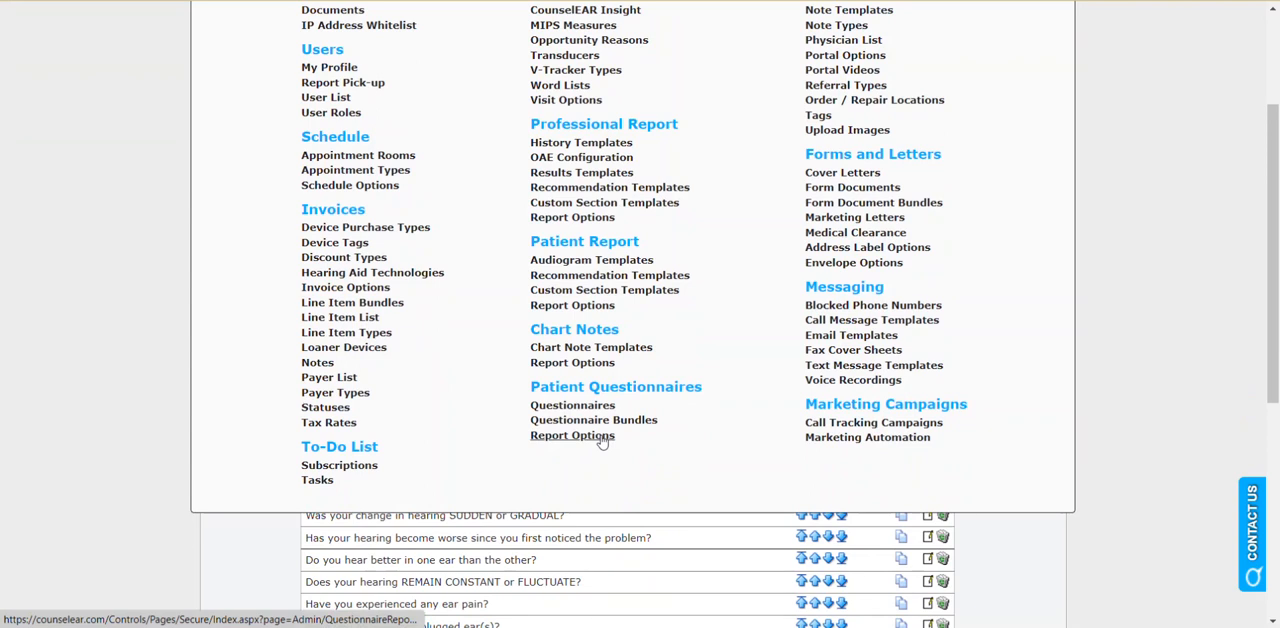
mouse_move(1178, 293)
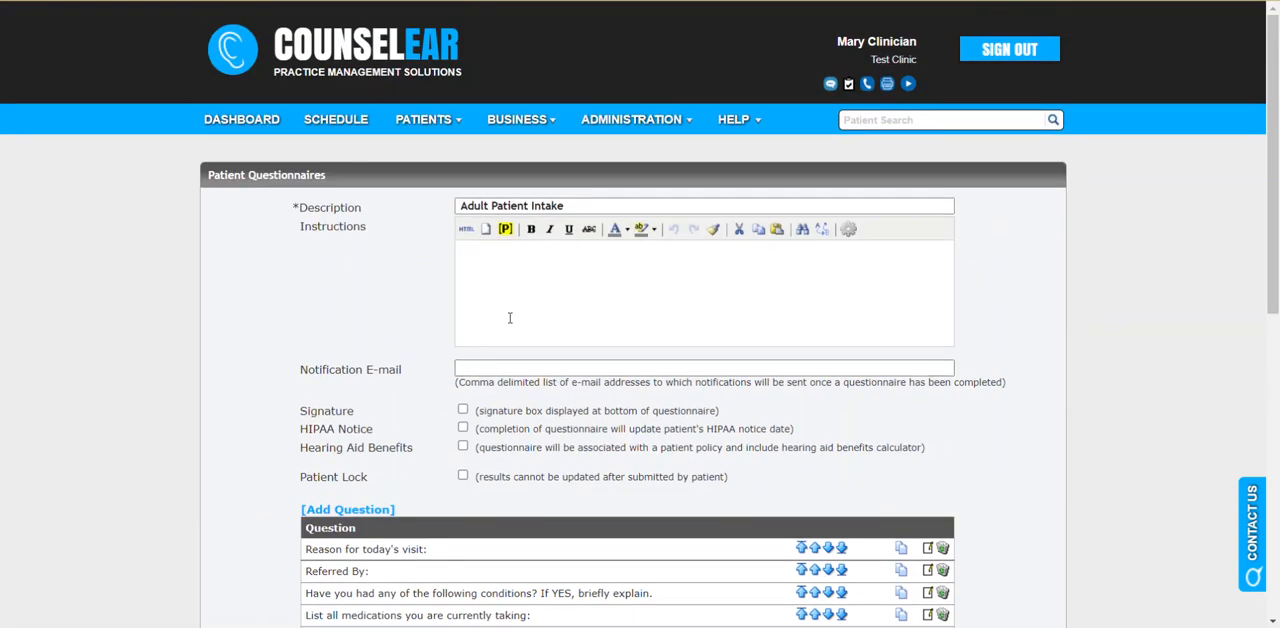
mouse_move(509, 360)
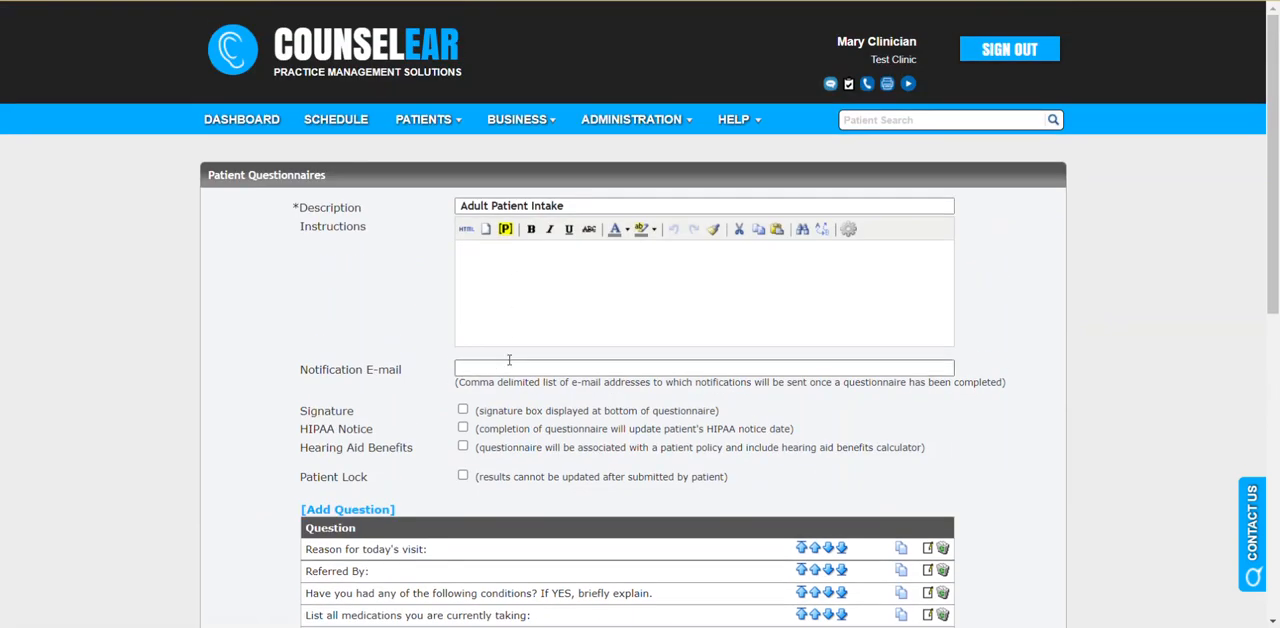
scroll("down", 3)
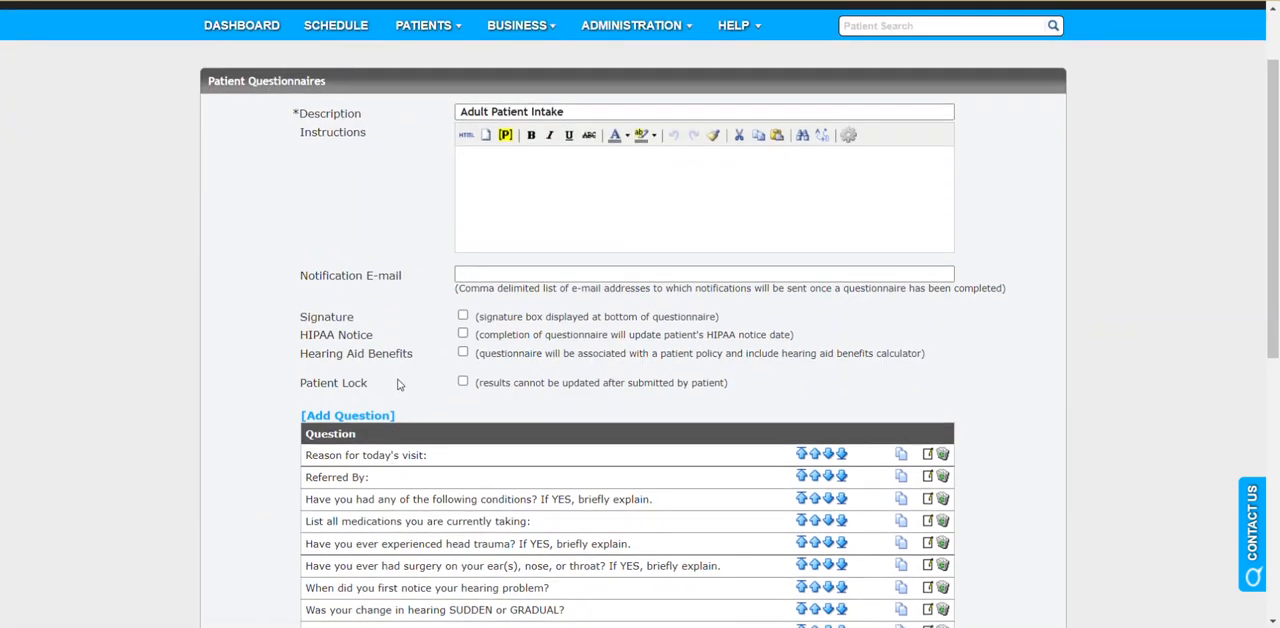
mouse_move(408, 346)
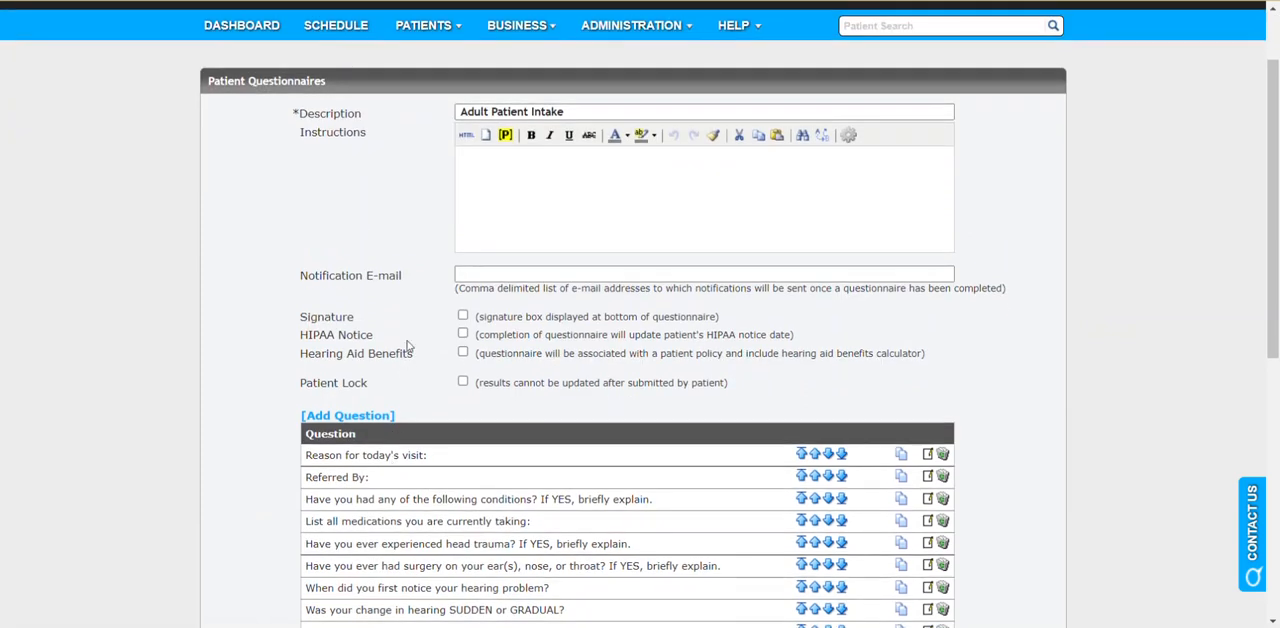
mouse_move(412, 320)
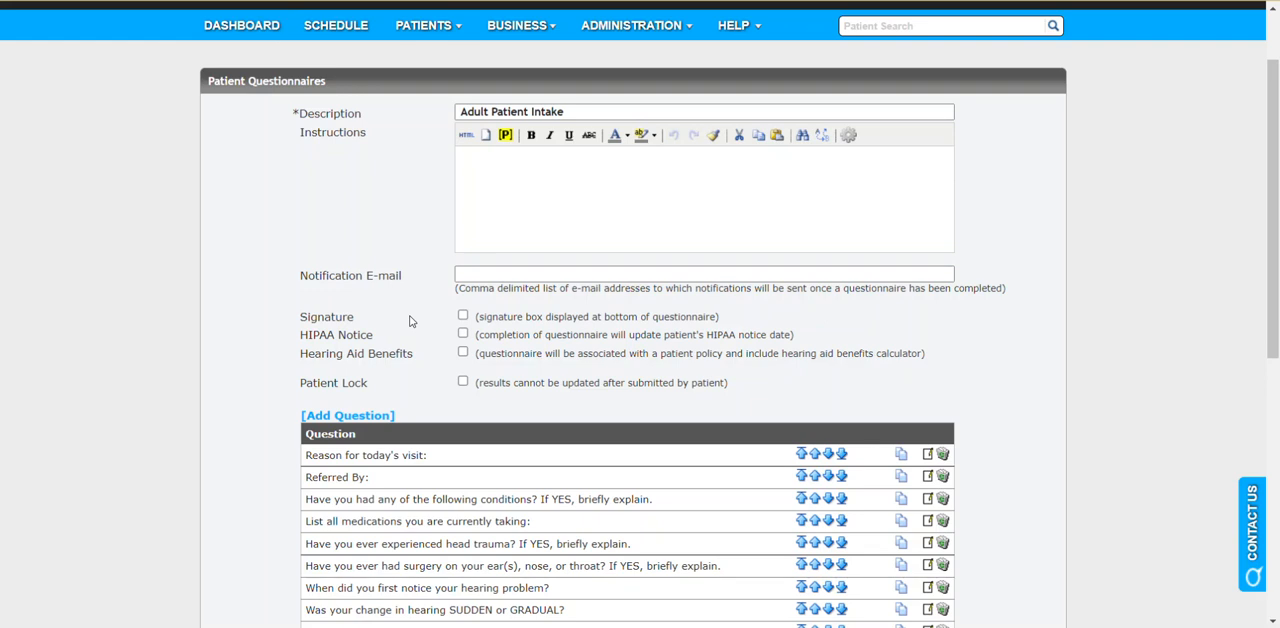
mouse_move(414, 280)
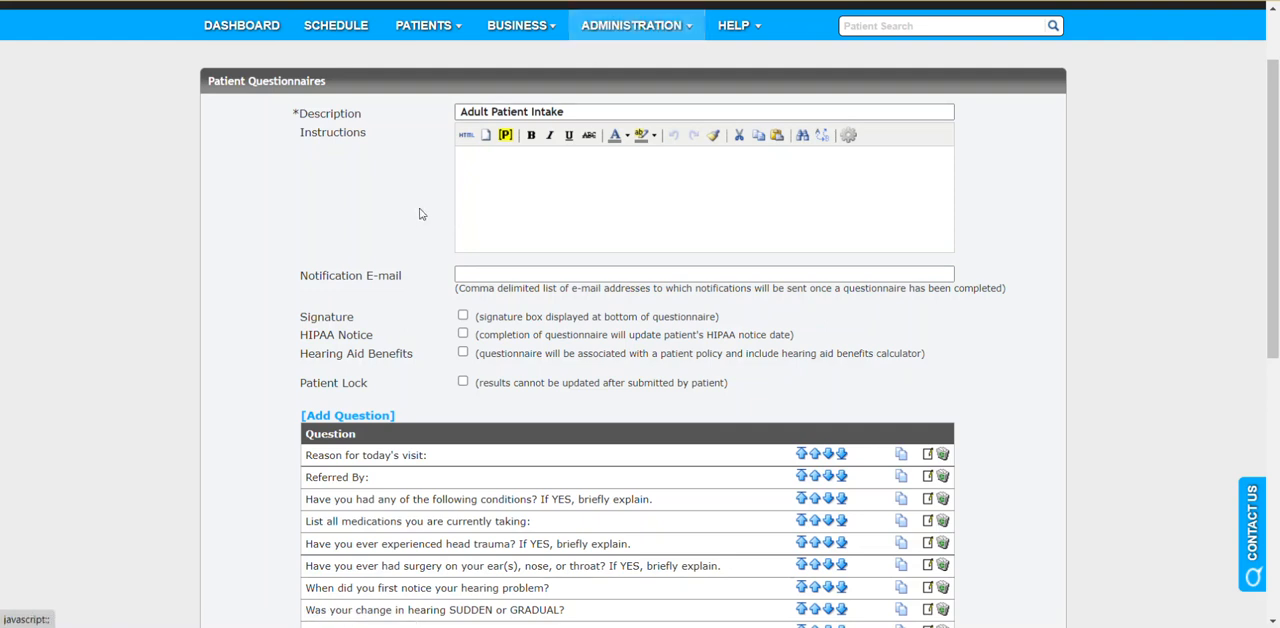
mouse_move(398, 280)
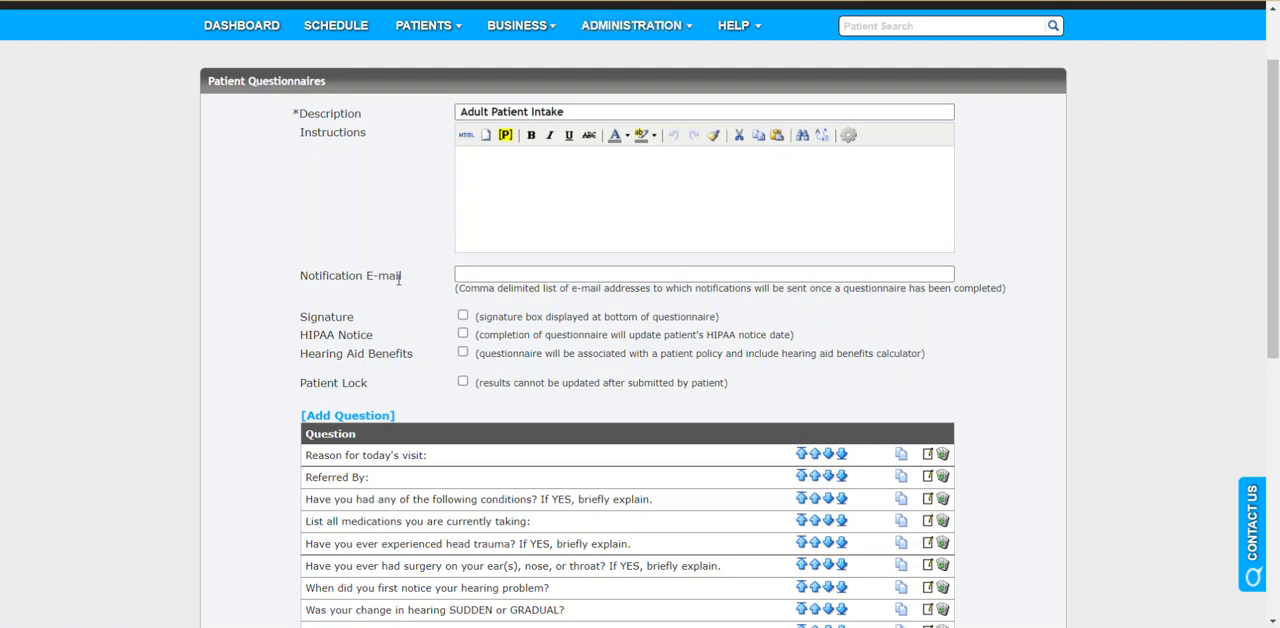
scroll("down", 3)
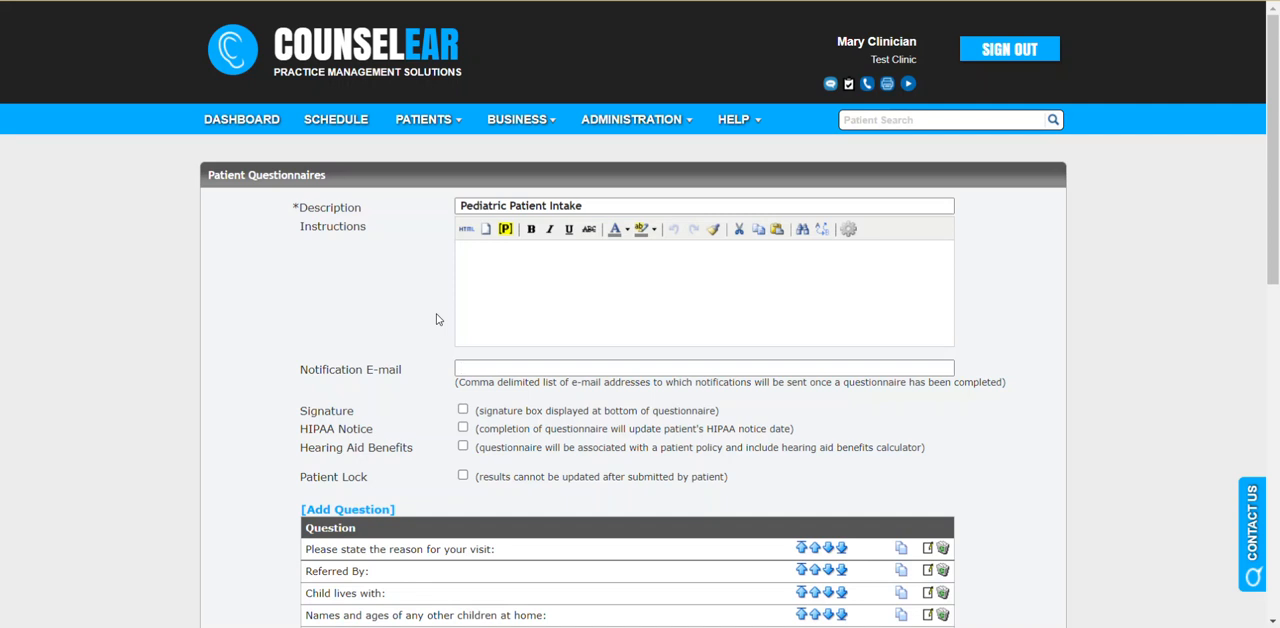
left_click(700, 367)
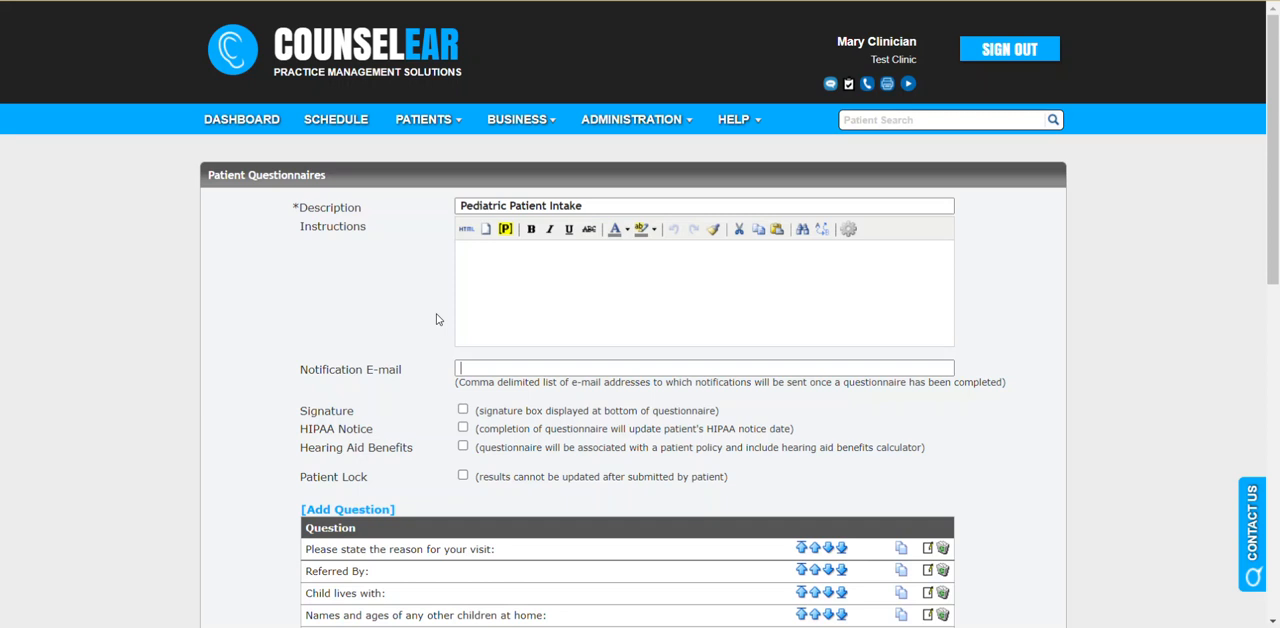
mouse_move(1105, 303)
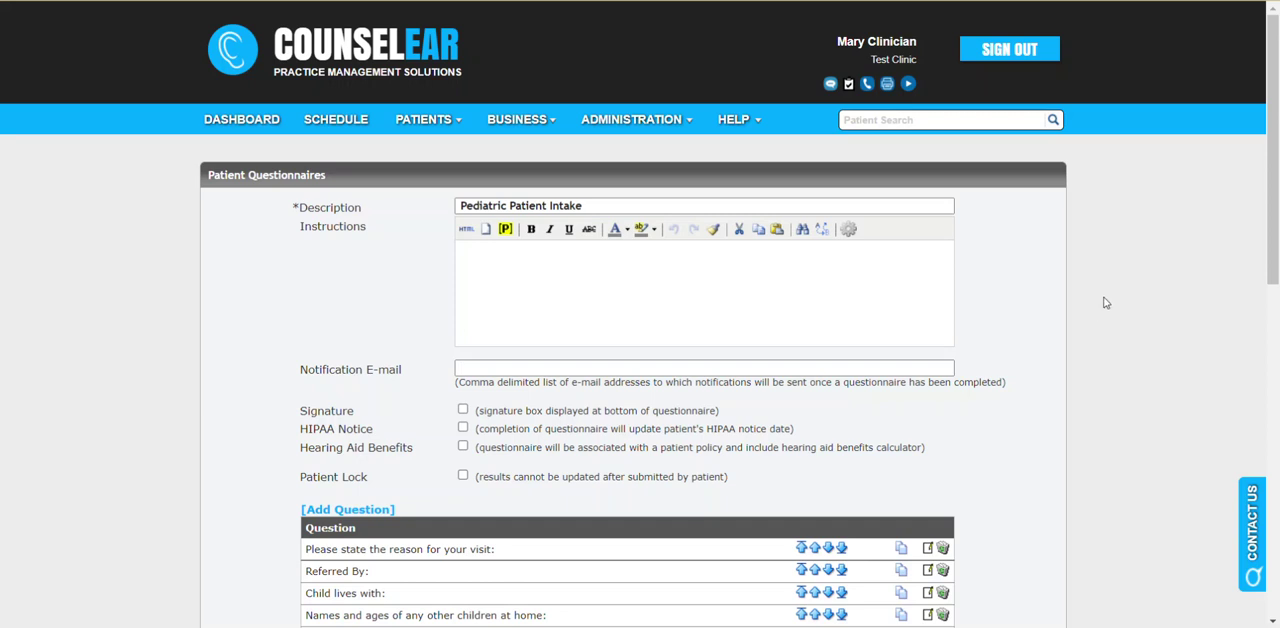